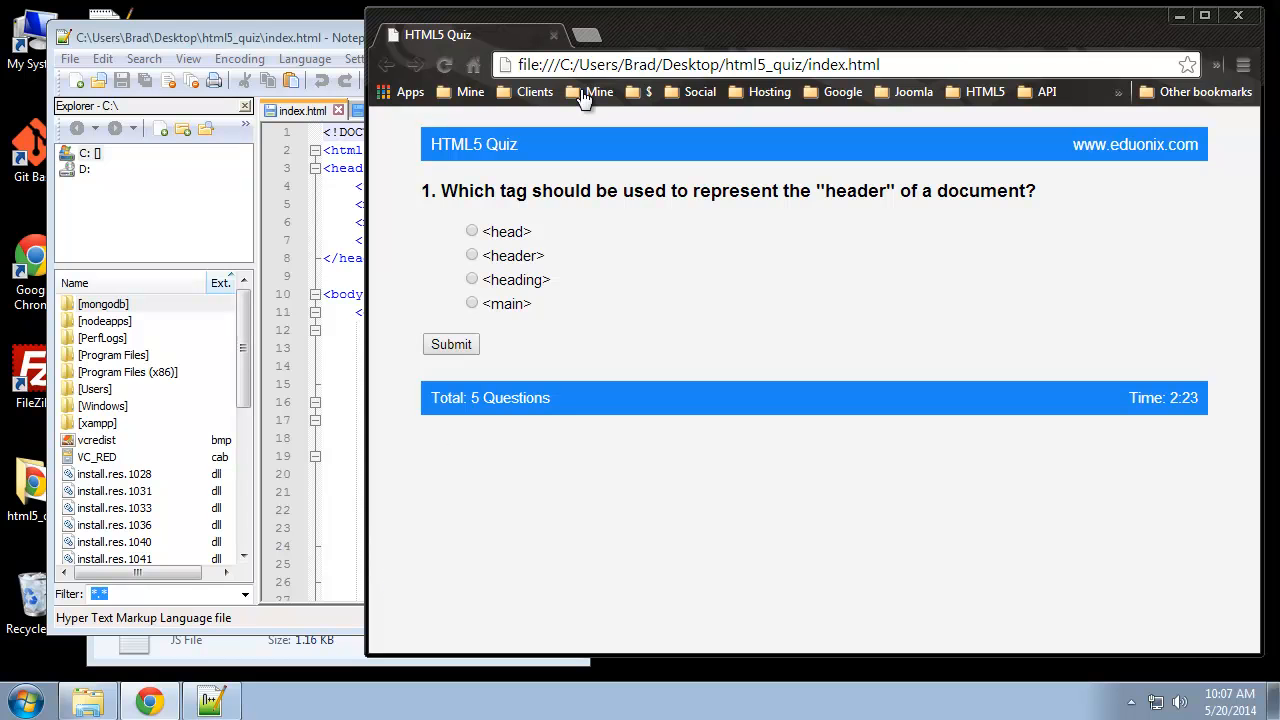
pyautogui.moveTo(585, 100)
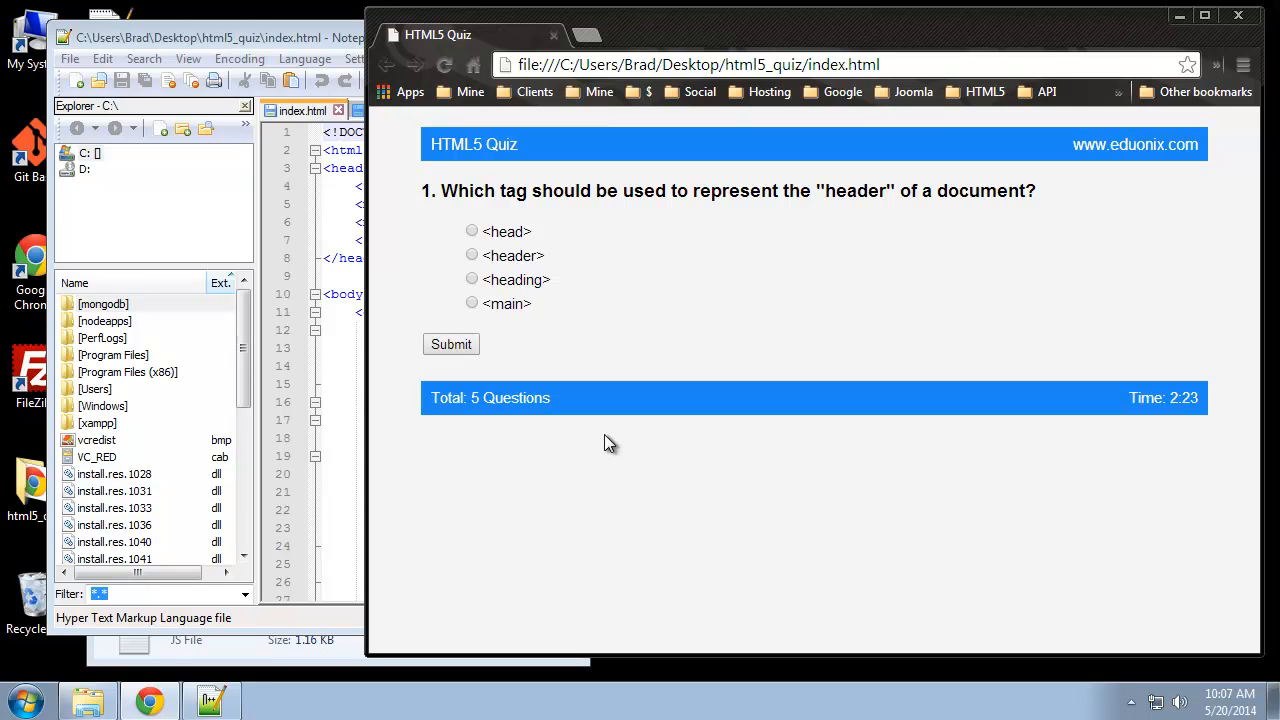
pyautogui.moveTo(603, 438)
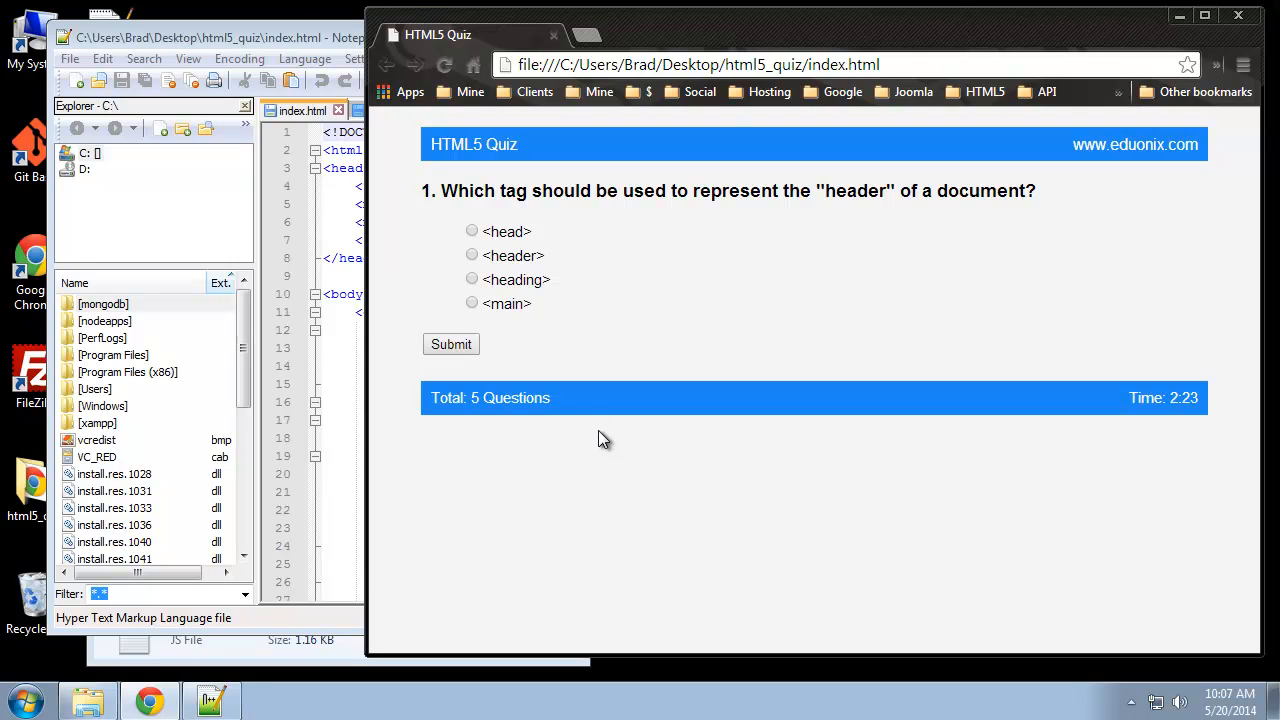
# Step: Answer and submit the first quiz questions in Chrome (<header>, <post>, <sidebar>)
pyautogui.click(472, 255)
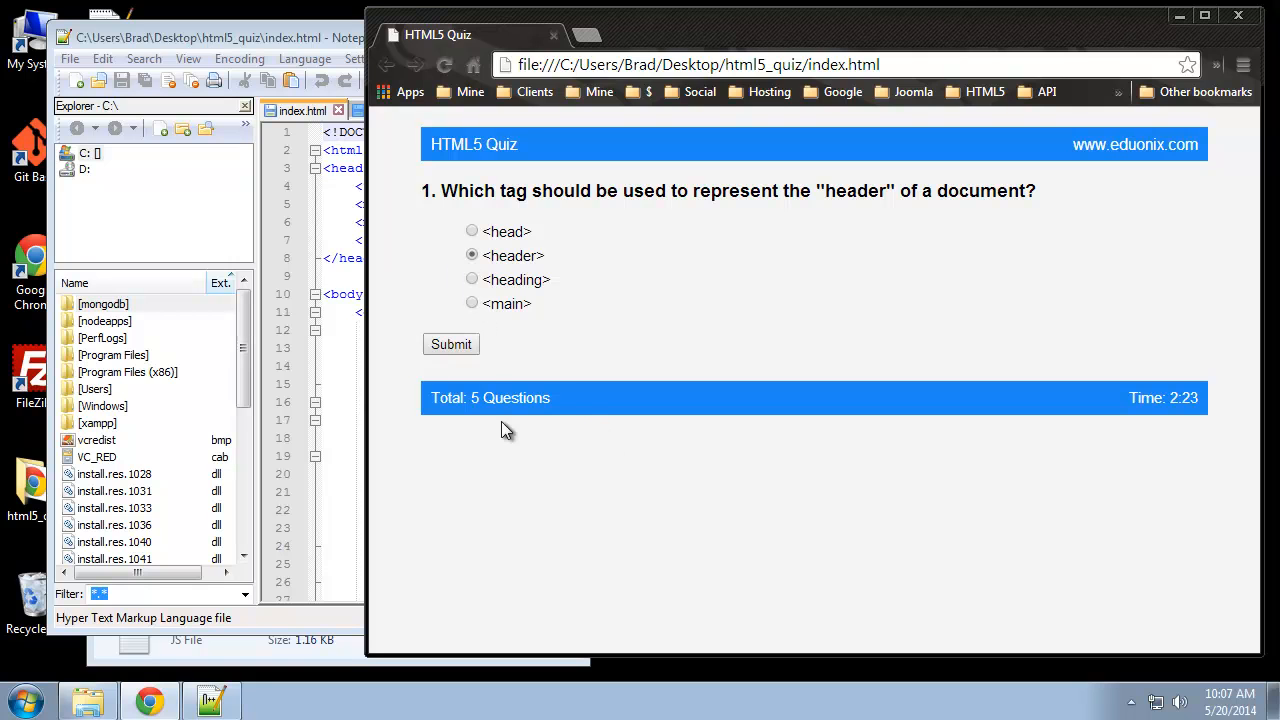
pyautogui.click(451, 344)
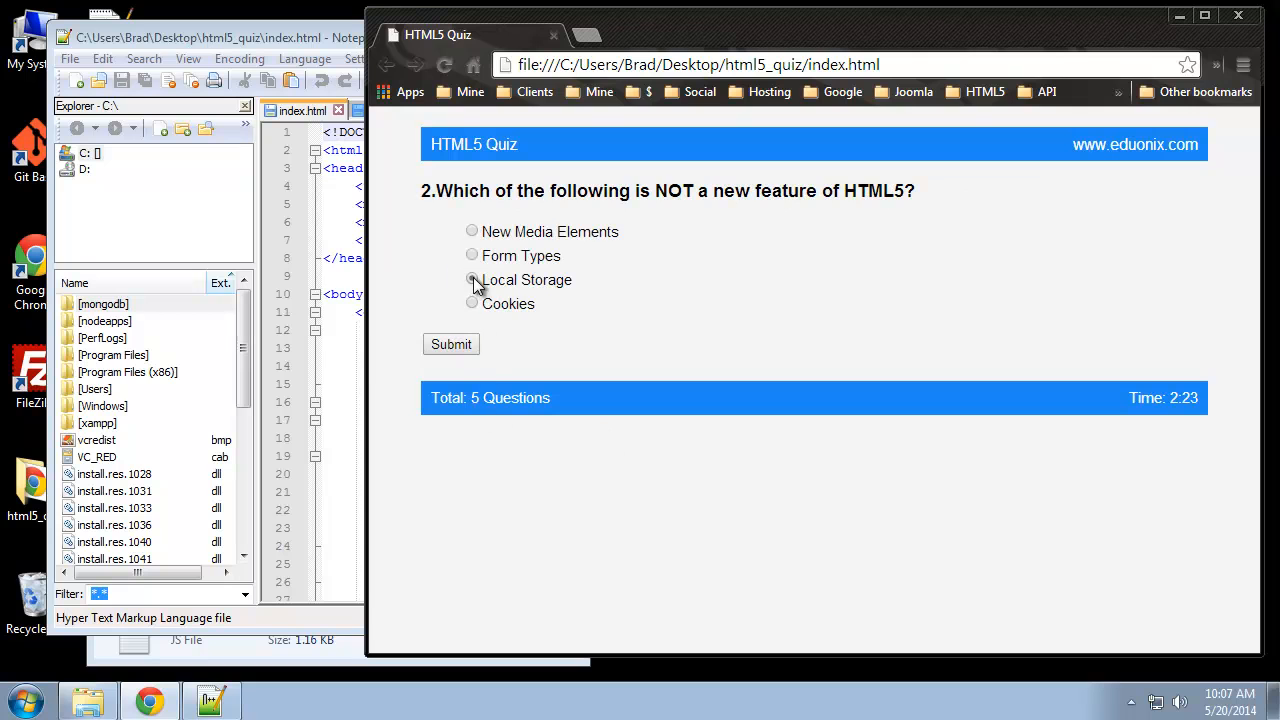
pyautogui.click(451, 344)
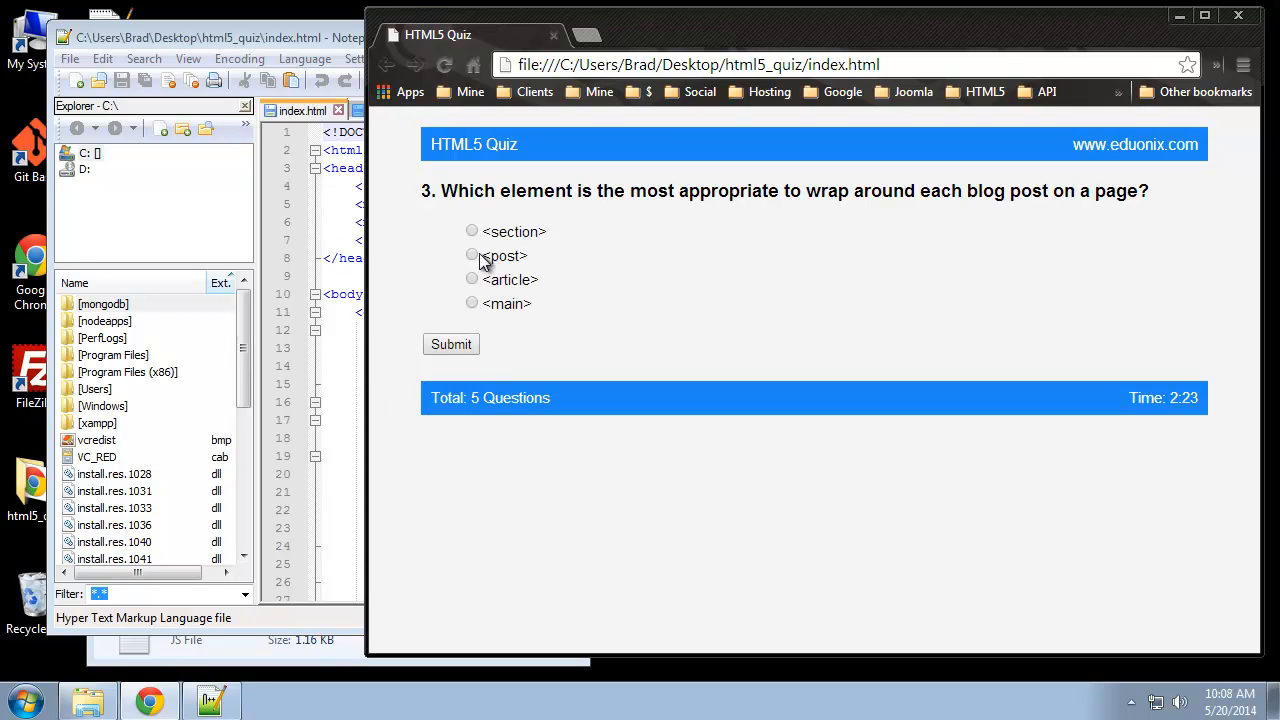
pyautogui.click(472, 255)
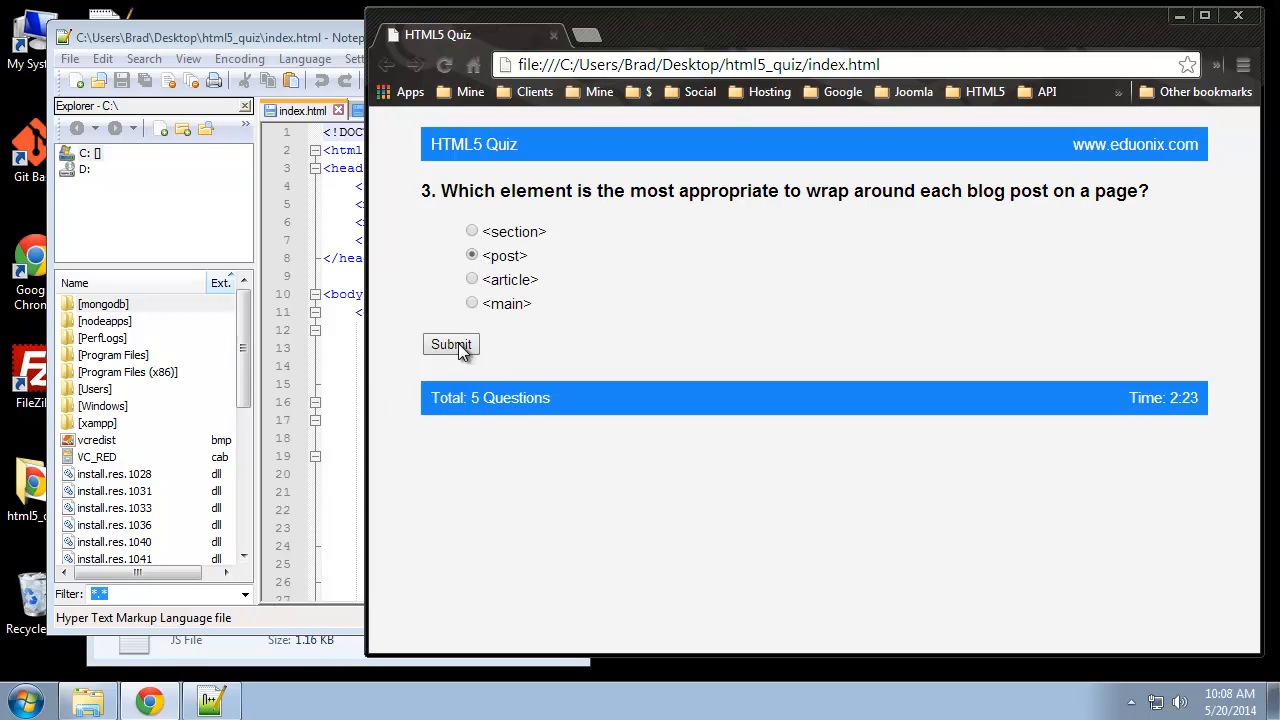
pyautogui.click(451, 344)
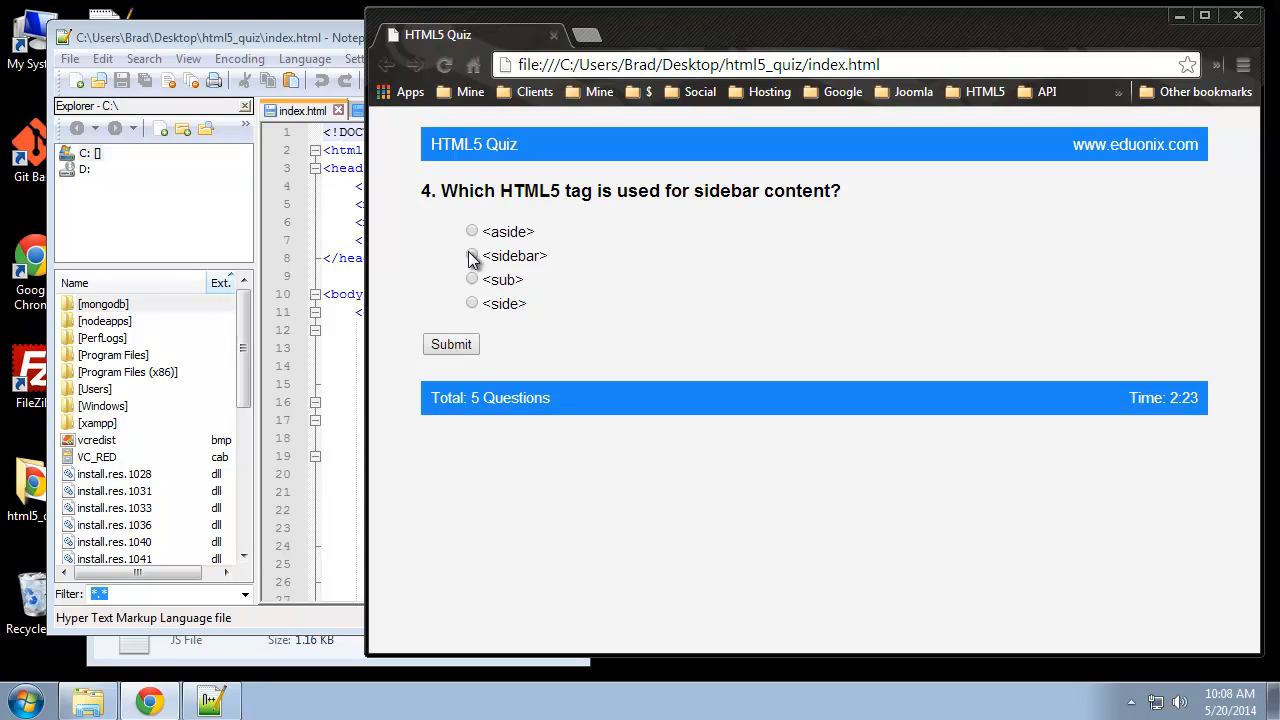
pyautogui.click(450, 344)
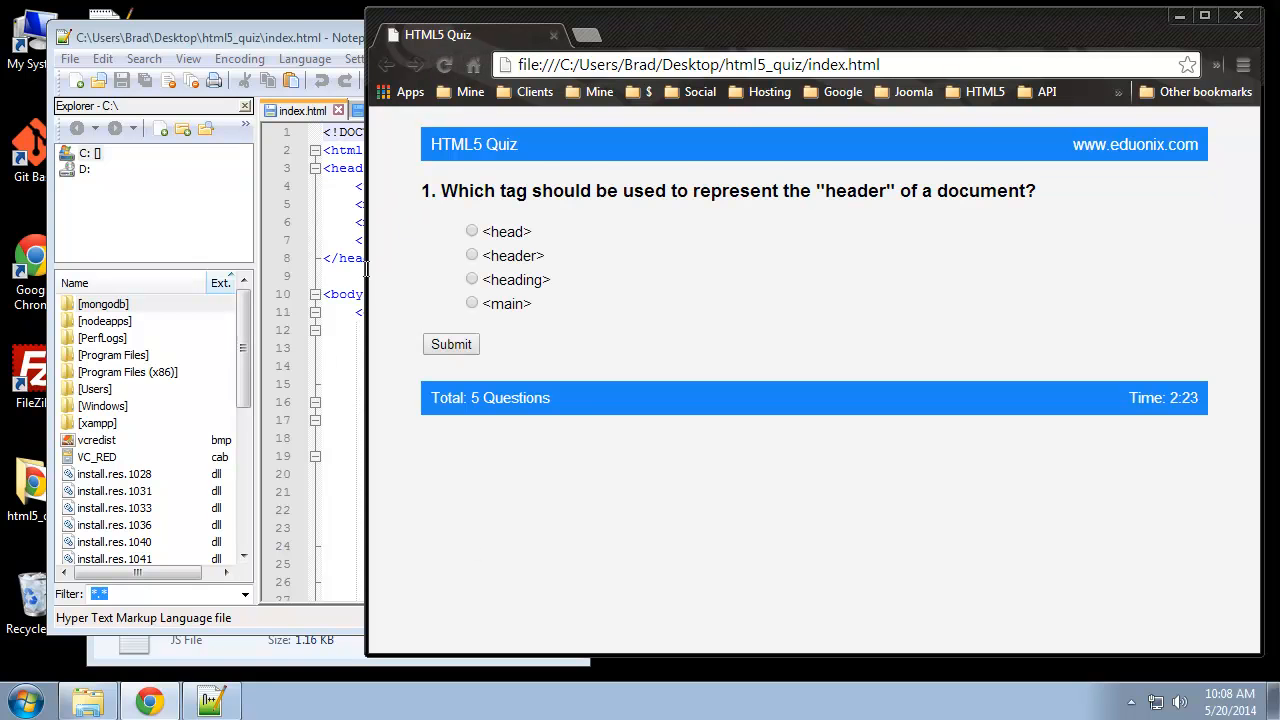
pyautogui.moveTo(380, 288)
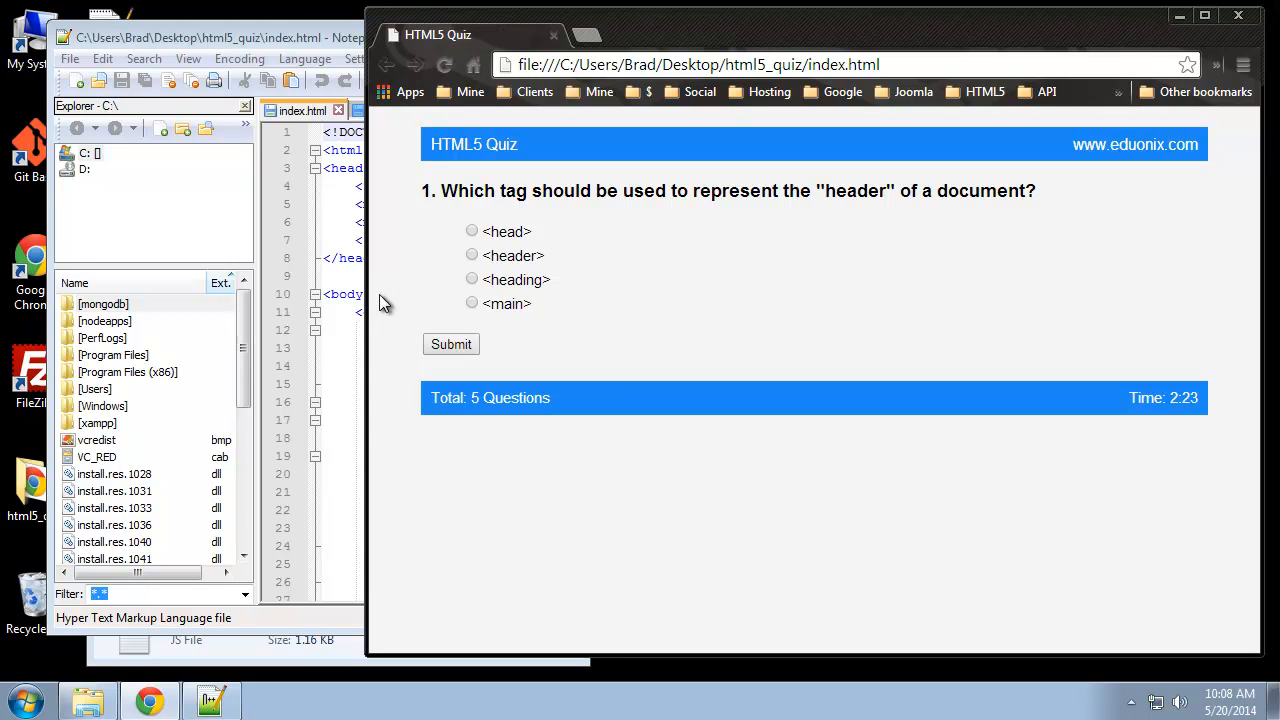
pyautogui.moveTo(372, 300)
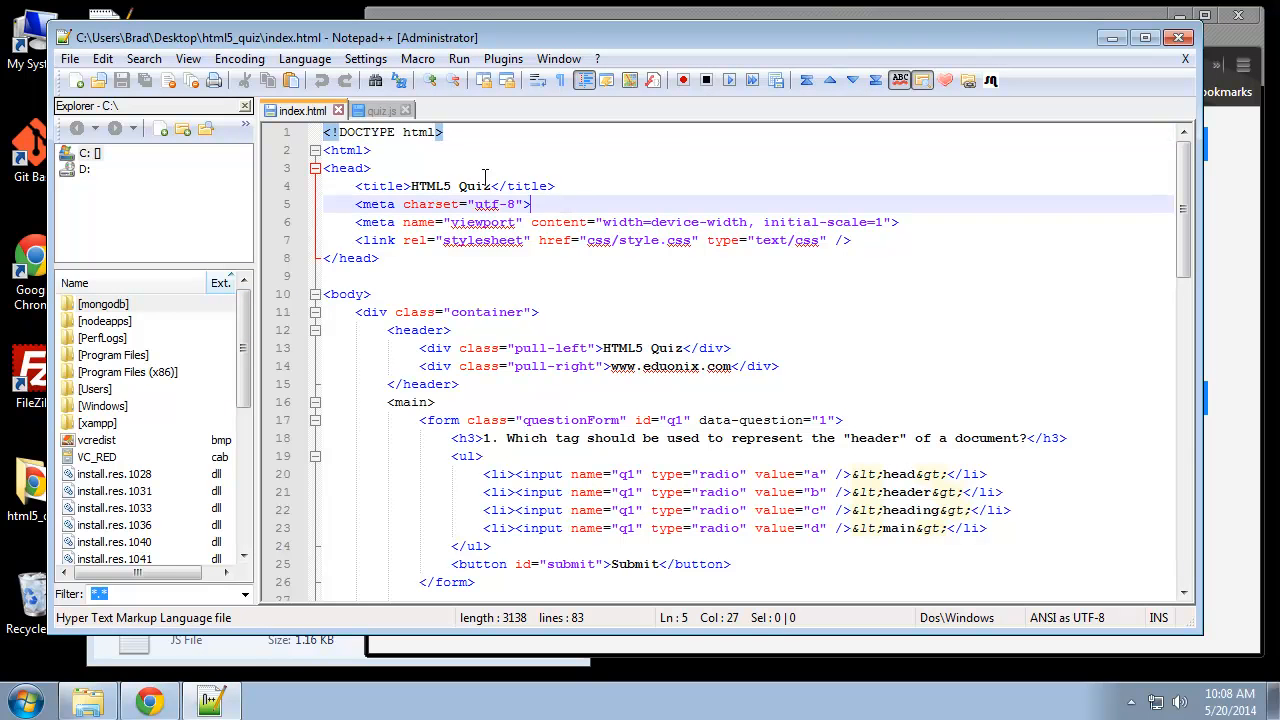
# Step: Show quiz.js init() and select its sessionStorage.setItem answer lines
pyautogui.click(380, 110)
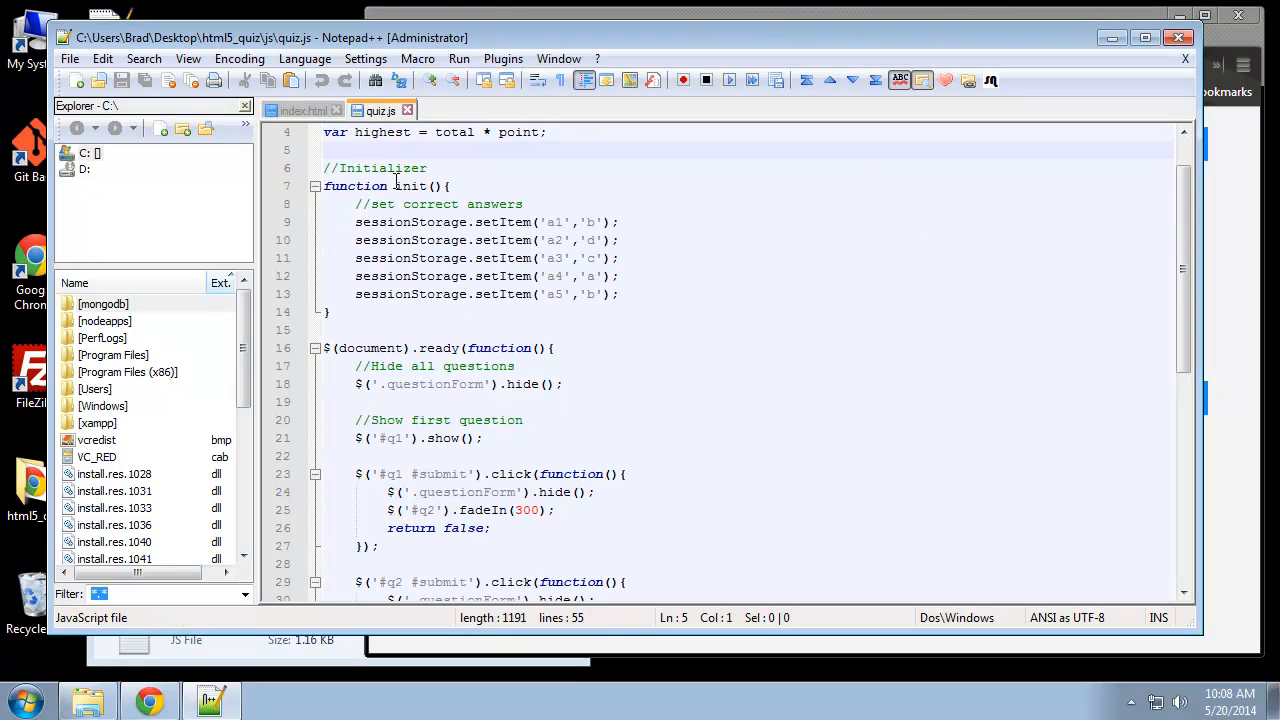
pyautogui.moveTo(356, 222); pyautogui.dragTo(330, 311)
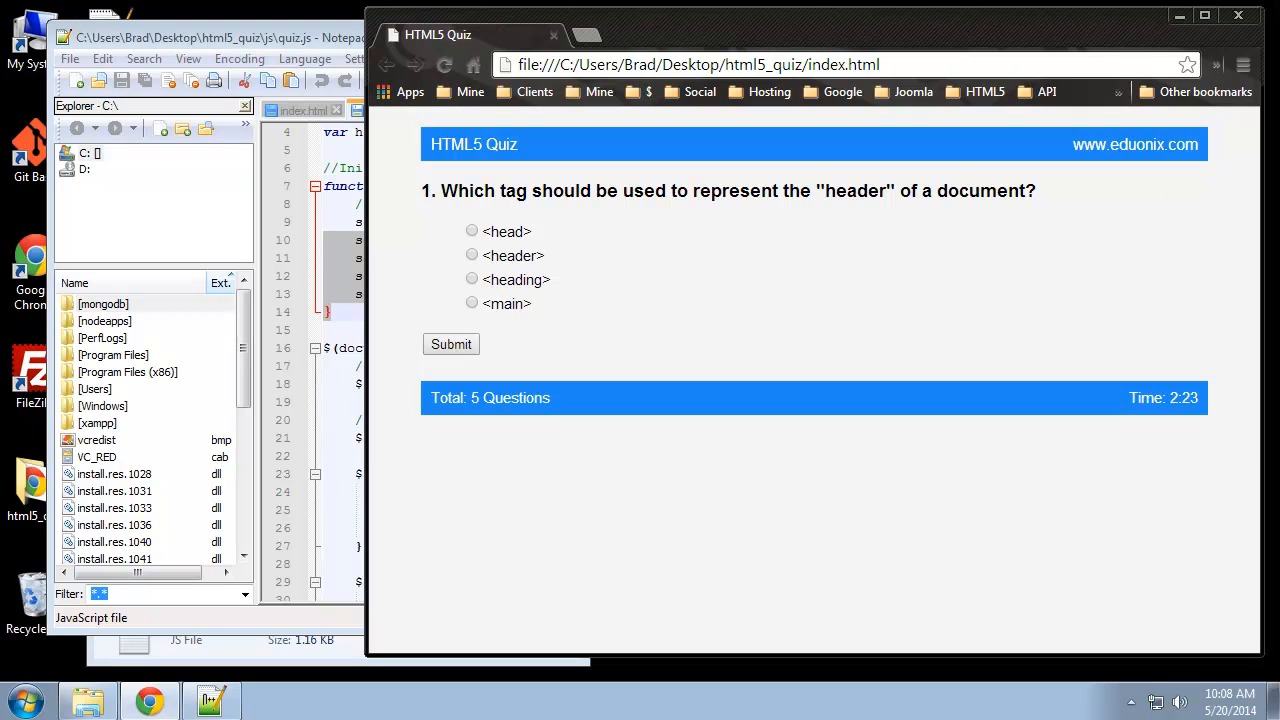
# Step: View Session Storage in DevTools confirming a1–a5 hold b, d, c, a, b, then return to quiz.js
pyautogui.click(704, 452)
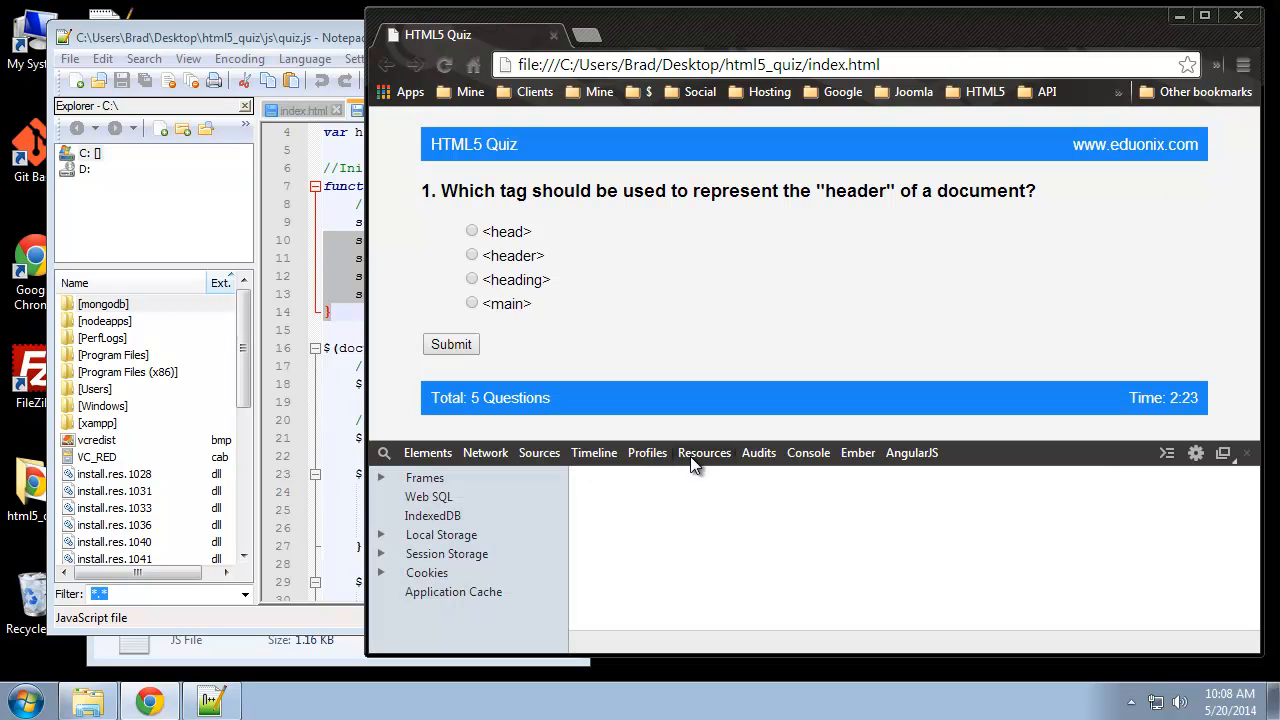
pyautogui.click(381, 553)
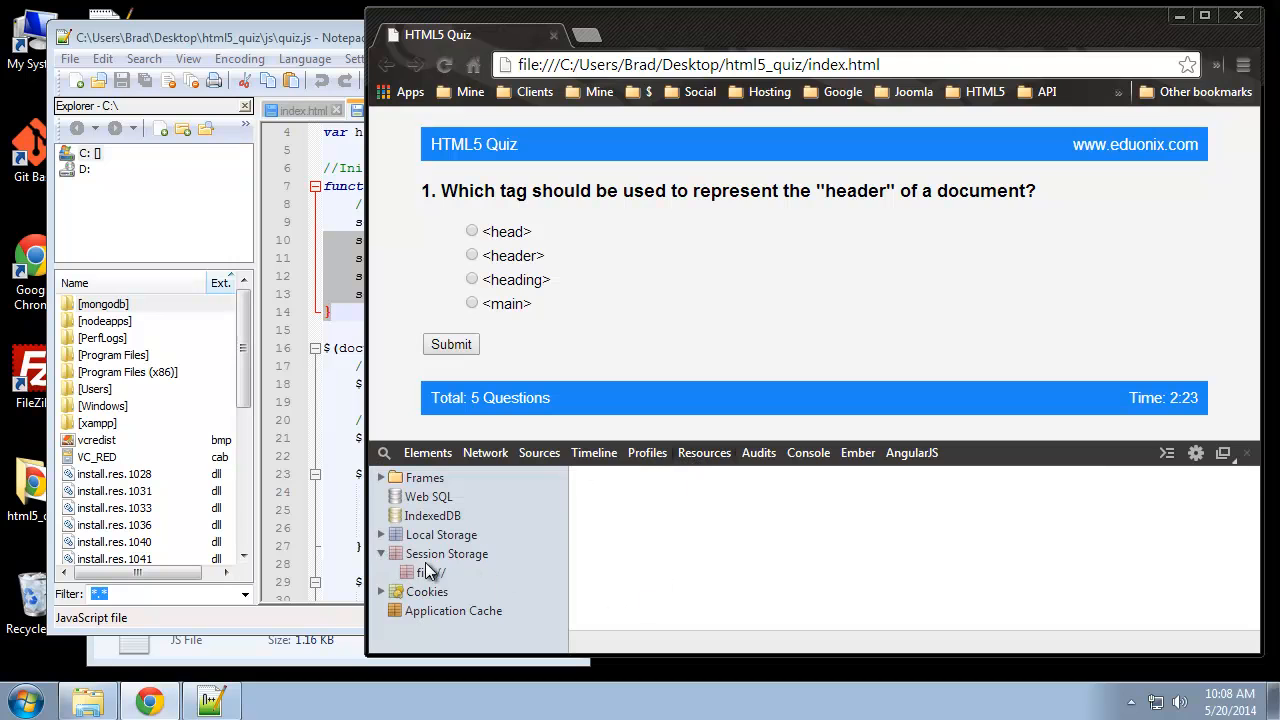
pyautogui.click(430, 572)
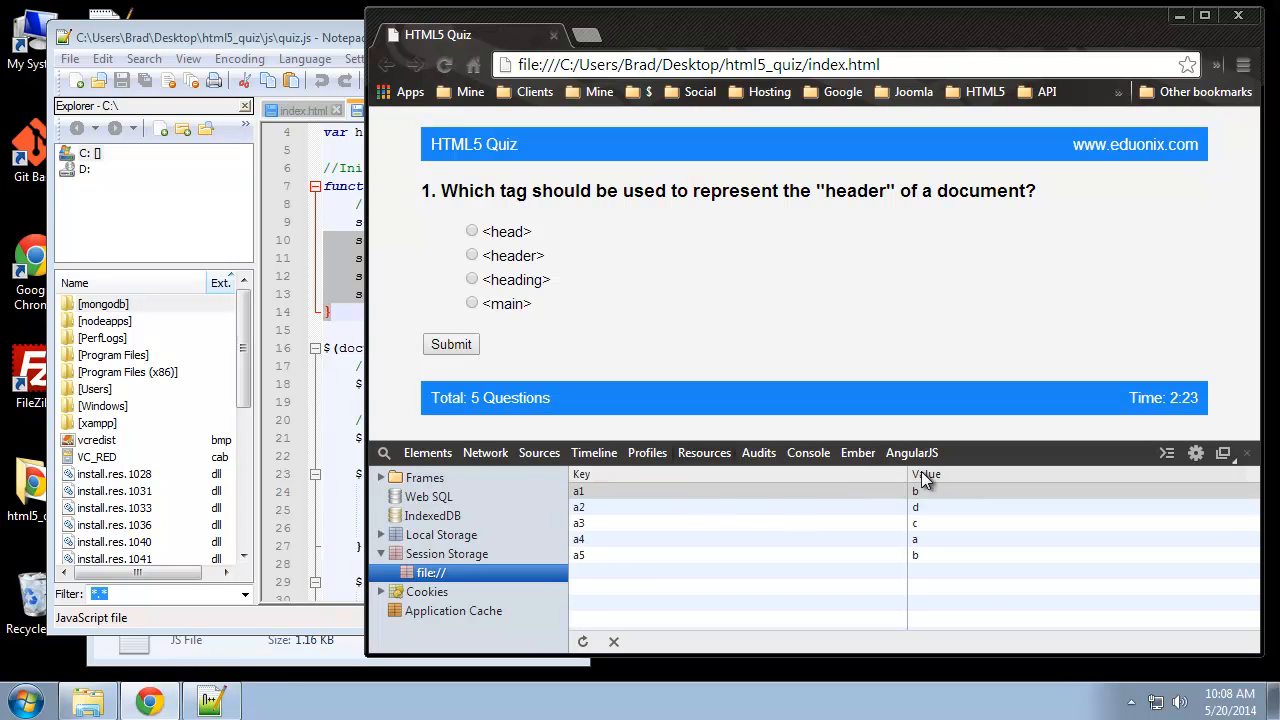
pyautogui.moveTo(1093, 249)
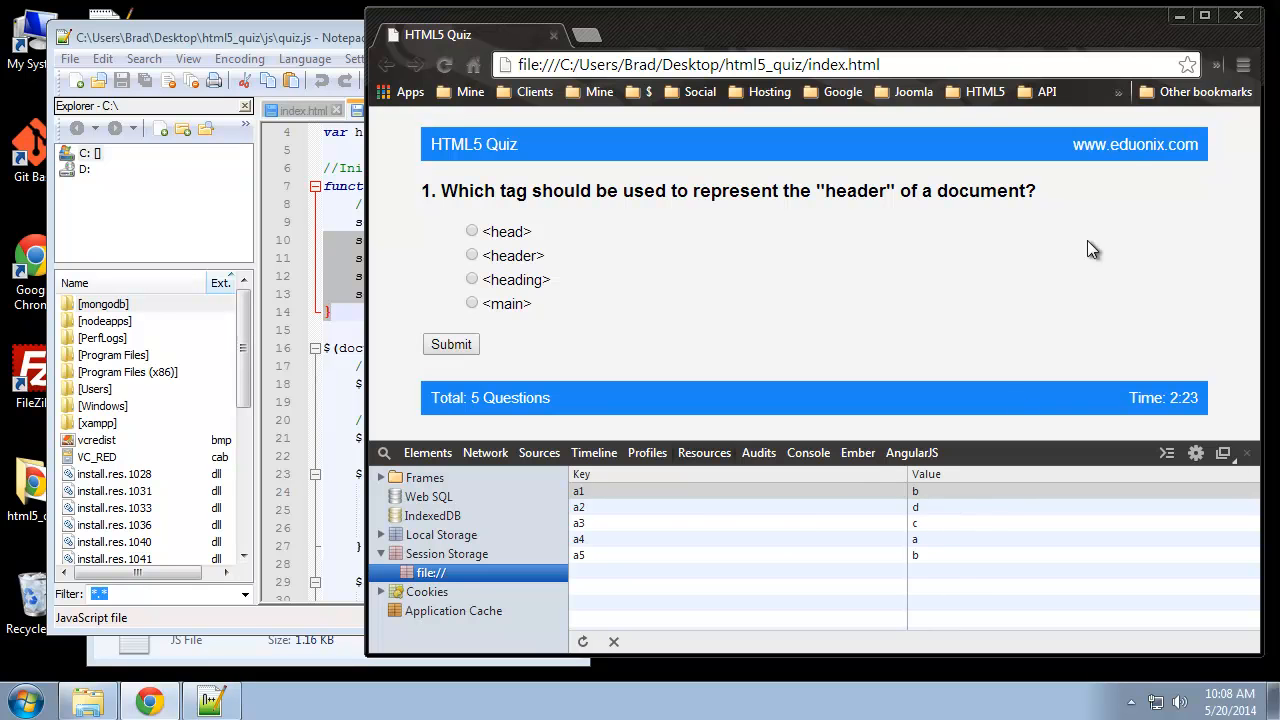
pyautogui.click(1234, 452)
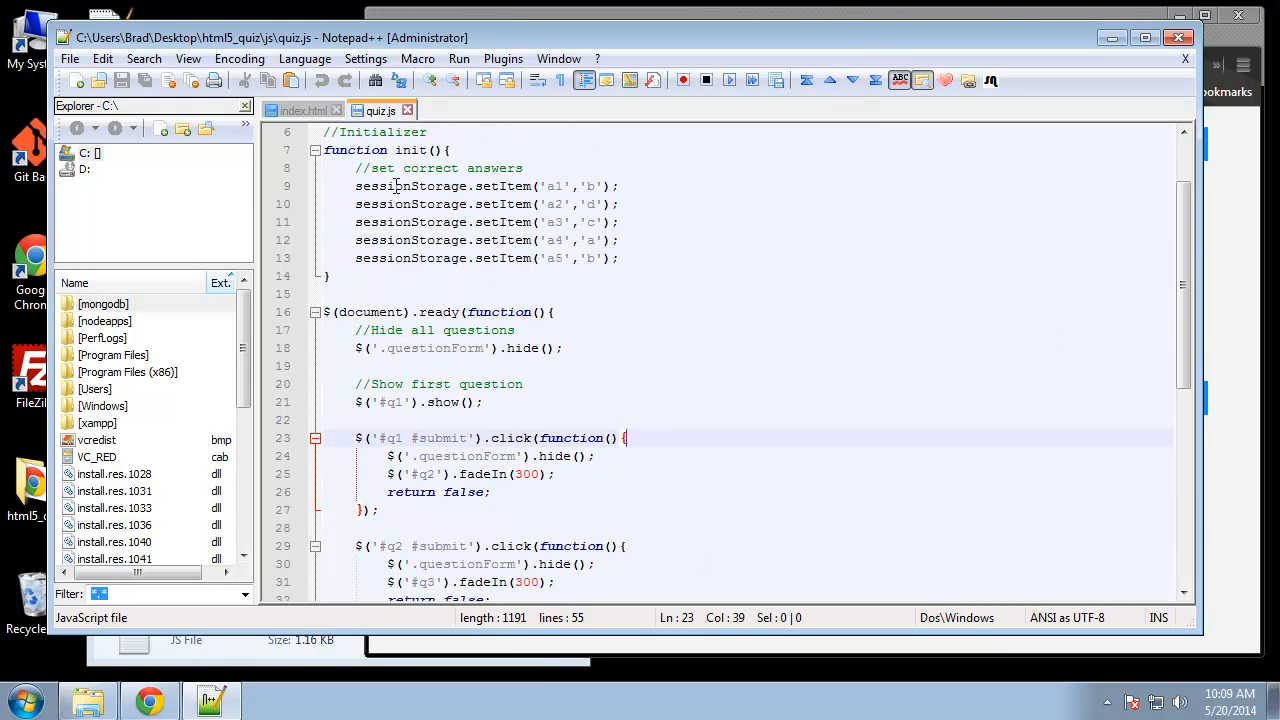
# Step: Add a //Process answers comment and a new function process(q) in quiz.js
pyautogui.scroll(-3)
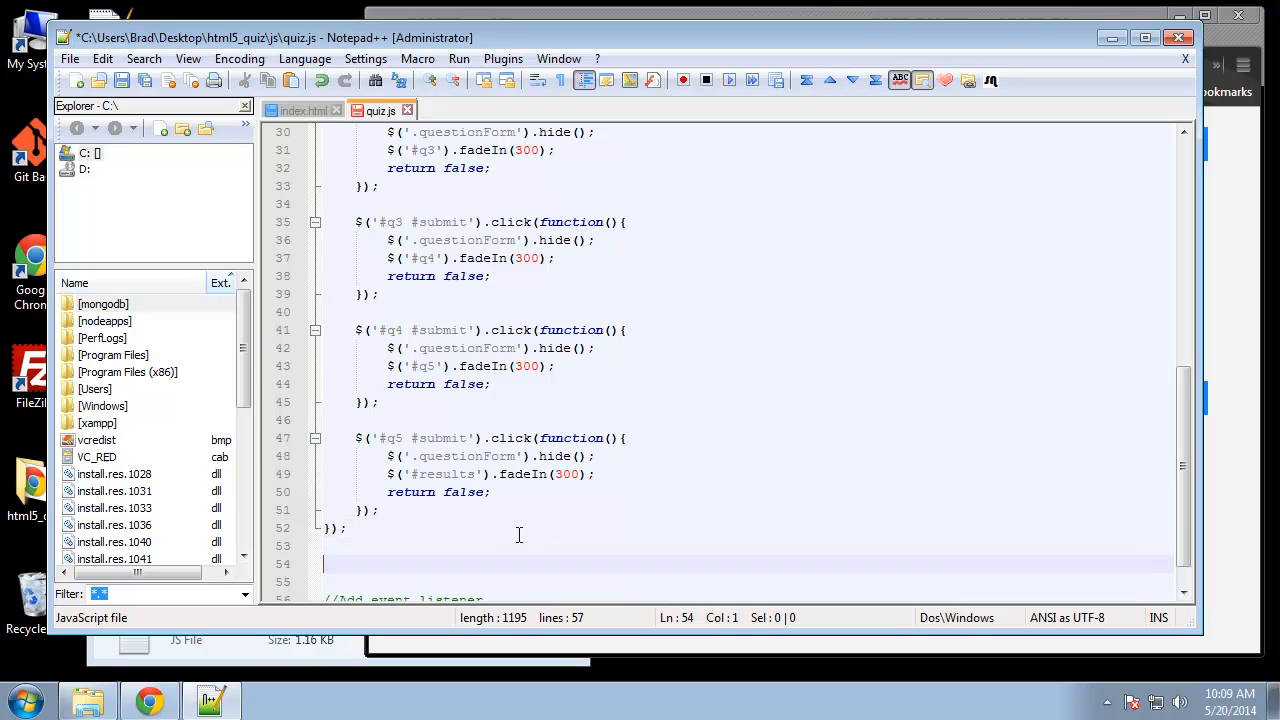
pyautogui.write('//Process th')
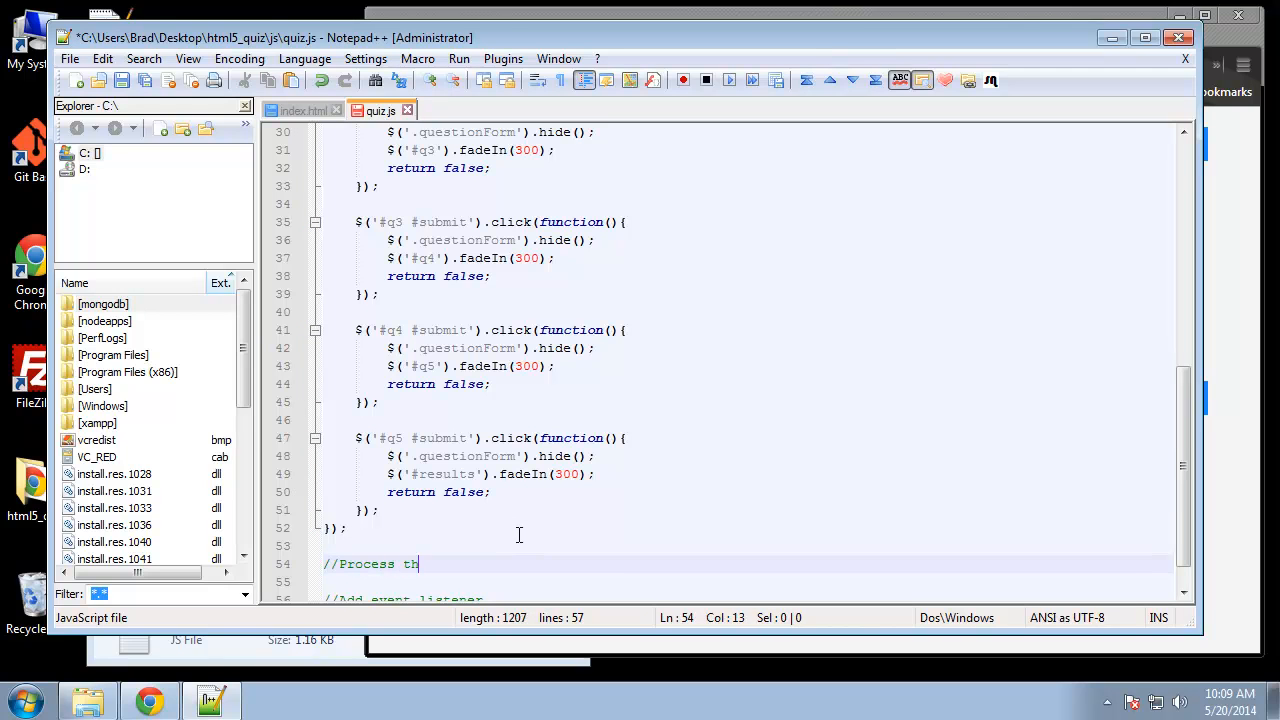
pyautogui.write('e answer')
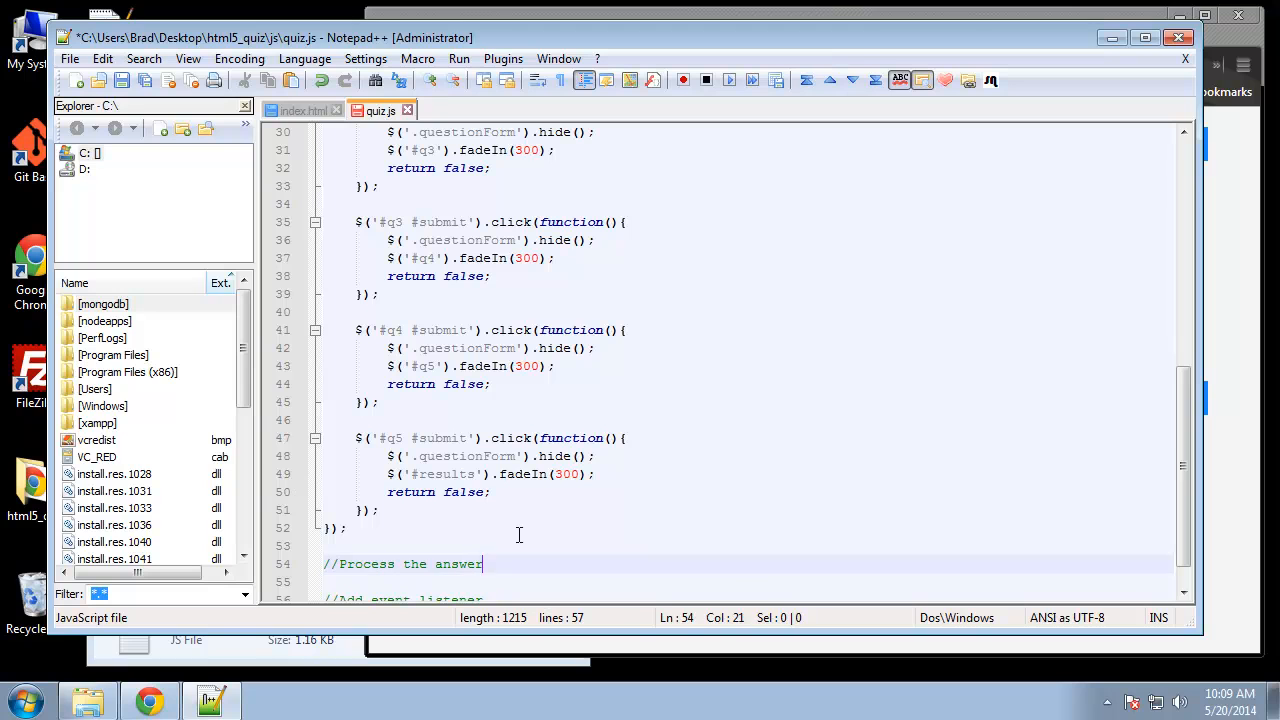
pyautogui.write('s')
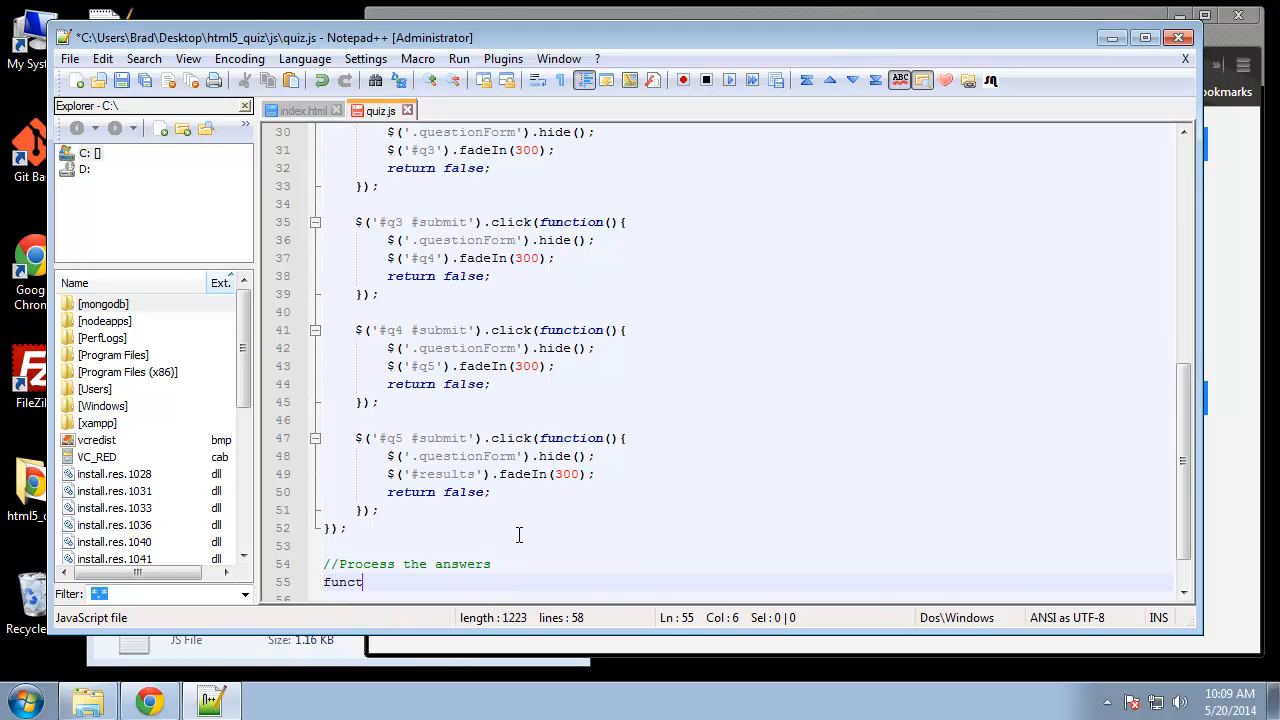
pyautogui.write('ion process (){')
pyautogui.write('}')
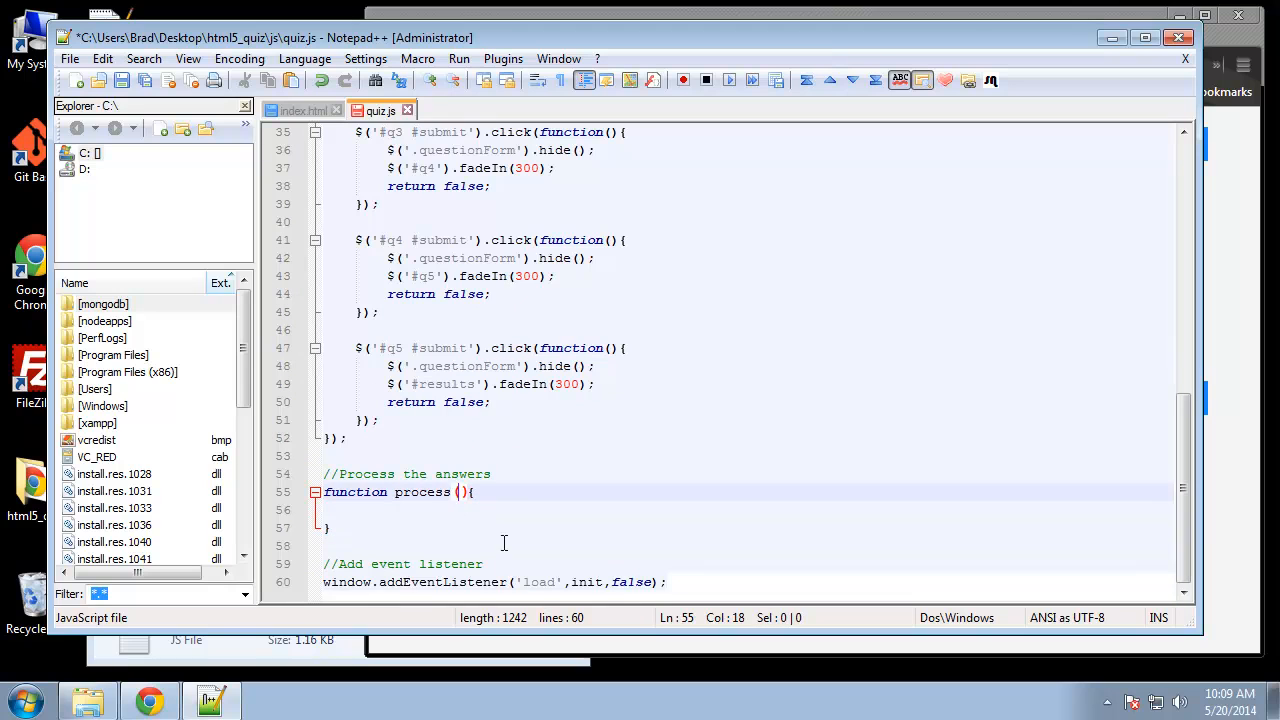
pyautogui.moveTo(543, 479)
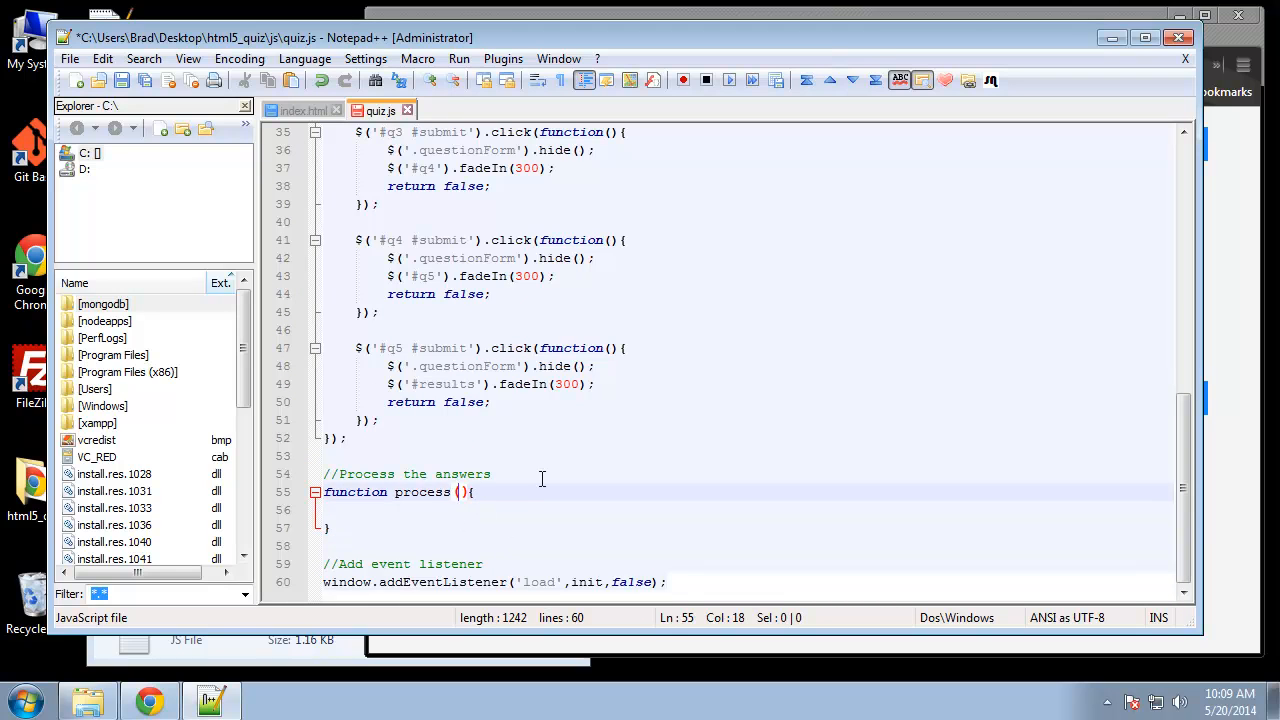
pyautogui.write('q')
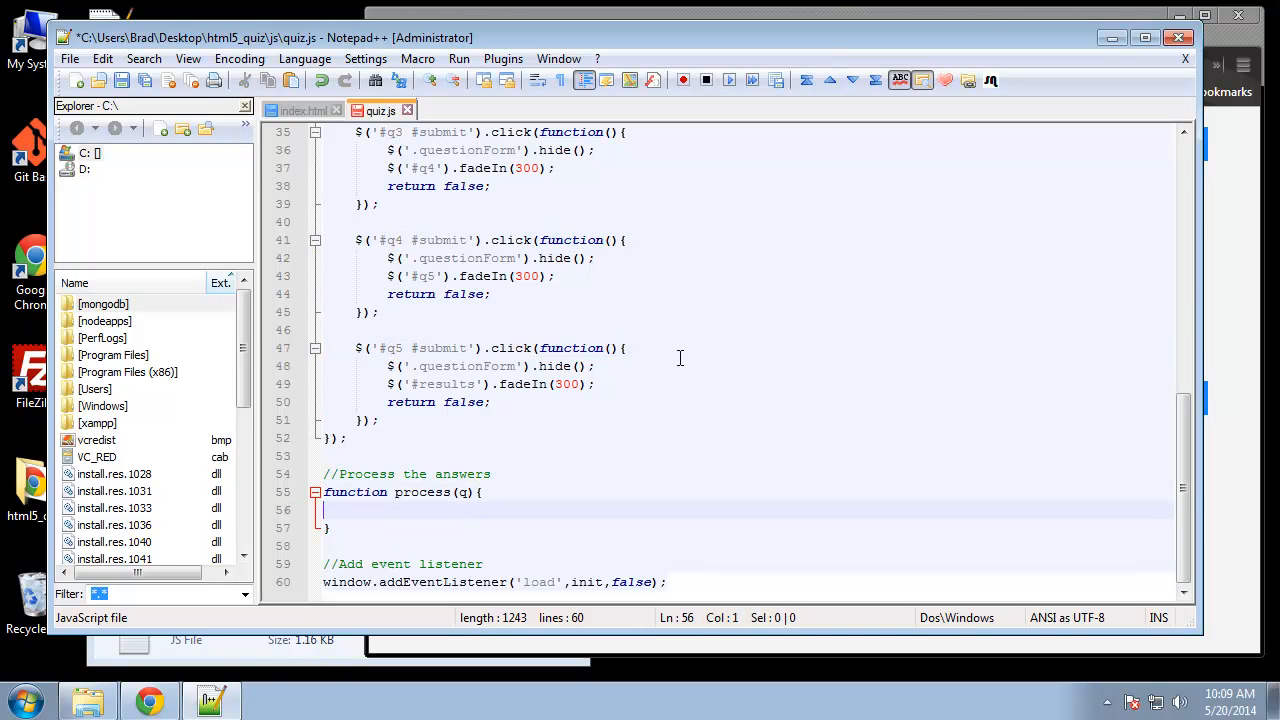
# Step: Inside process(), add an if (q == "q1") block and start declaring var submitted
pyautogui.write('if')
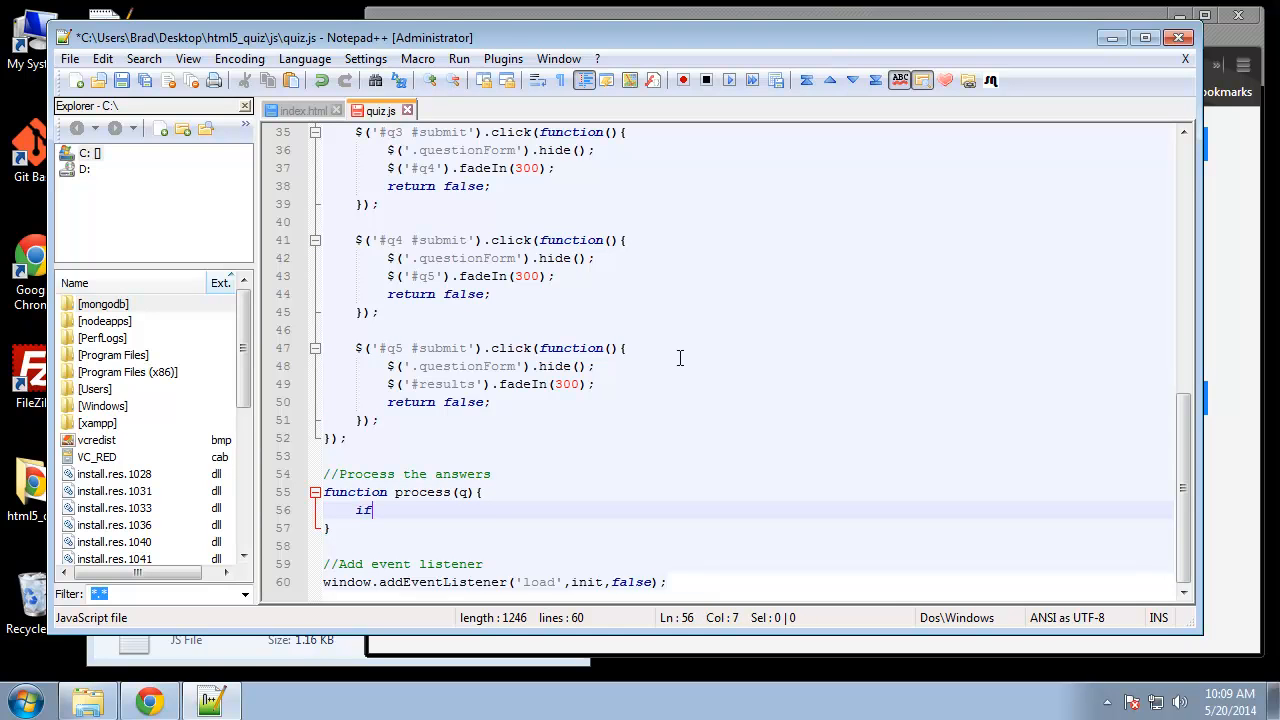
pyautogui.write('()')
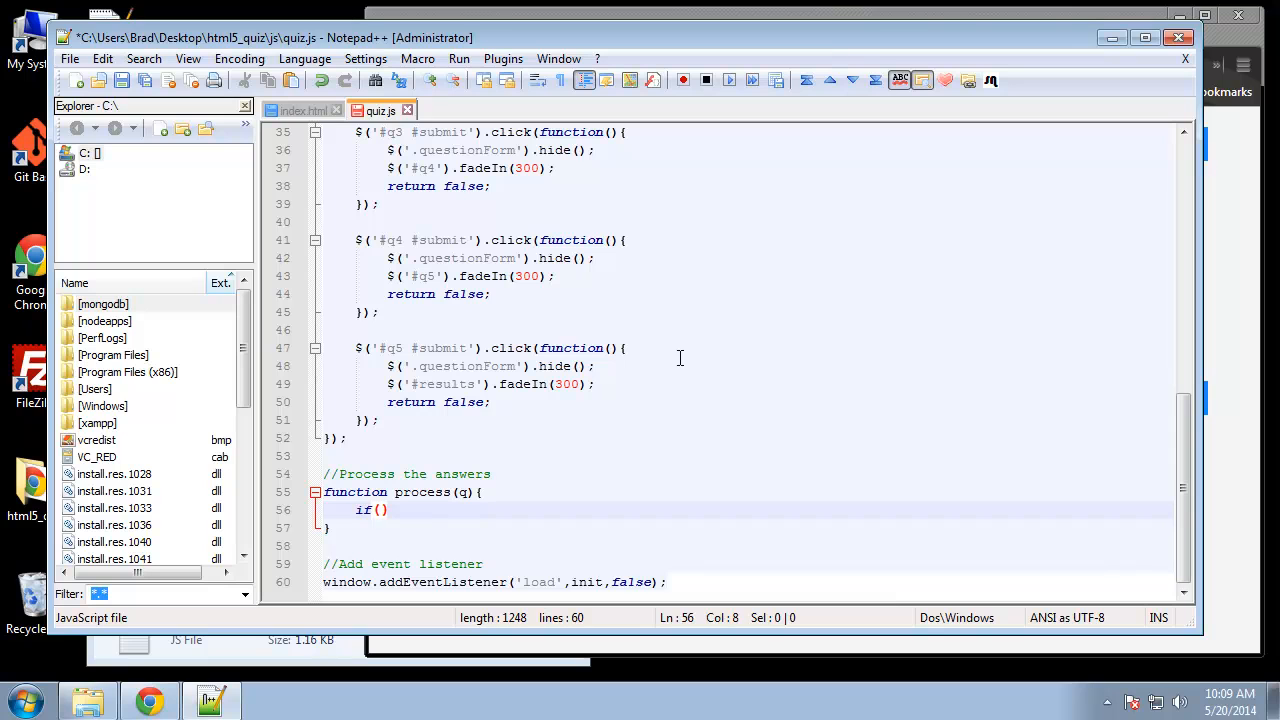
pyautogui.write('q')
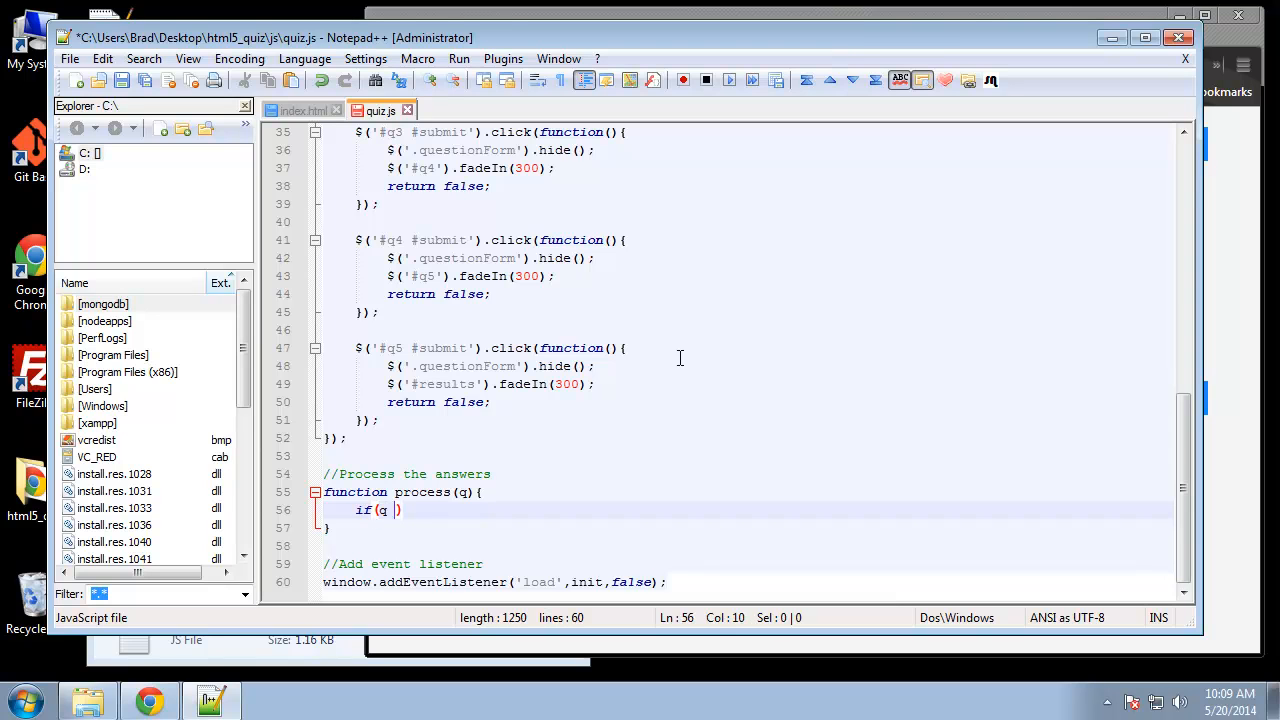
pyautogui.write('== "')
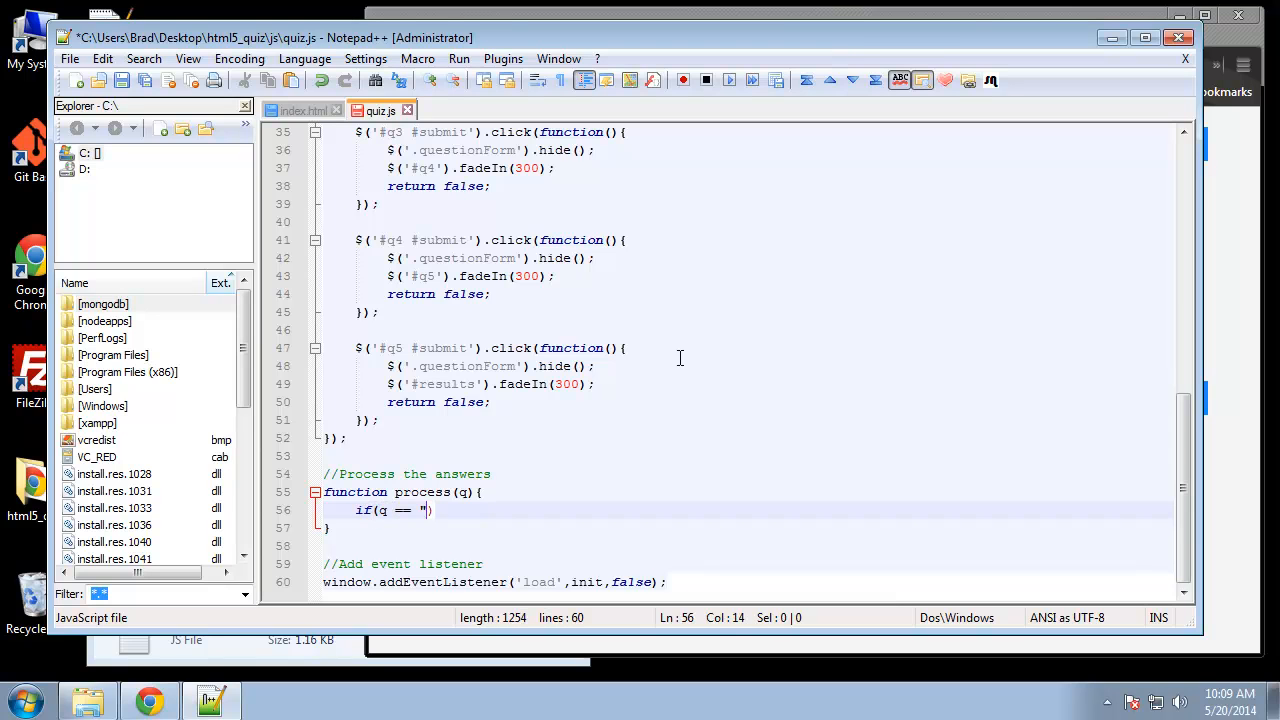
pyautogui.write('q1')
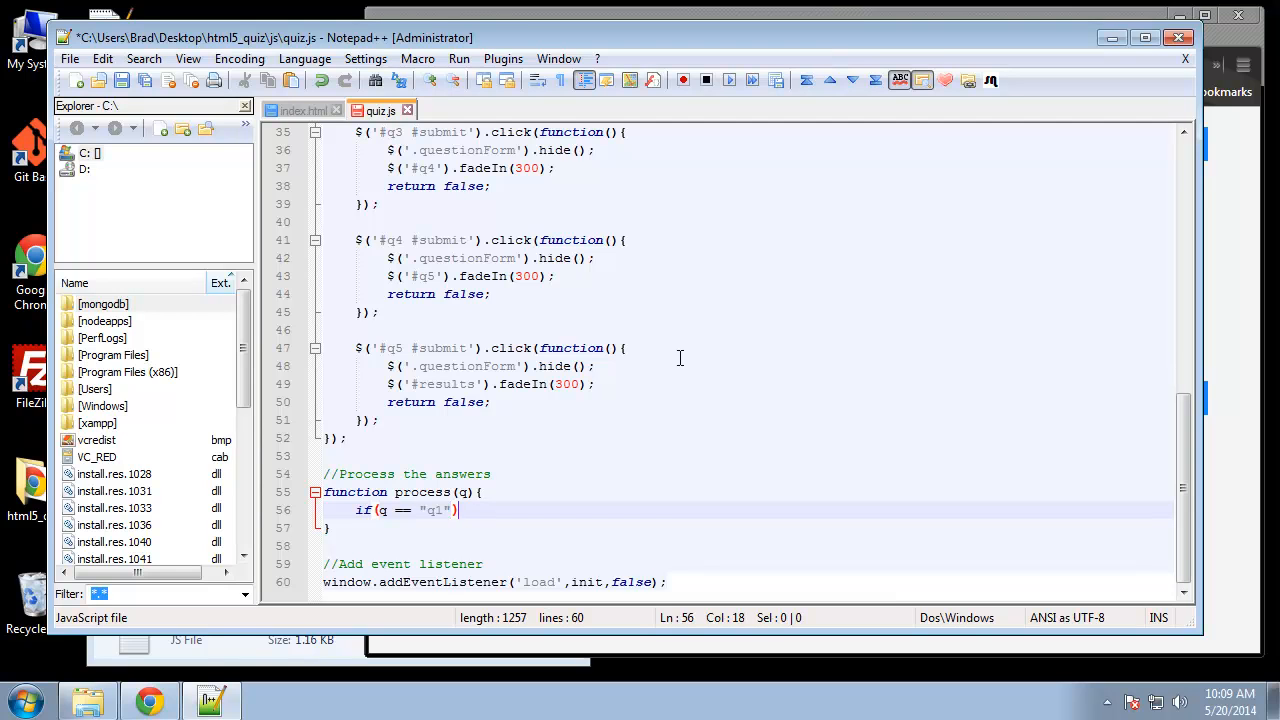
pyautogui.write('{}')
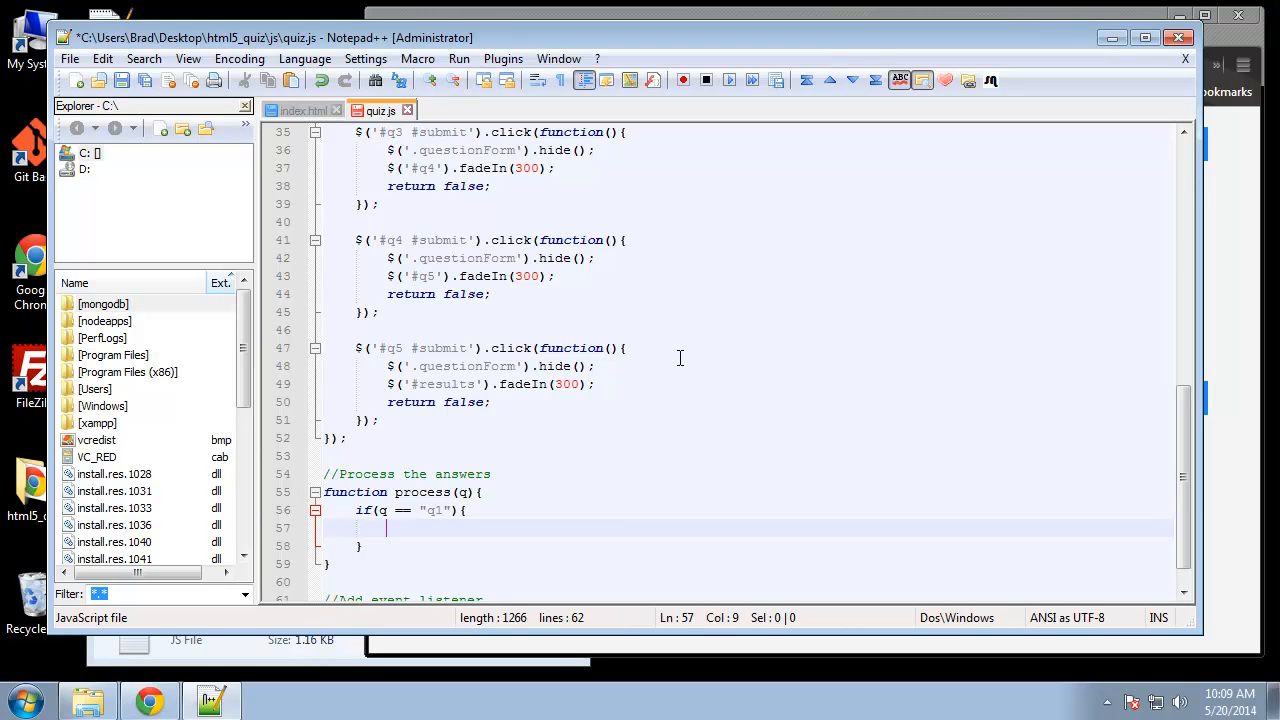
pyautogui.write('var su')
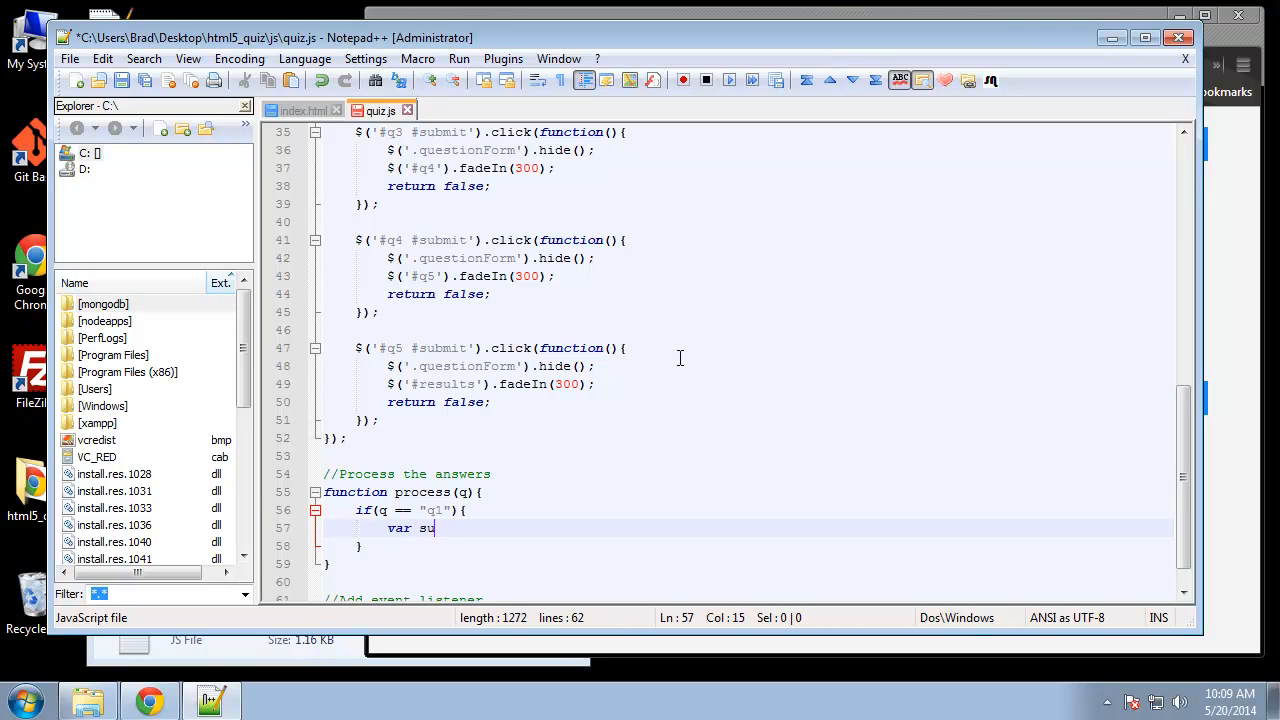
pyautogui.write('bmitted')
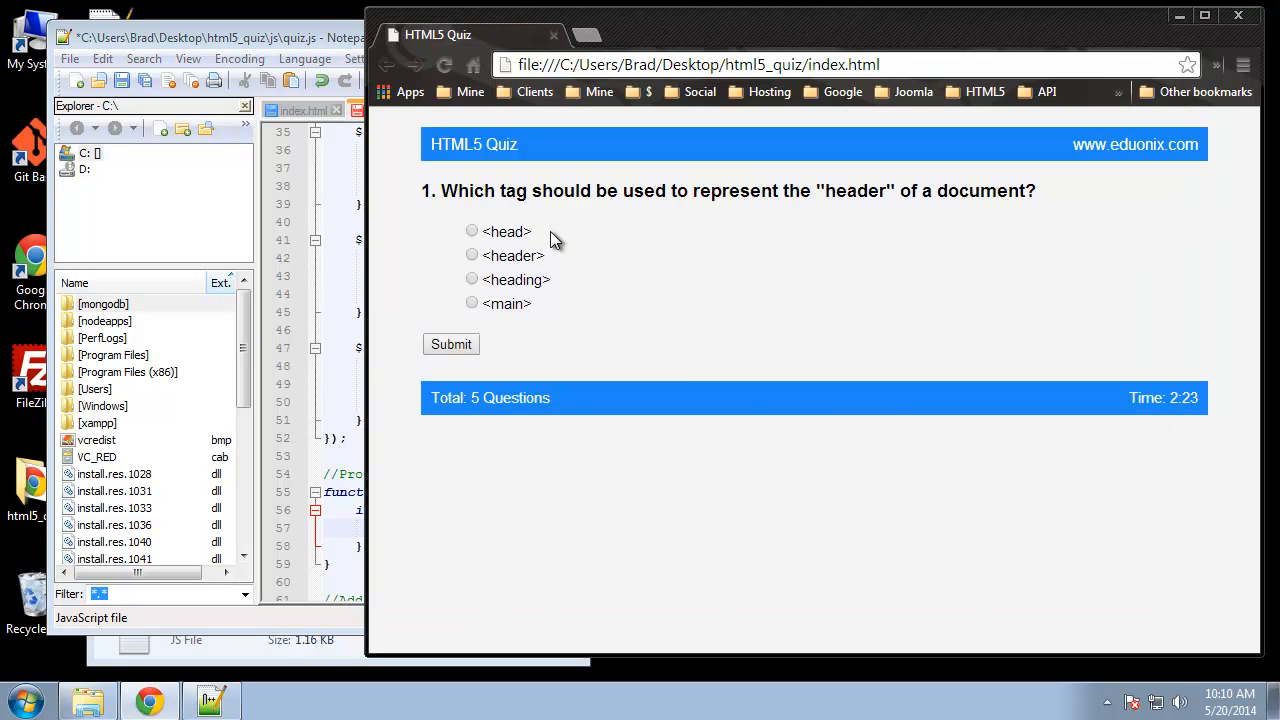
# Step: Choose the <header> answer for question 1 in Chrome to inspect its radio input
pyautogui.click(471, 255)
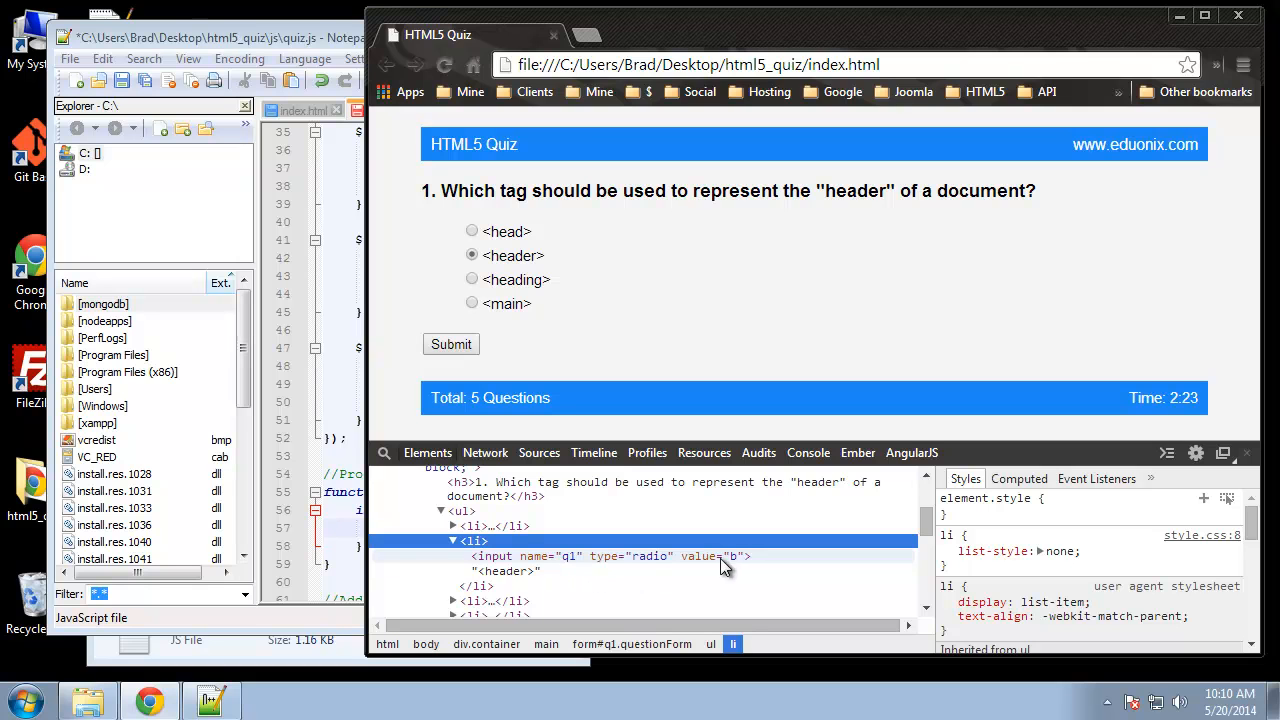
pyautogui.moveTo(735, 565)
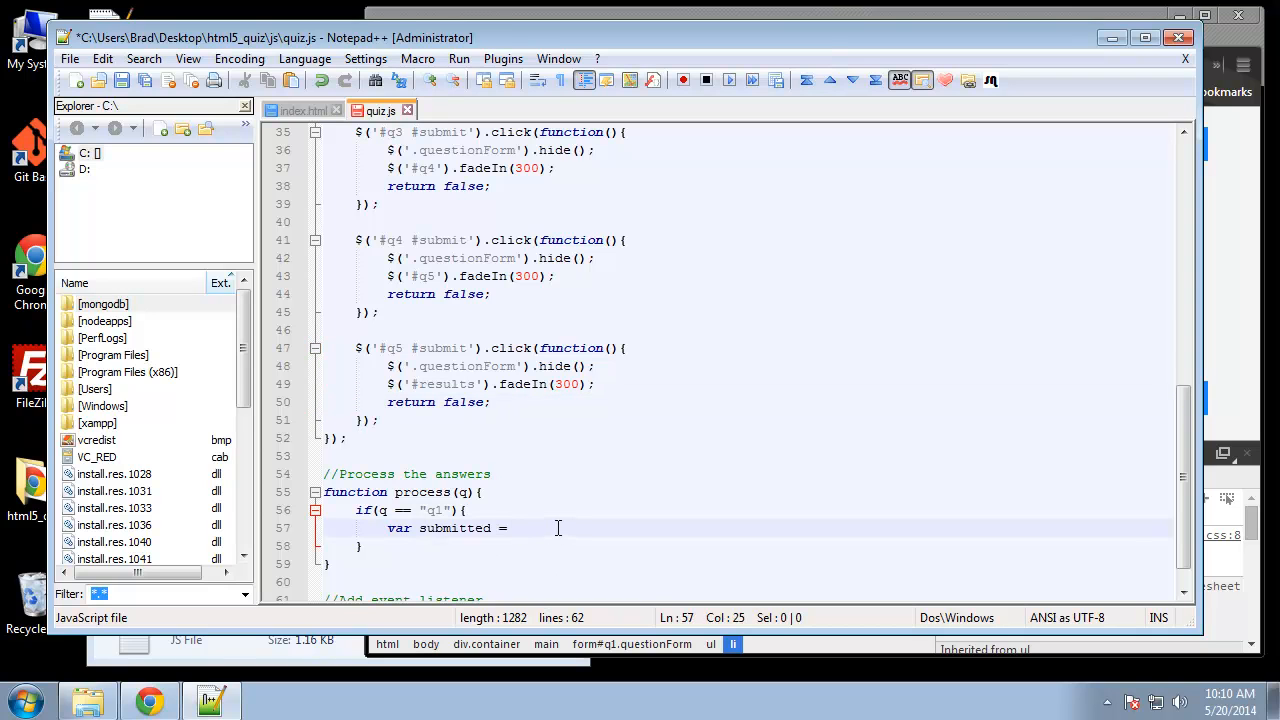
# Step: Assign submitted from $('input[name=q1]') and check the input names in index.html
pyautogui.write('$();')
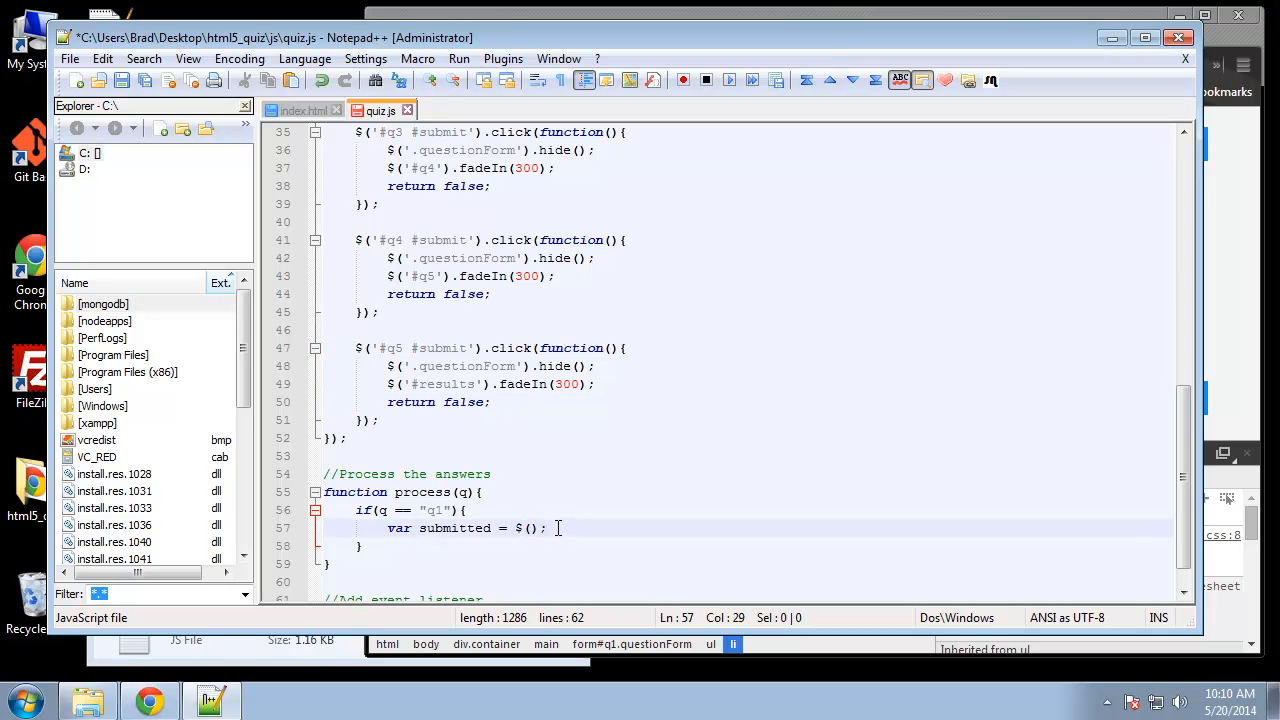
pyautogui.write("''")
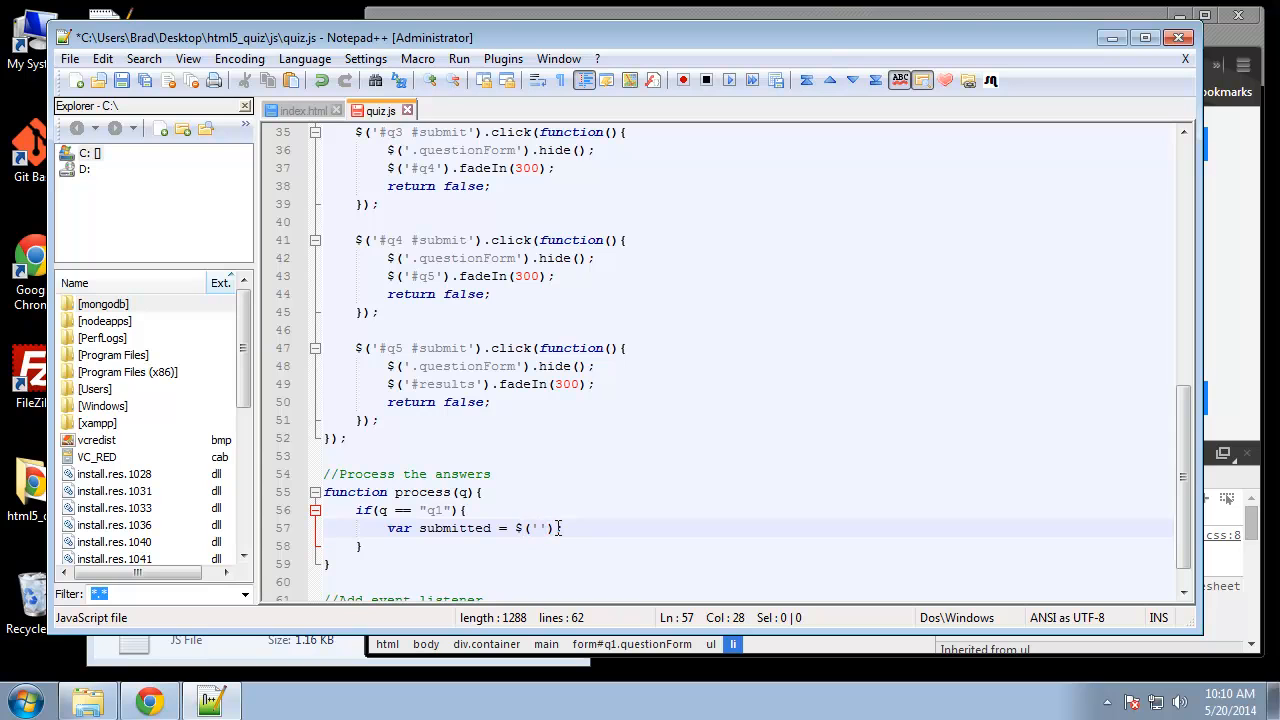
pyautogui.write('inp')
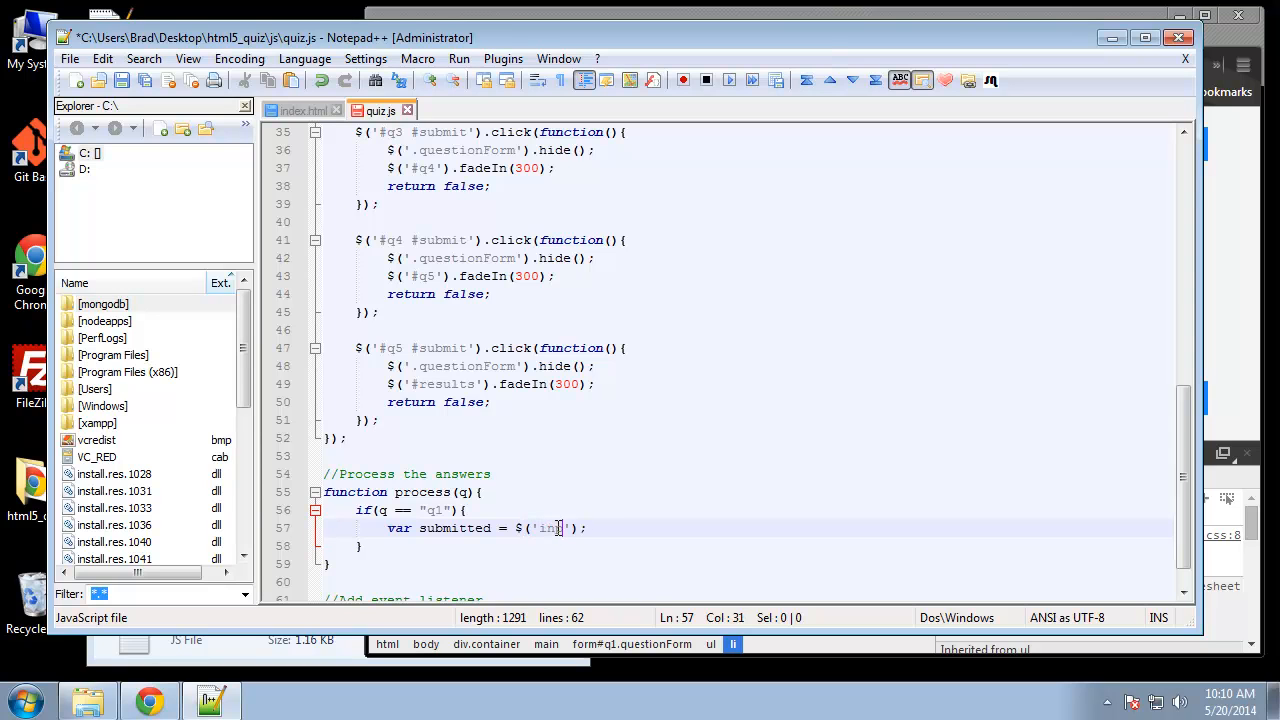
pyautogui.write('put')
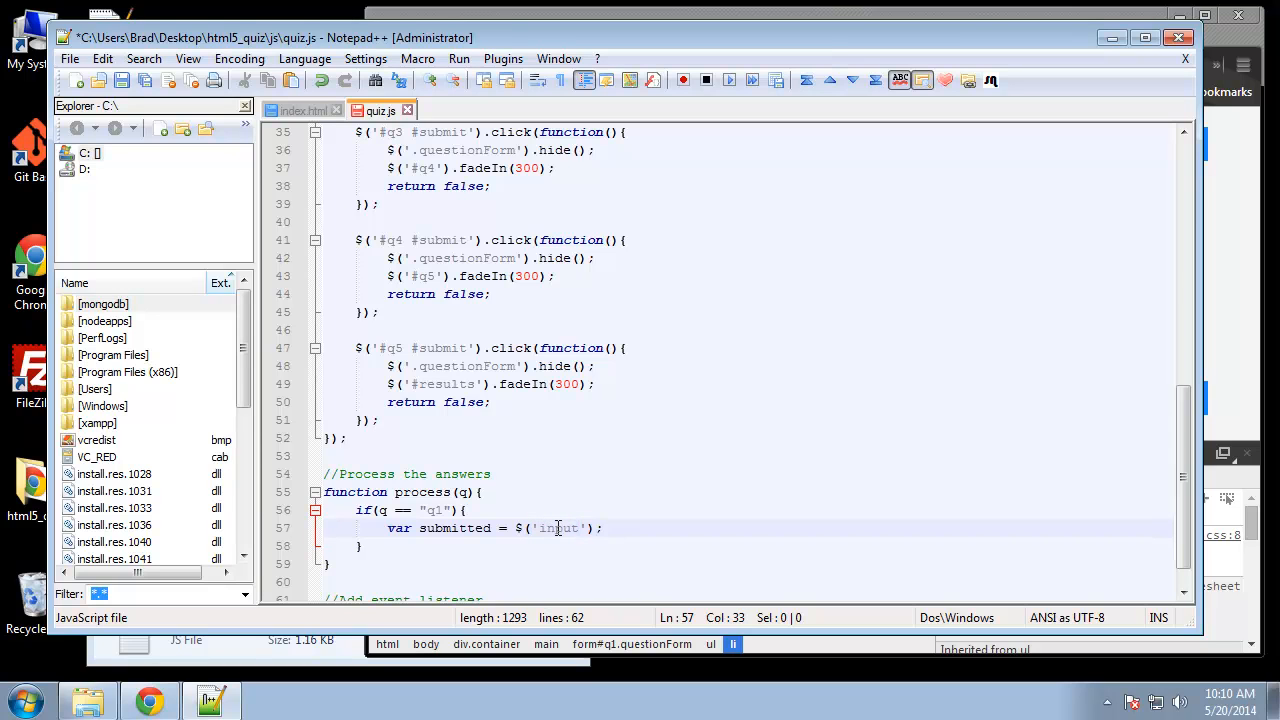
pyautogui.write('[]')
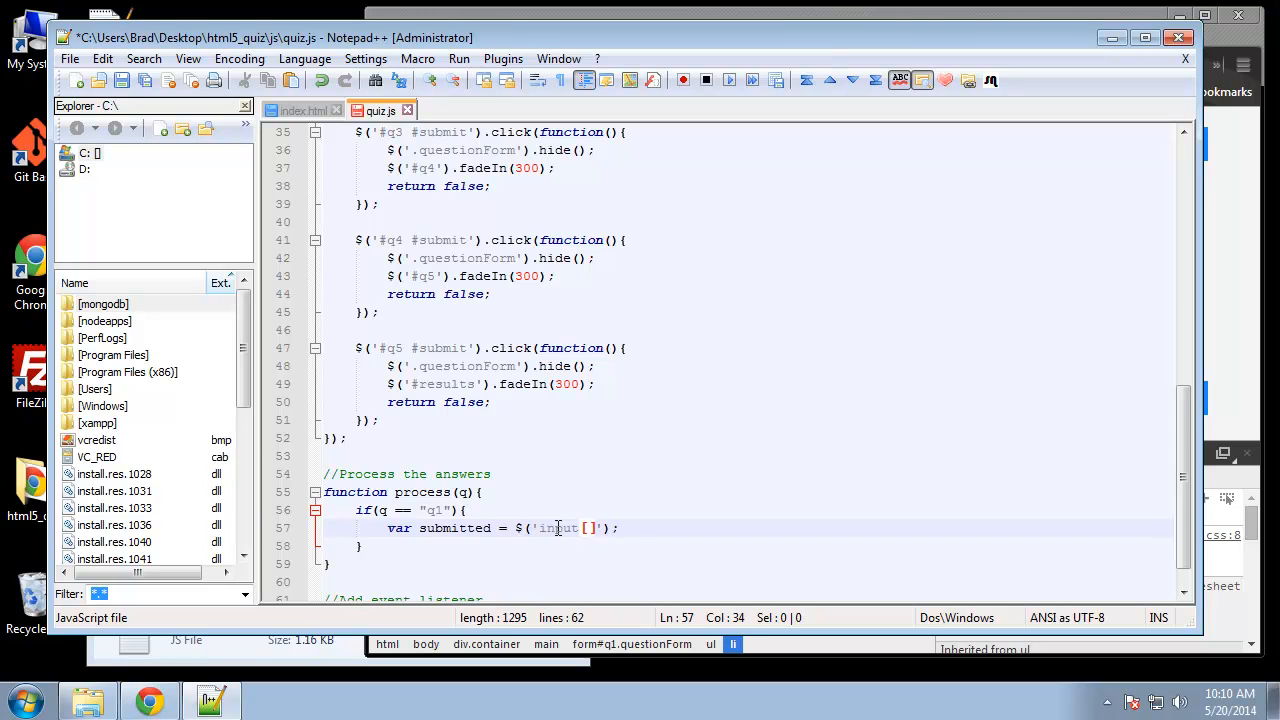
pyautogui.write('nam')
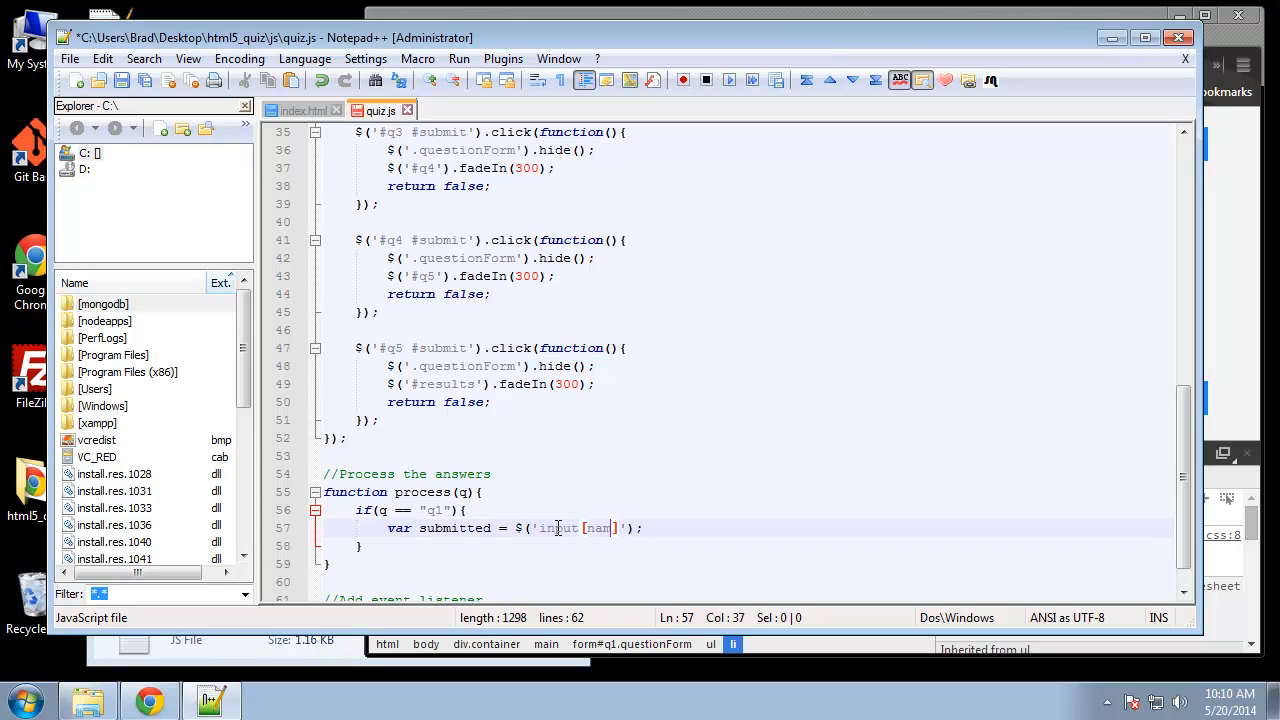
pyautogui.write('e=q')
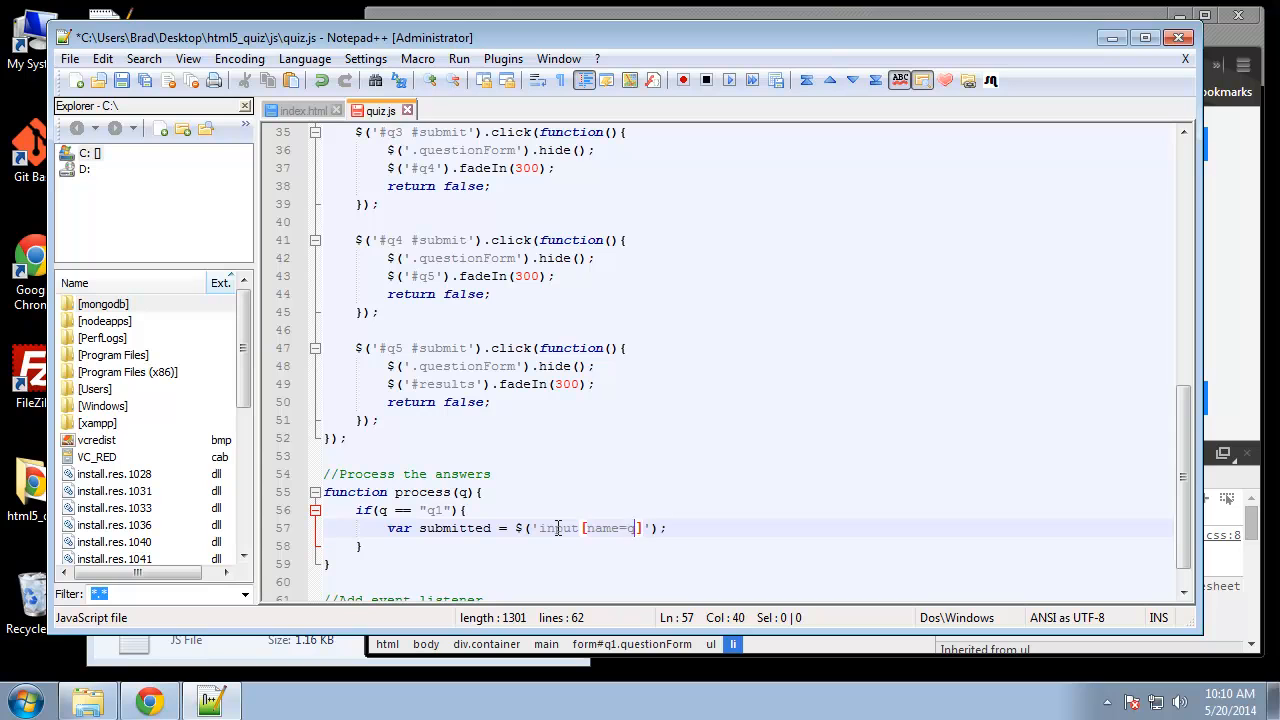
pyautogui.write('1')
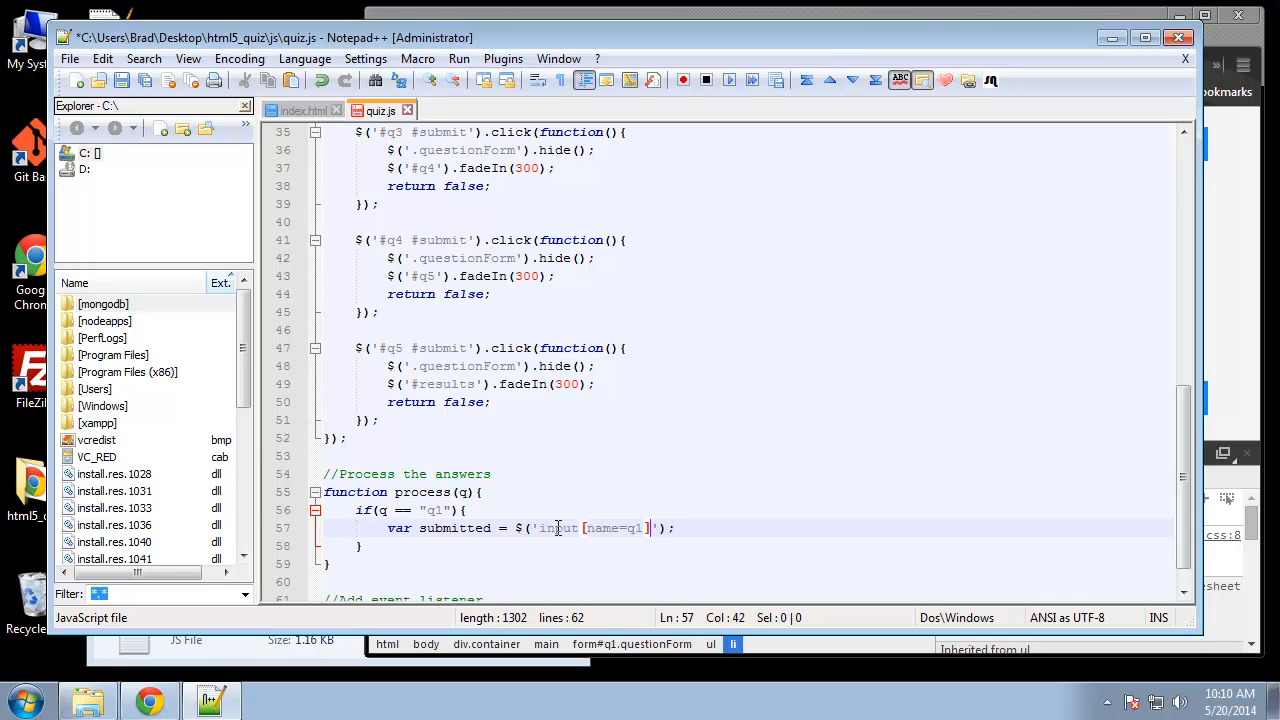
pyautogui.click(300, 110)
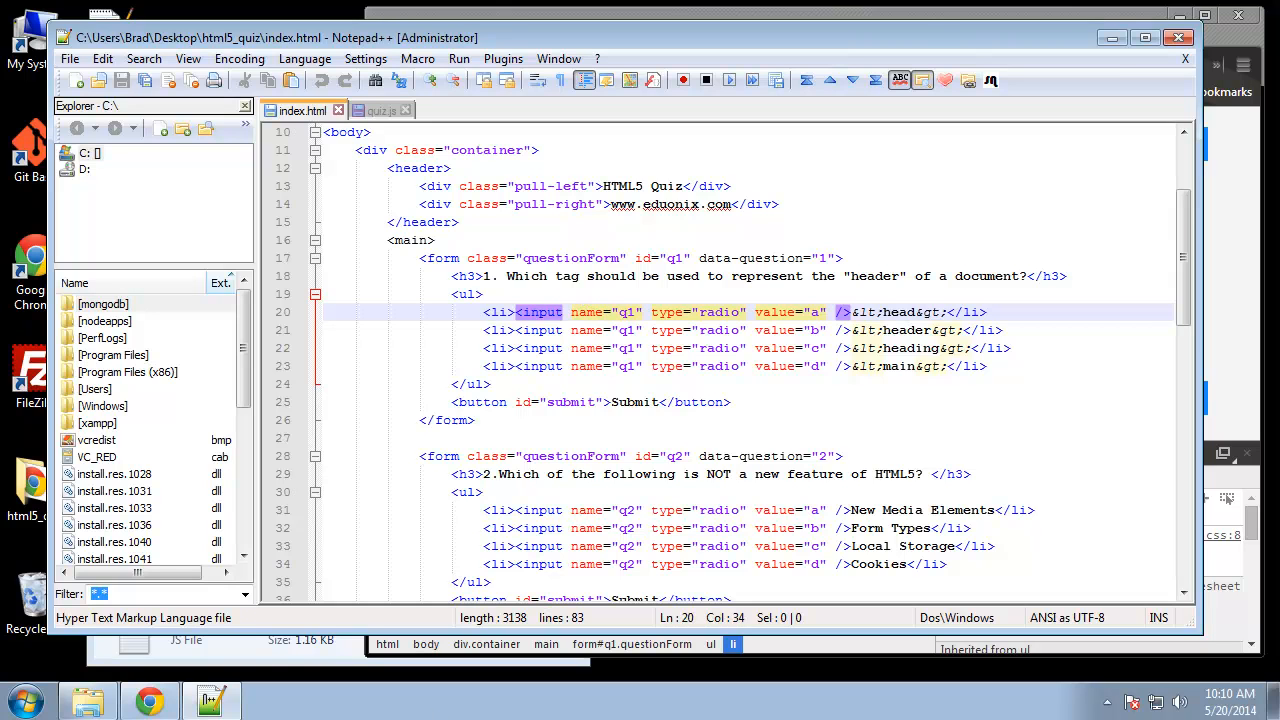
pyautogui.moveTo(383, 110)
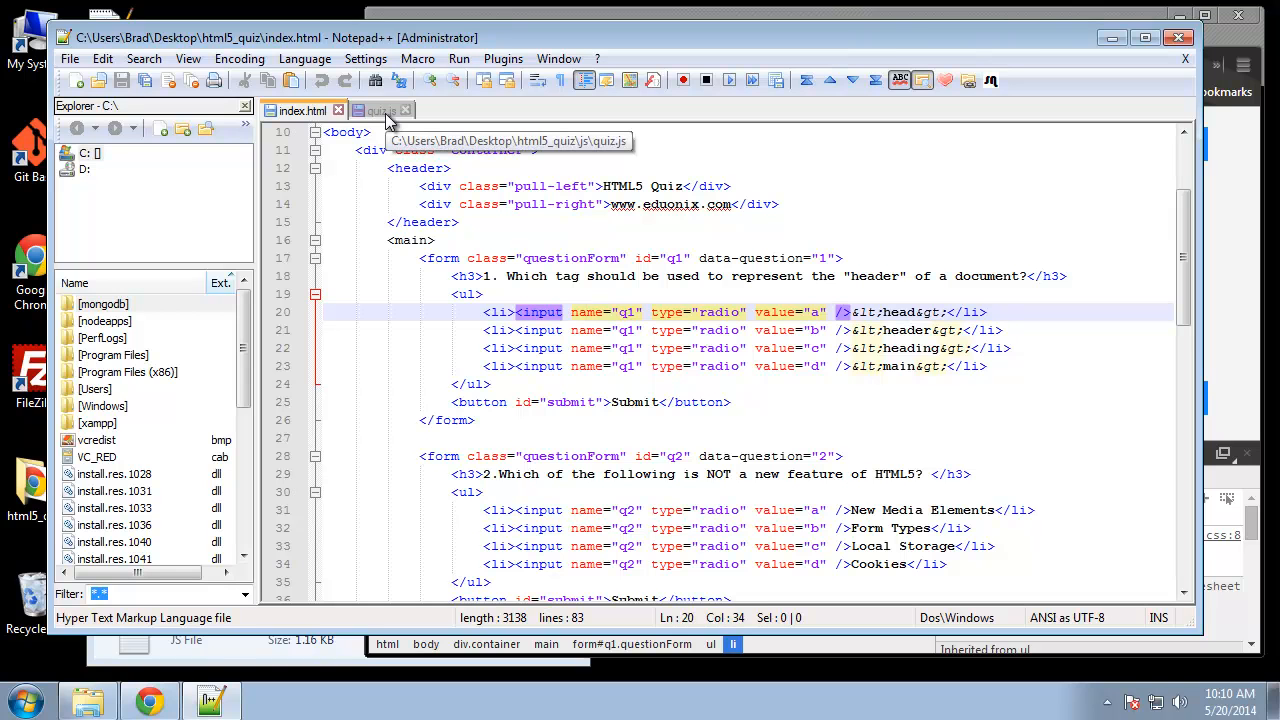
# Step: Complete it as $('input[name=q1]:checked').val(); then view index.html's q1 inputs again
pyautogui.click(378, 110)
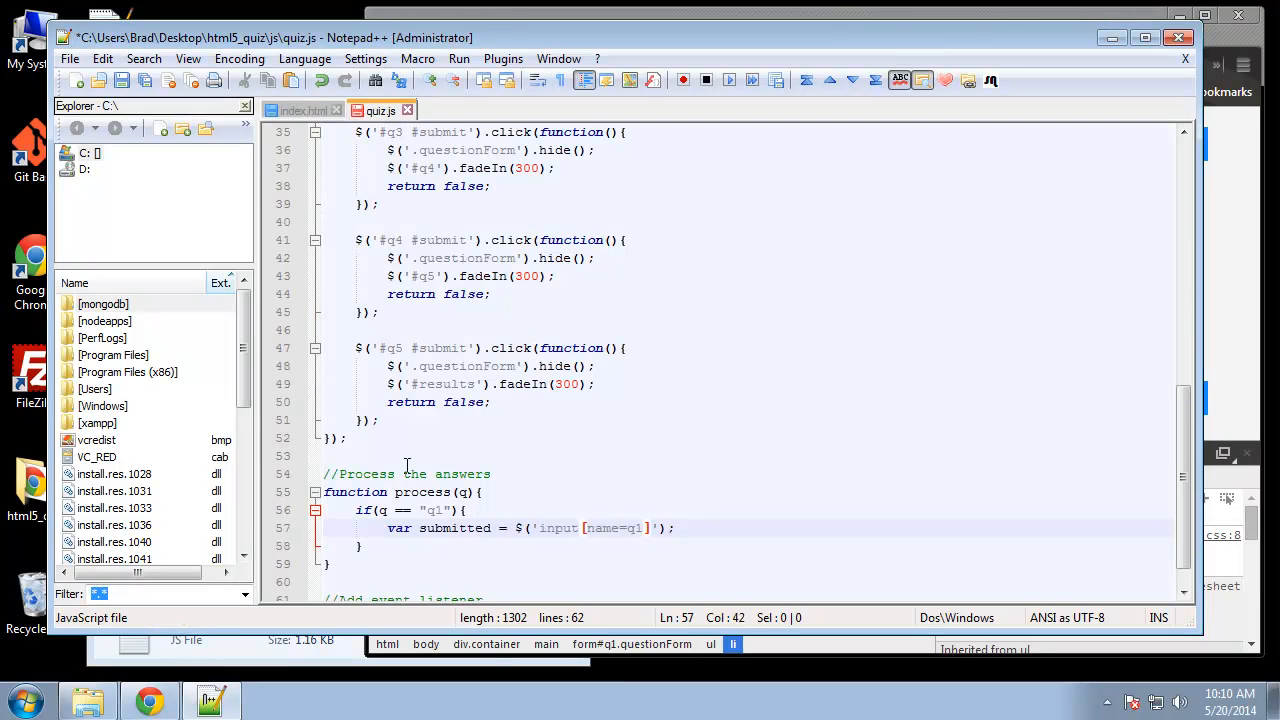
pyautogui.click(650, 528)
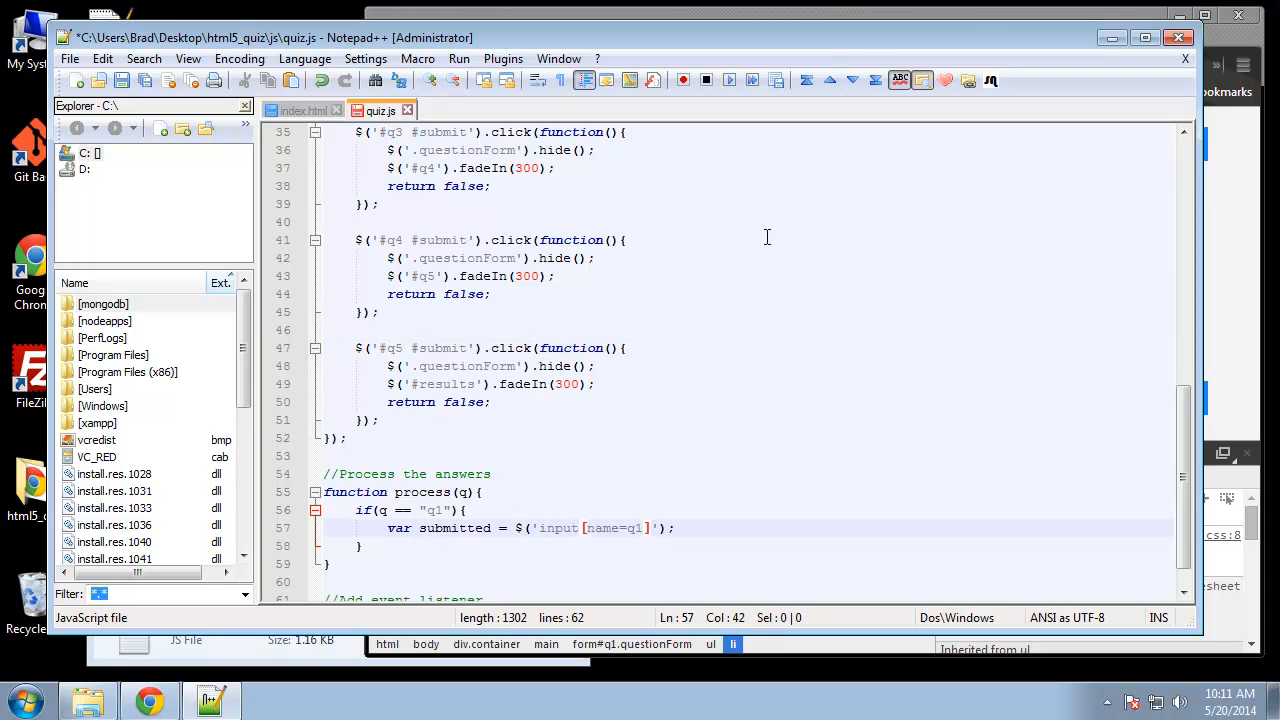
pyautogui.write(':checked')
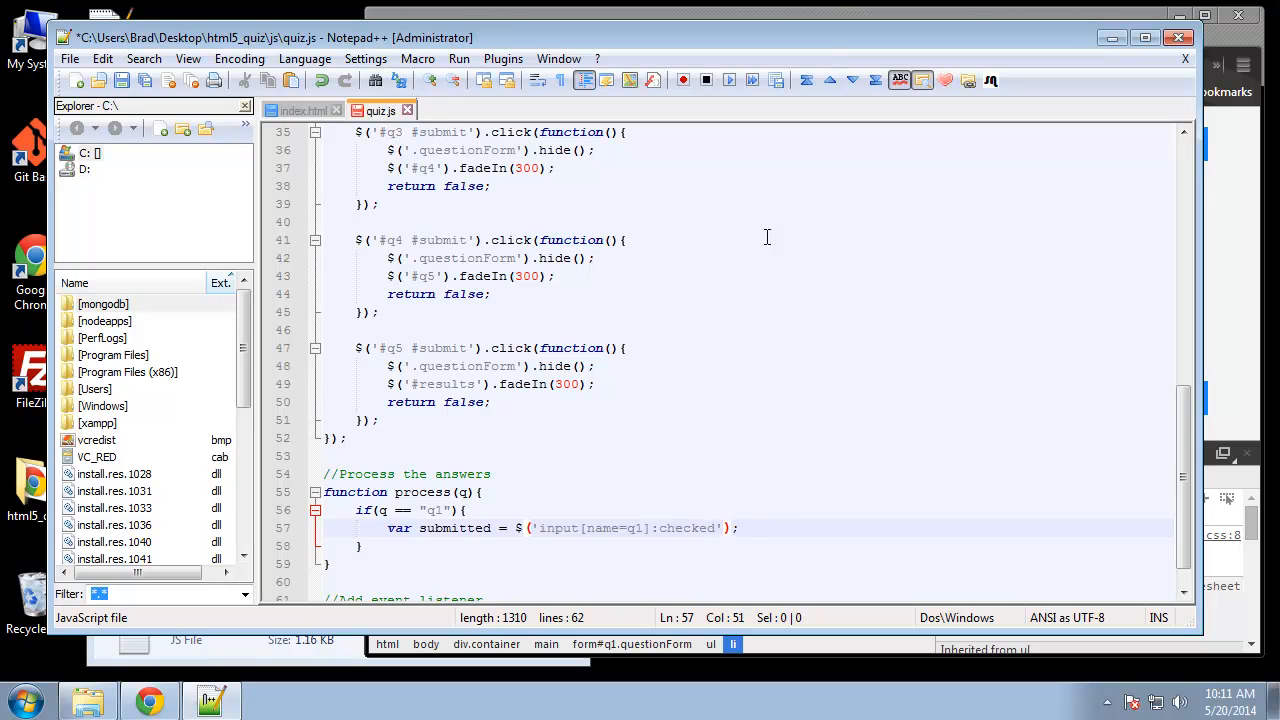
pyautogui.write('.val(')
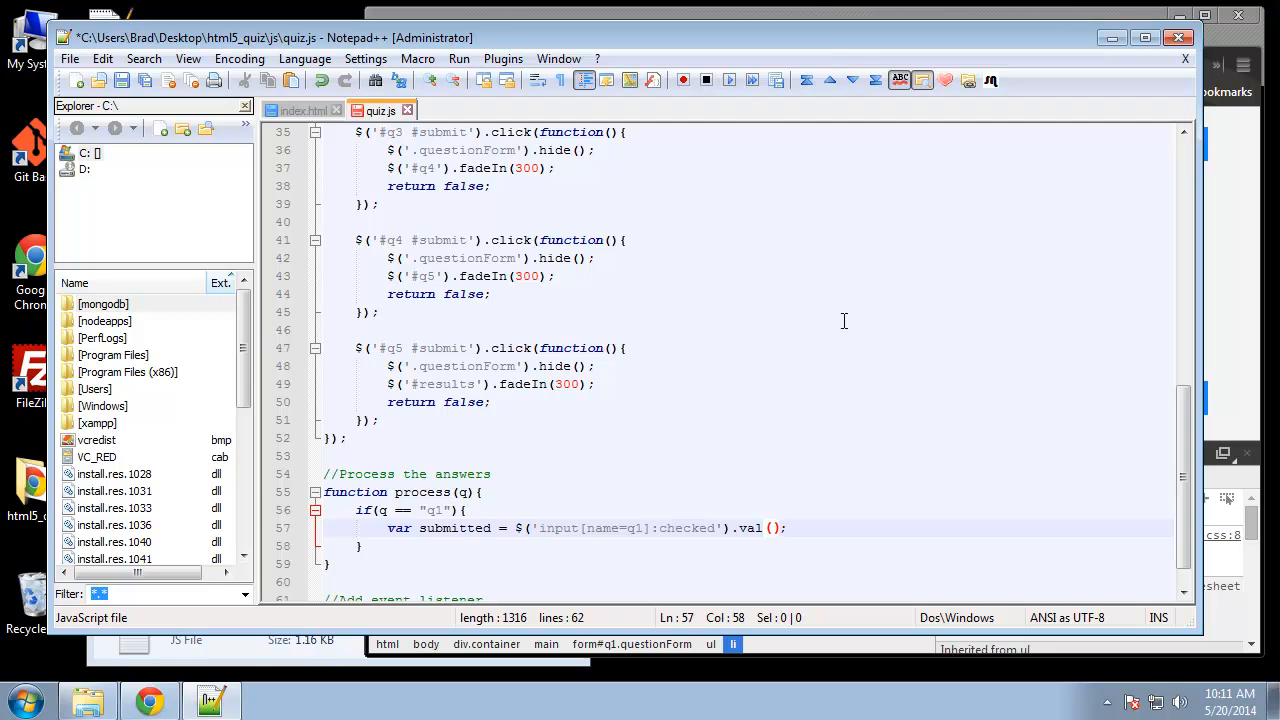
pyautogui.moveTo(1180, 306)
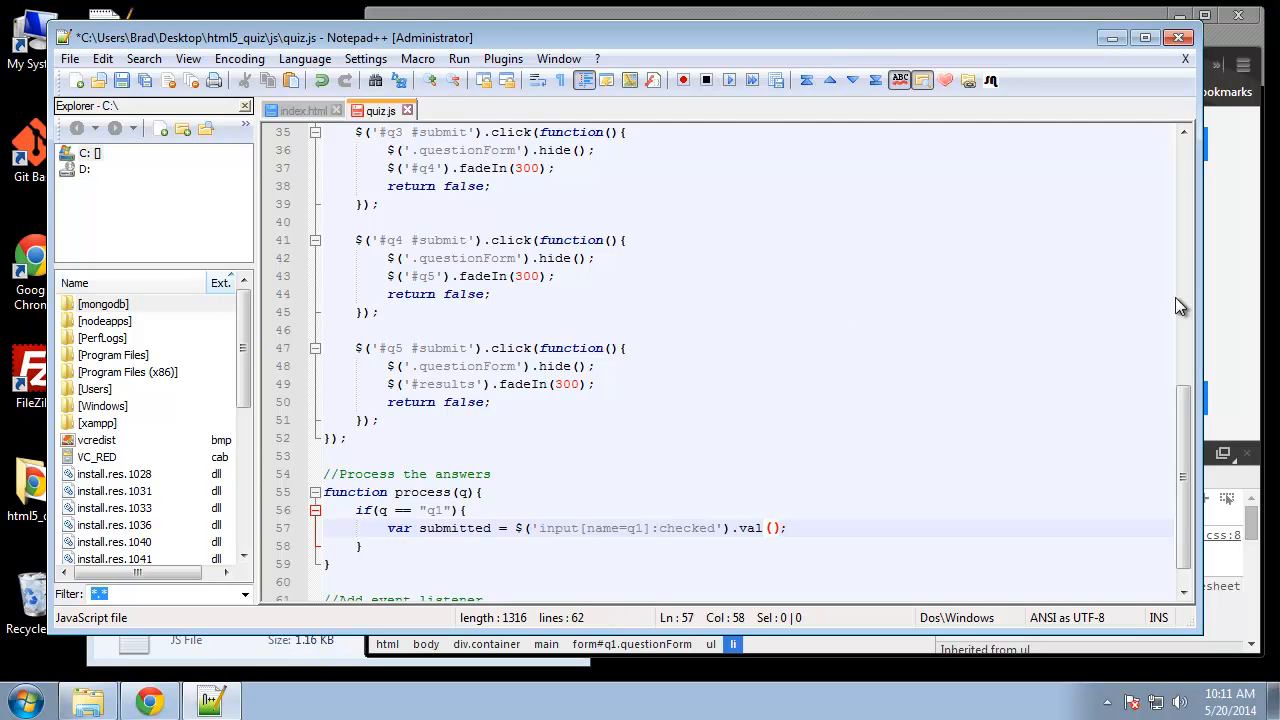
pyautogui.click(302, 110)
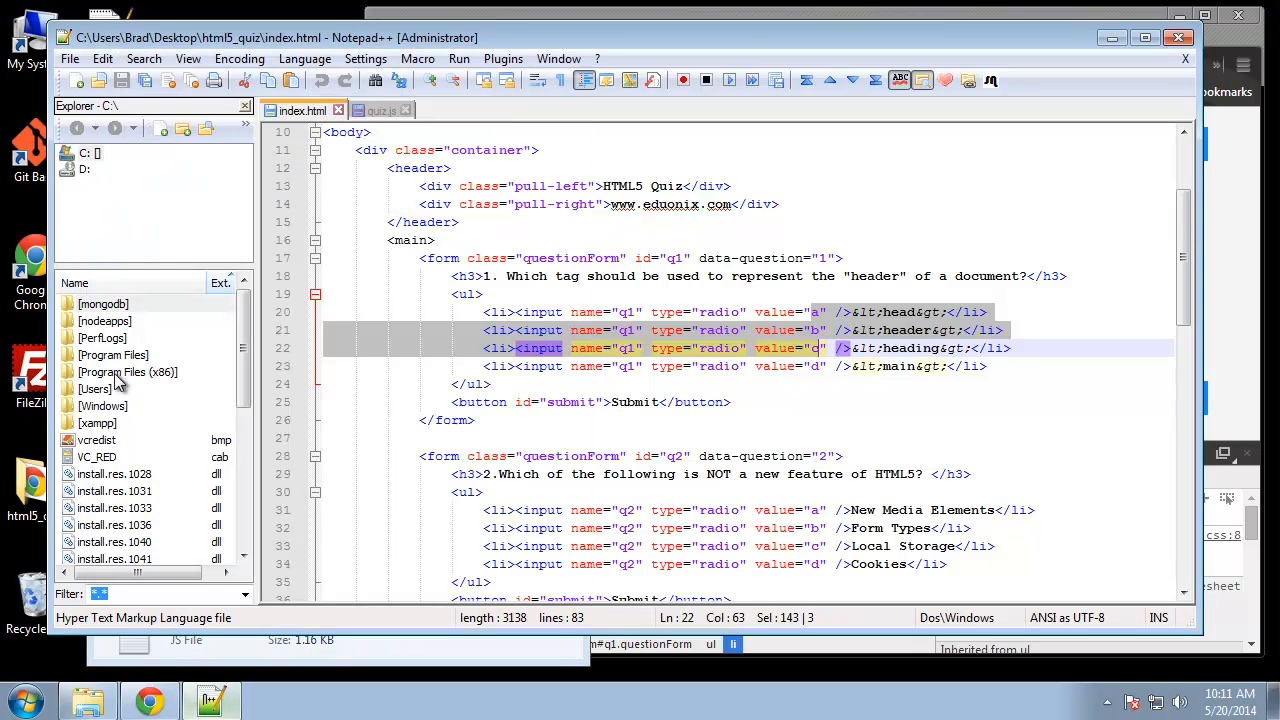
# Step: Add a nested if(submitted == sessionStorage.a1) block inside the q1 check
pyautogui.click(380, 110)
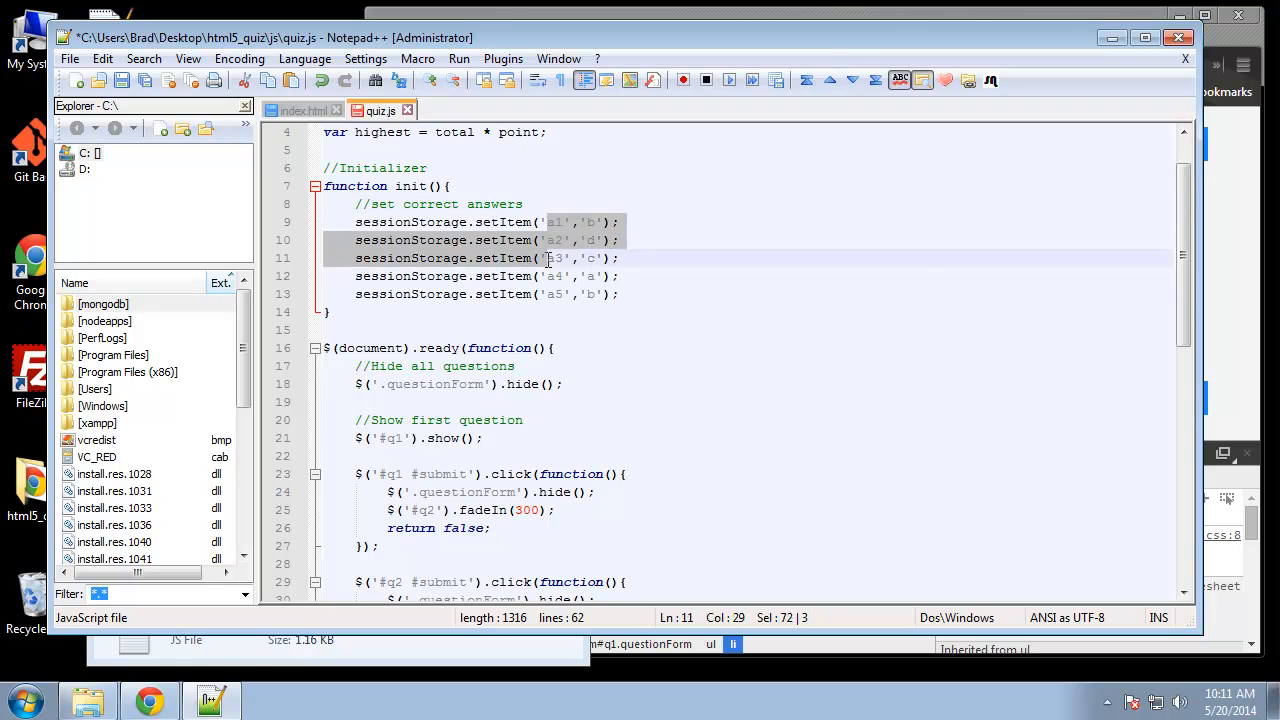
pyautogui.scroll(-3)
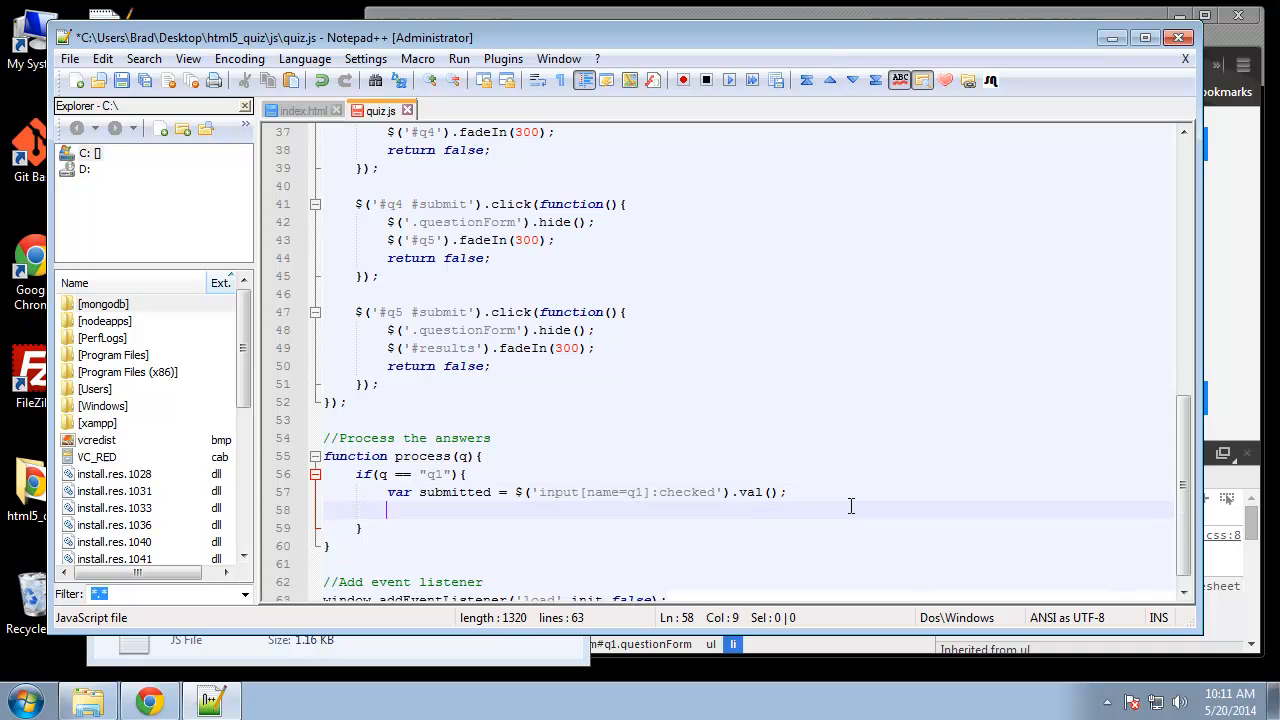
pyautogui.write('if()')
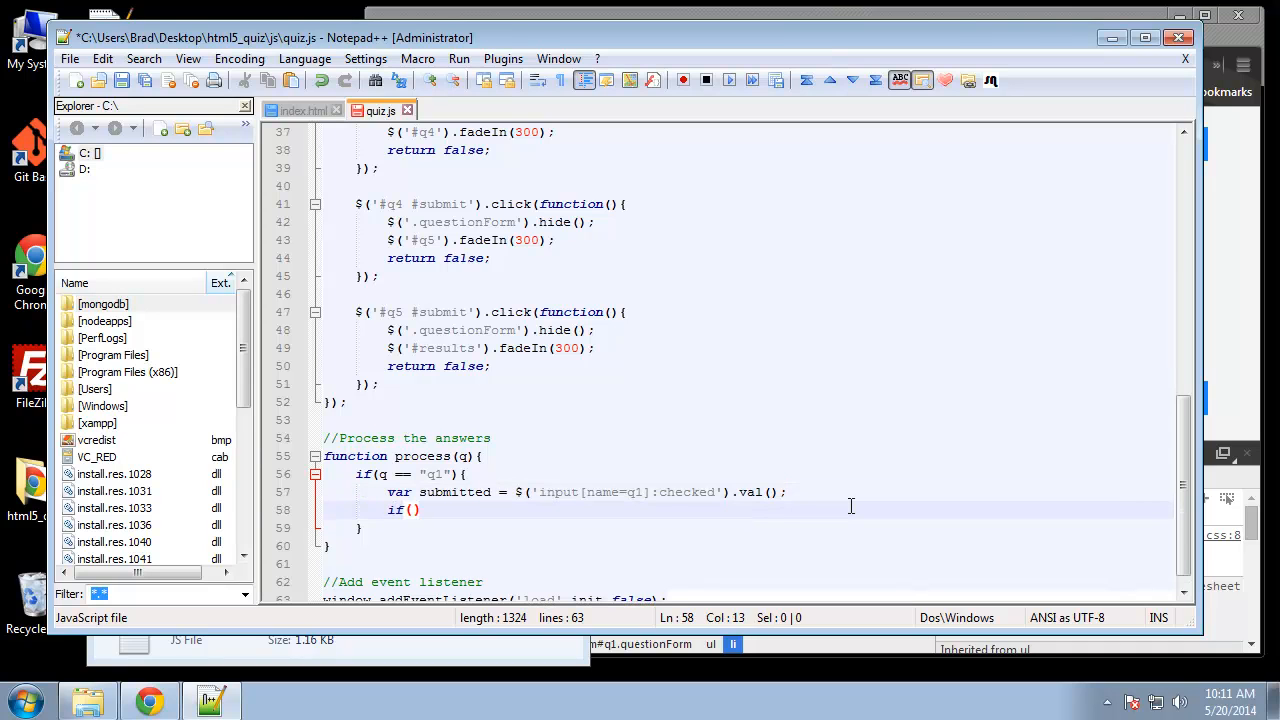
pyautogui.write('{}')
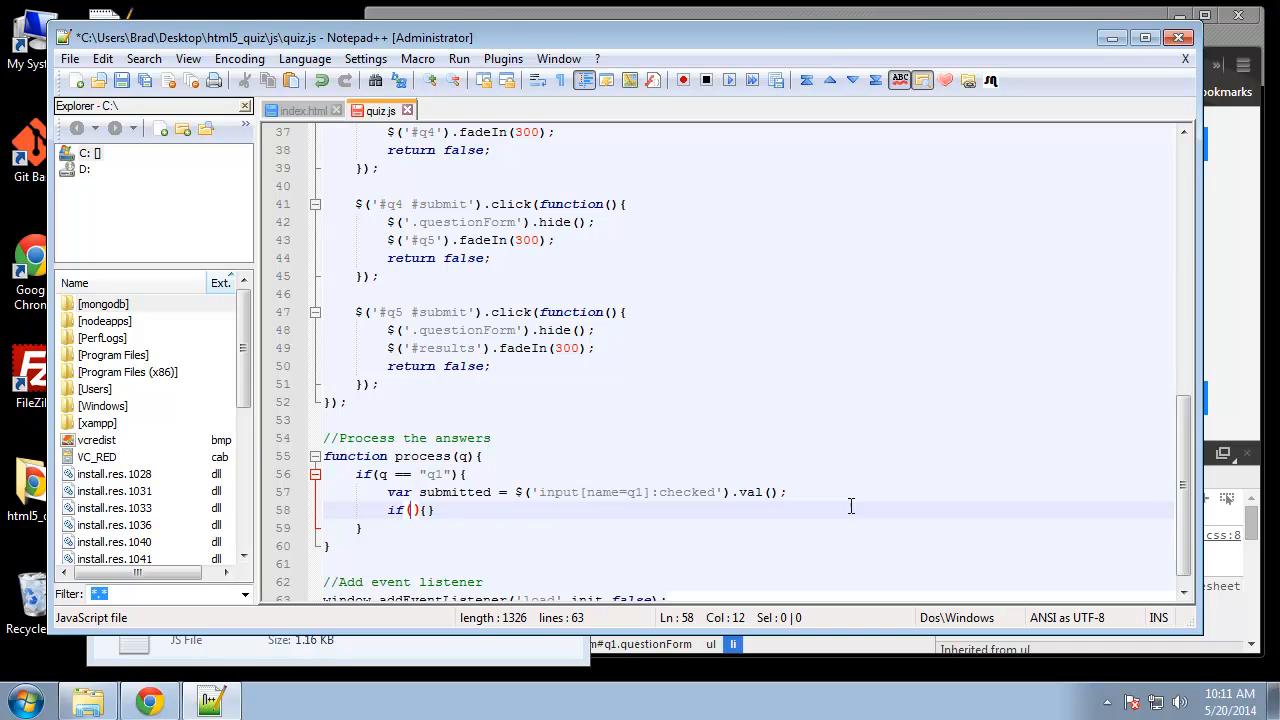
pyautogui.write('submitted')
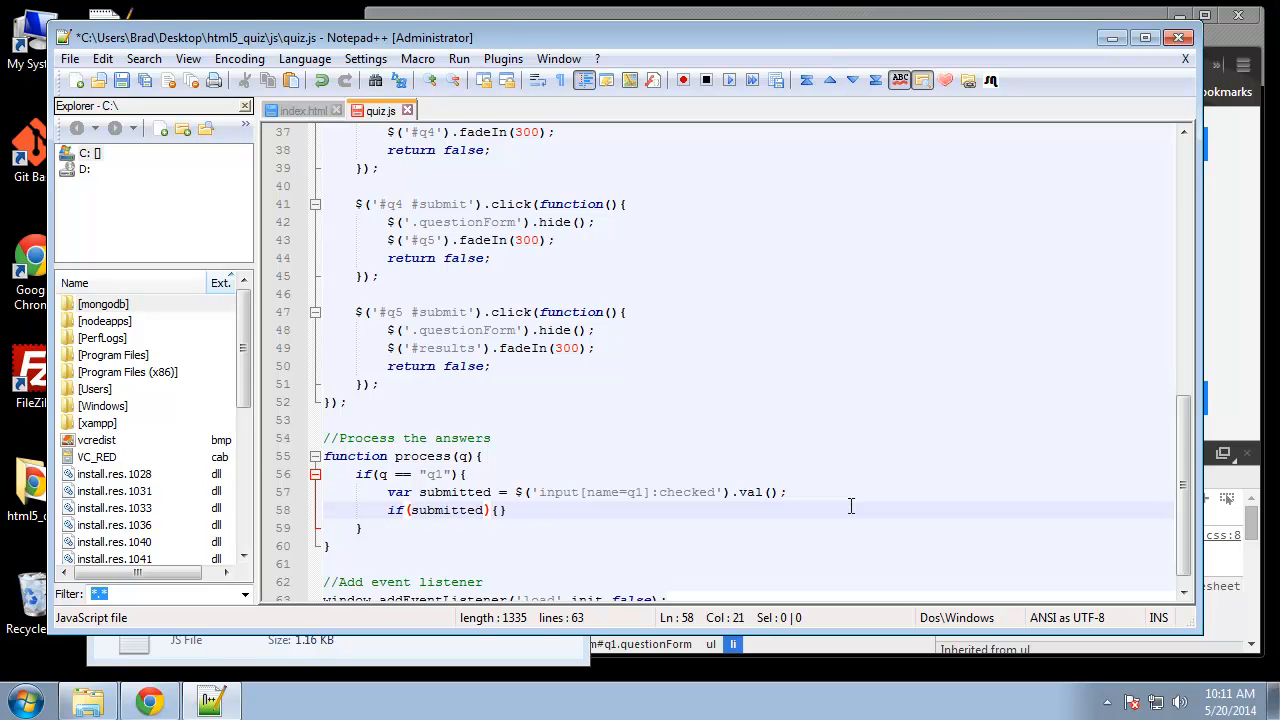
pyautogui.write('==')
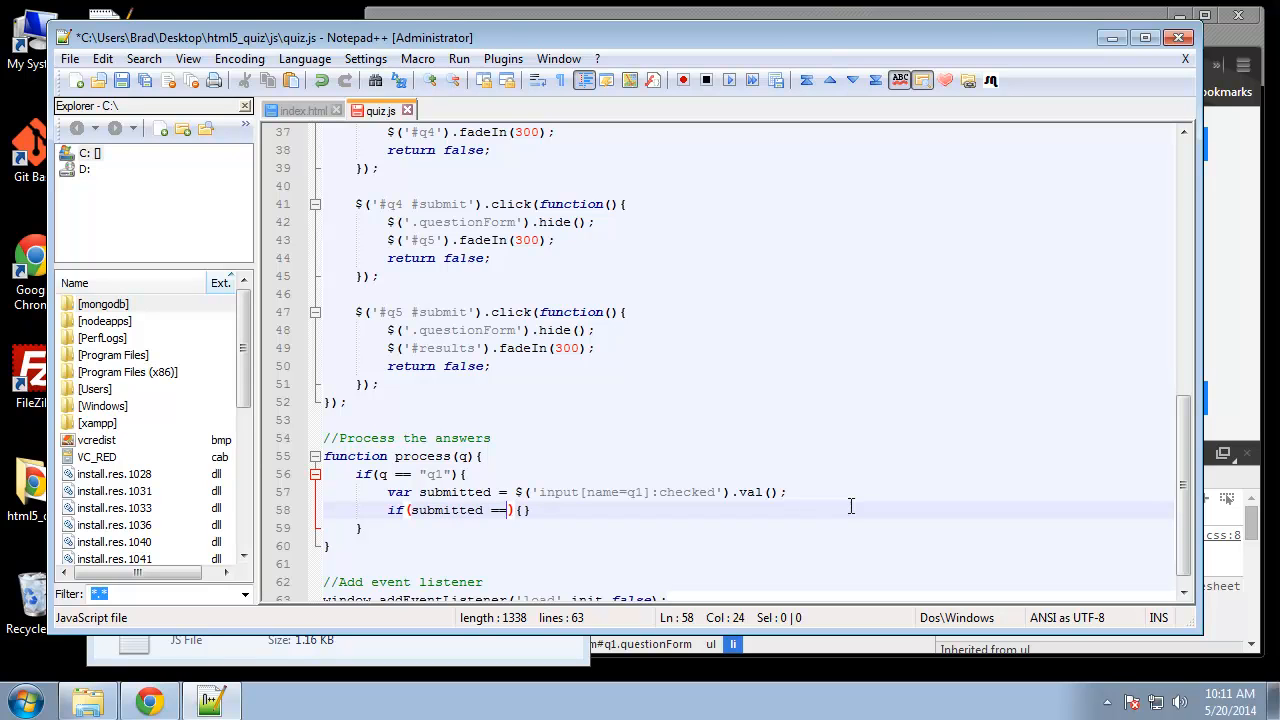
pyautogui.write('sessionStorage.')
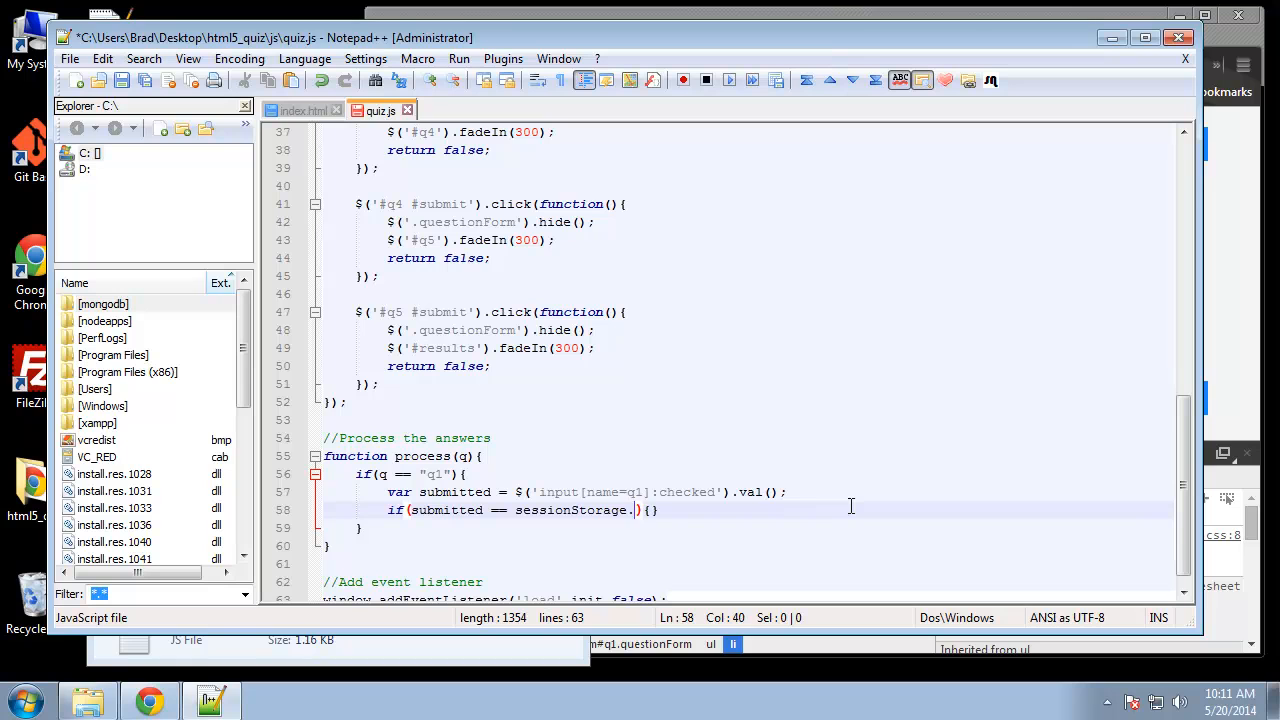
pyautogui.write('a1')
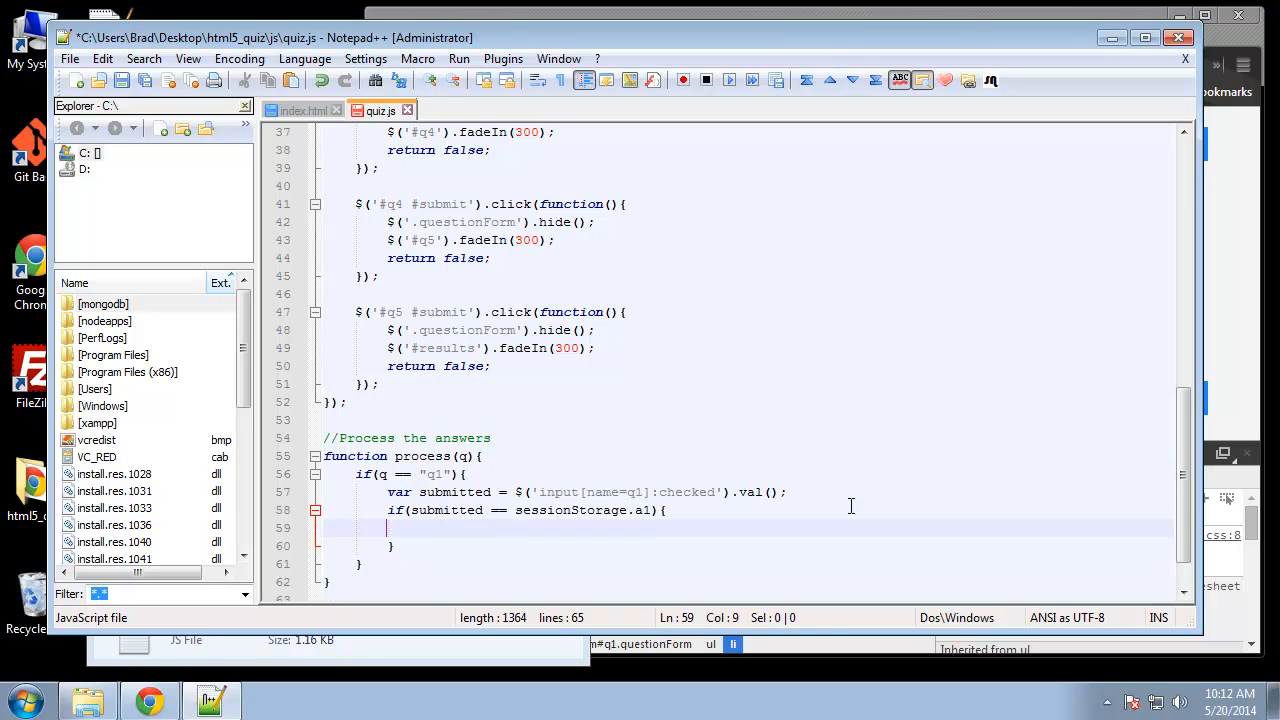
pyautogui.moveTo(505, 497)
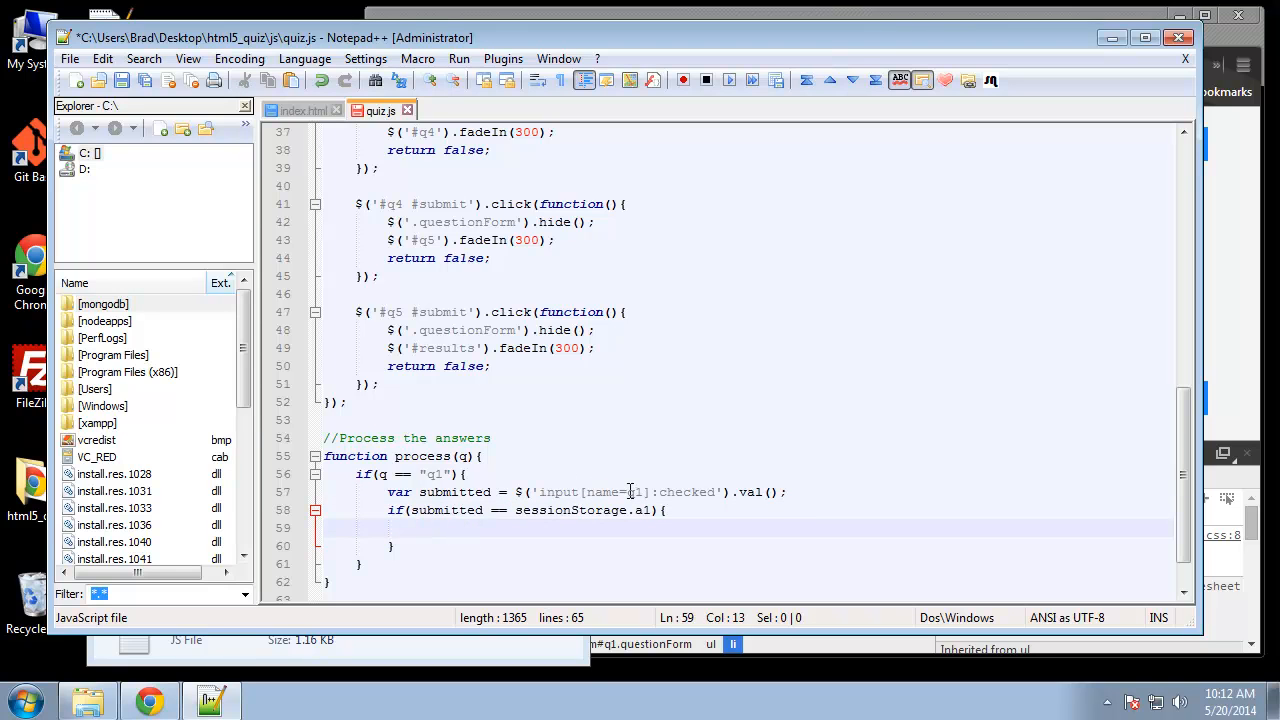
# Step: Increment the score with score++; when the q1 answer matches
pyautogui.write('s')
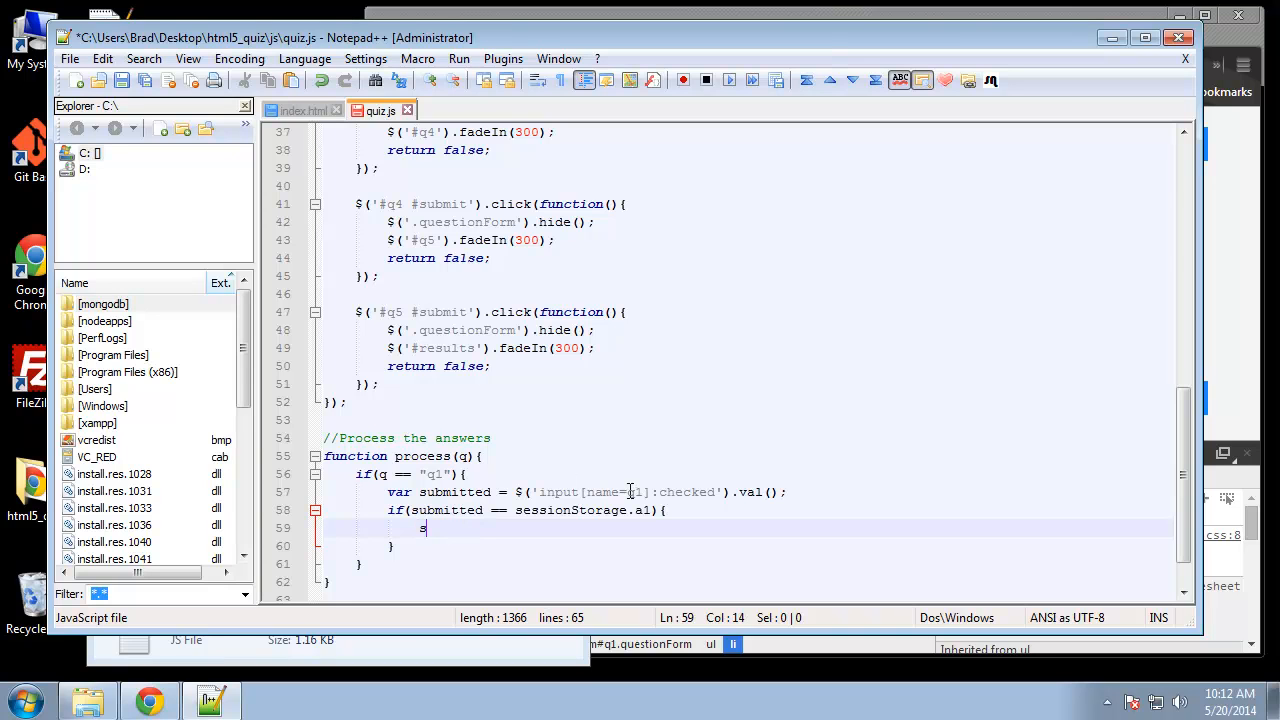
pyautogui.write('core')
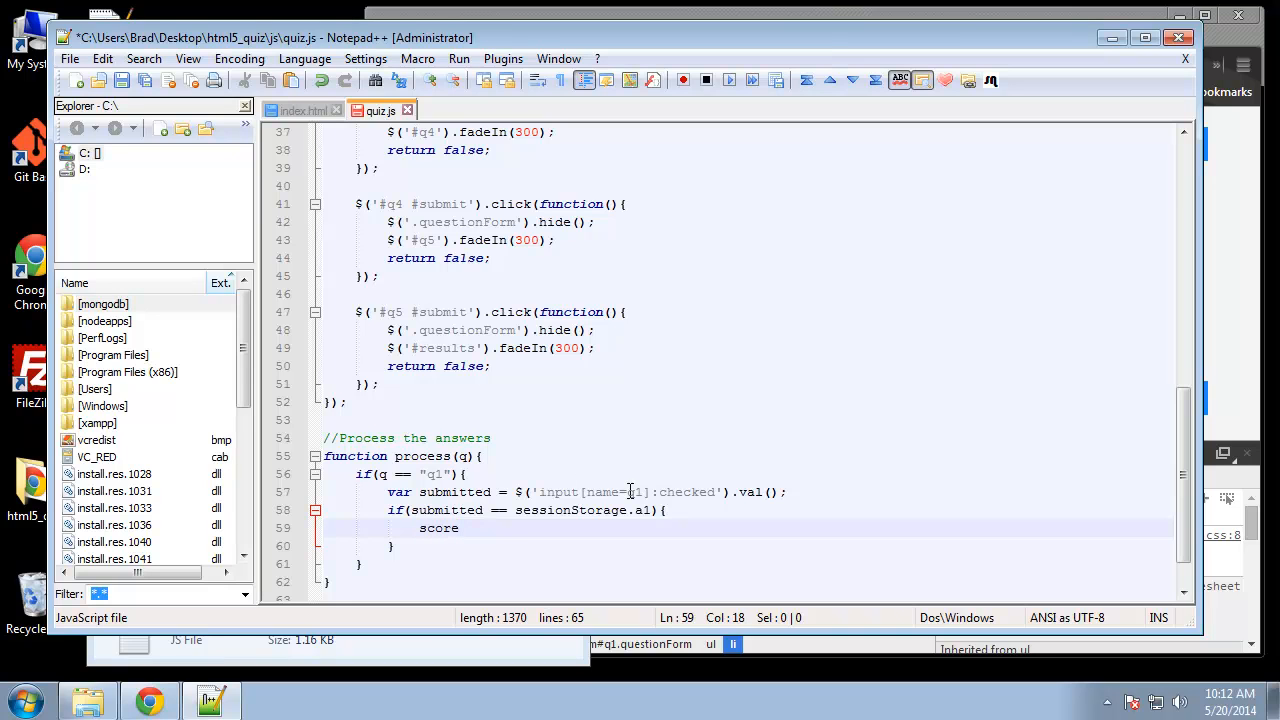
pyautogui.write('++;')
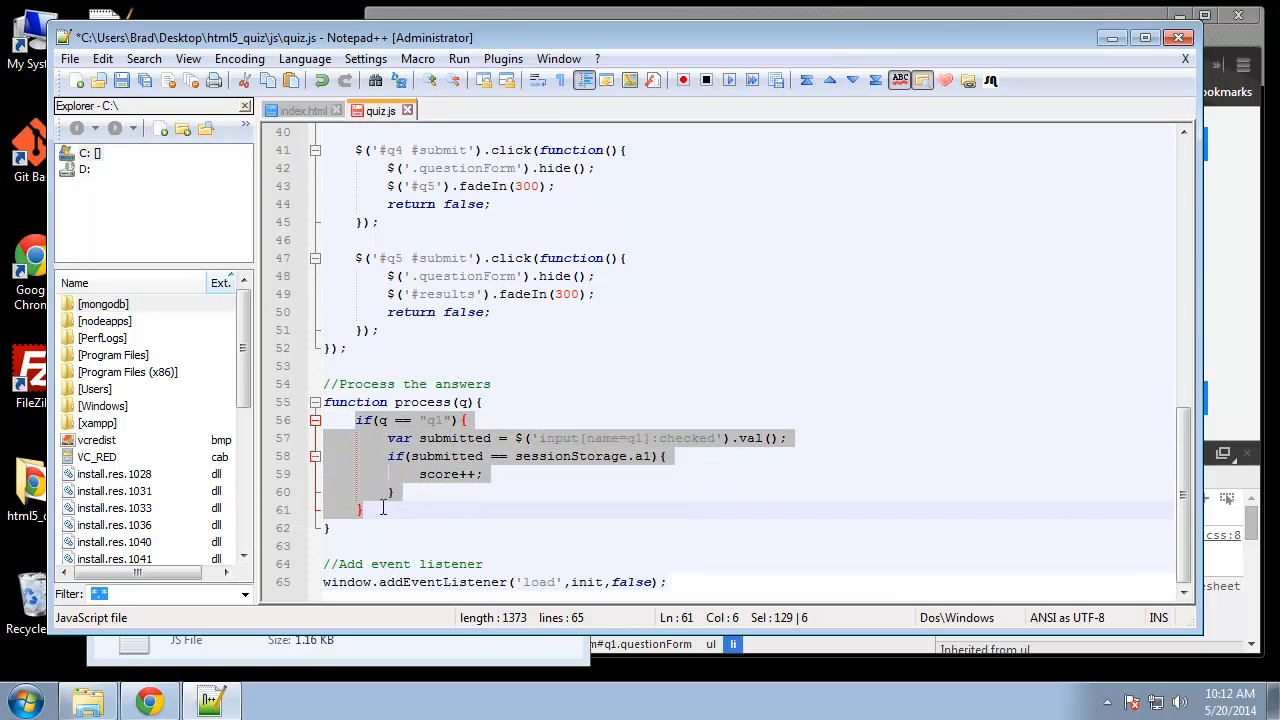
# Step: Copy the q1 answer-checking block for pasting as templates for the other questions
pyautogui.rightClick(383, 507)
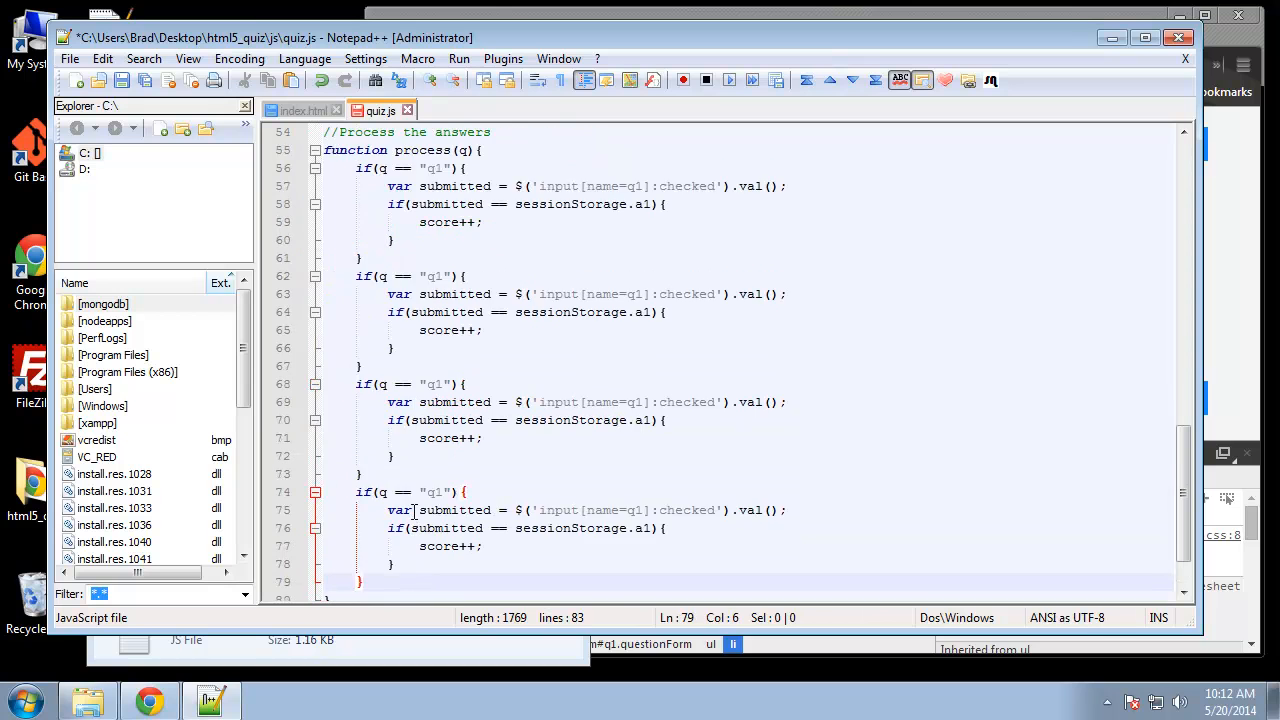
pyautogui.scroll(3)
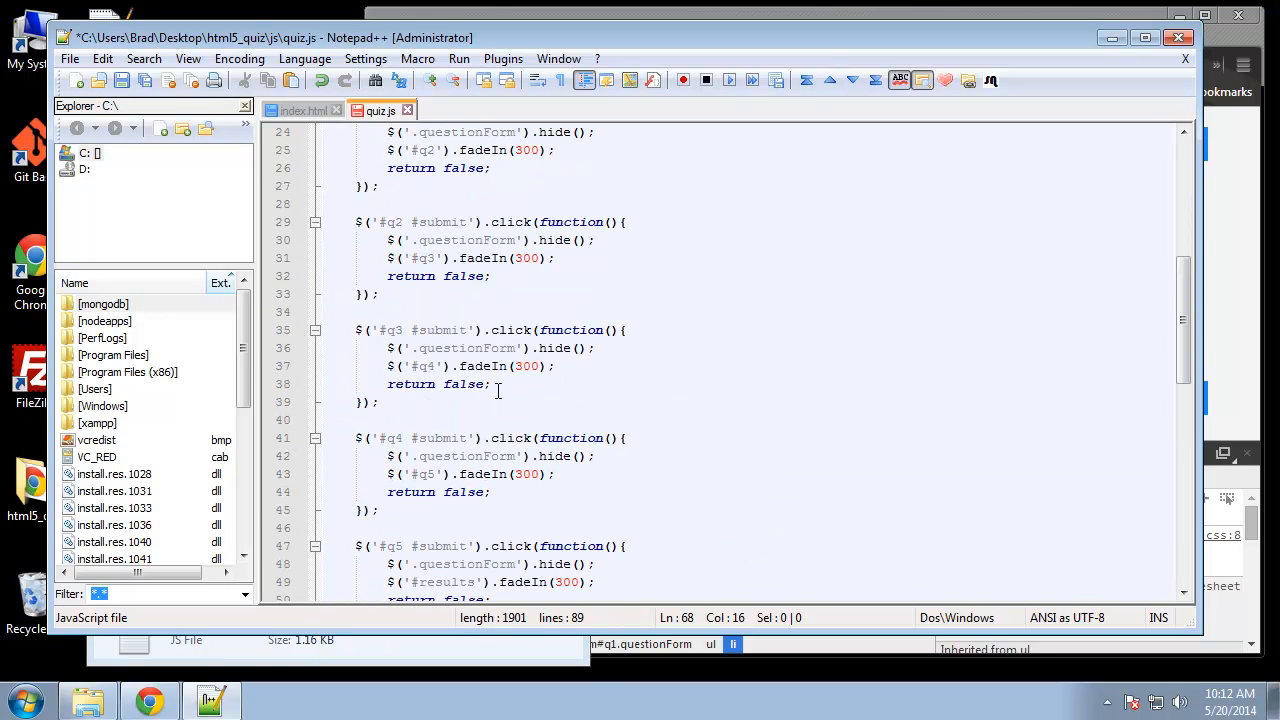
pyautogui.moveTo(483, 372)
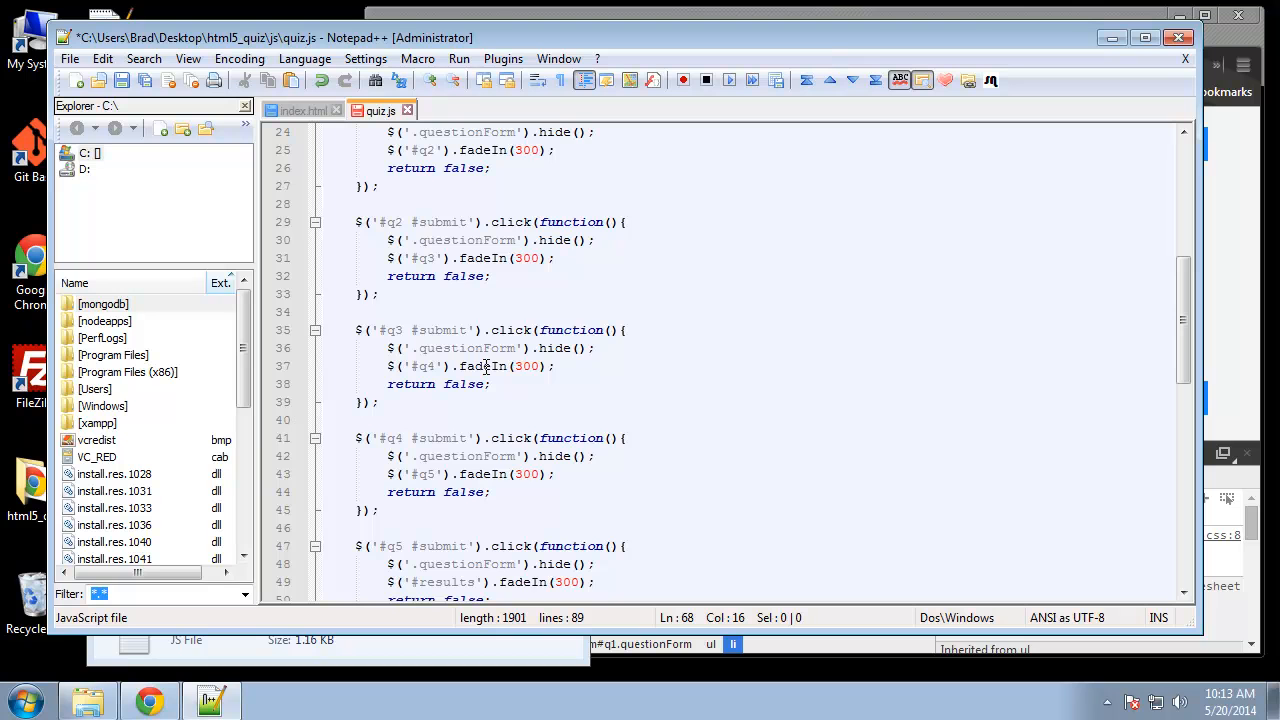
# Step: Edit the pasted blocks toward q2–q5, changing the q2 comparison to sessionStorage.a2
pyautogui.scroll(-3)
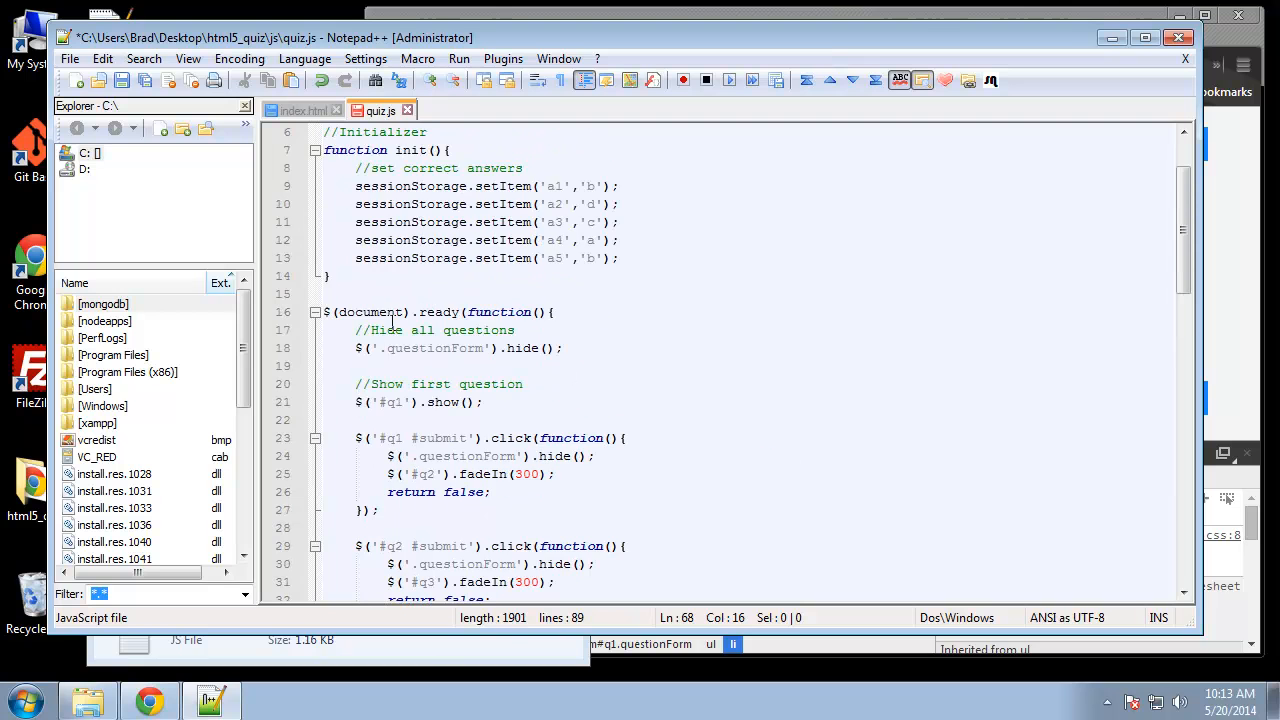
pyautogui.scroll(-3)
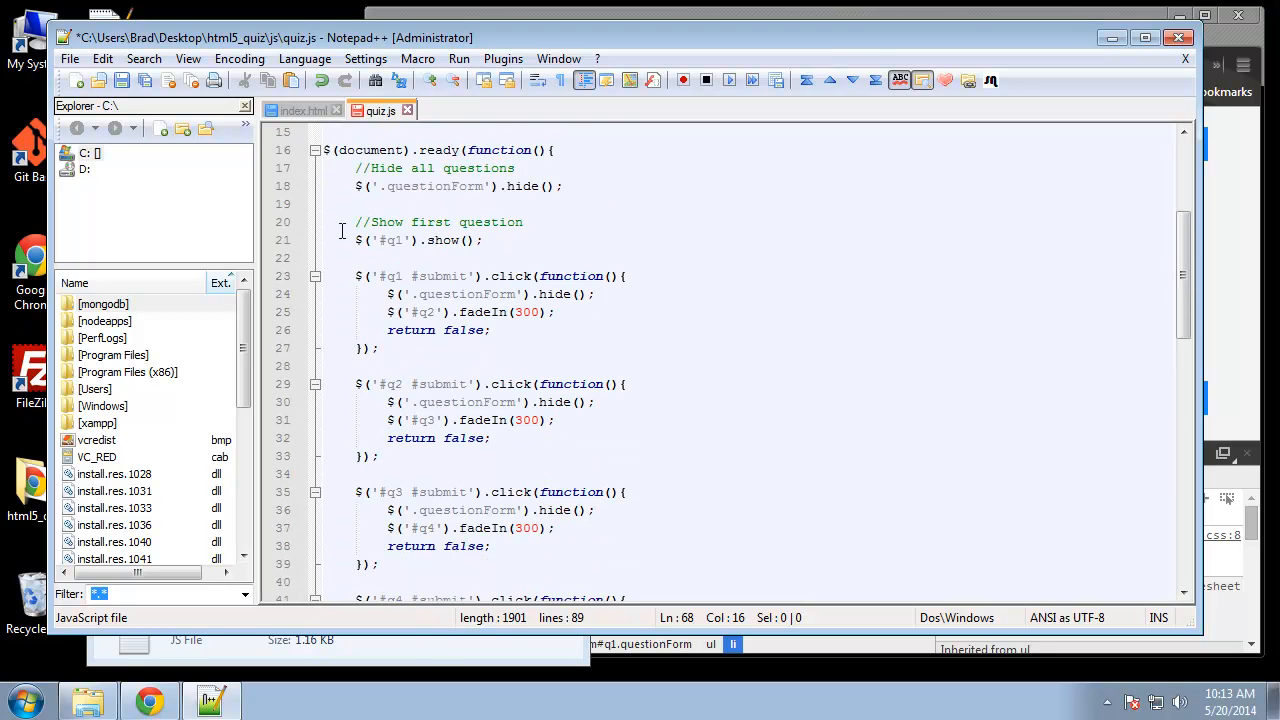
pyautogui.scroll(-3)
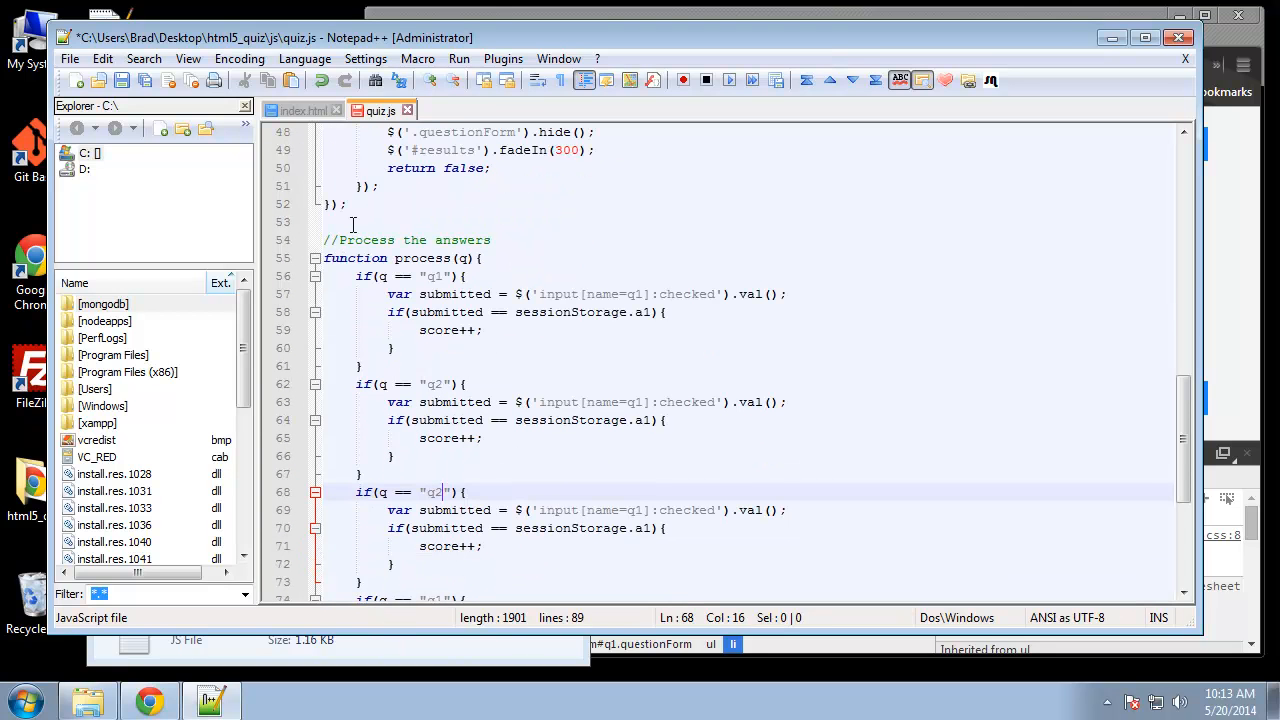
pyautogui.moveTo(439, 289)
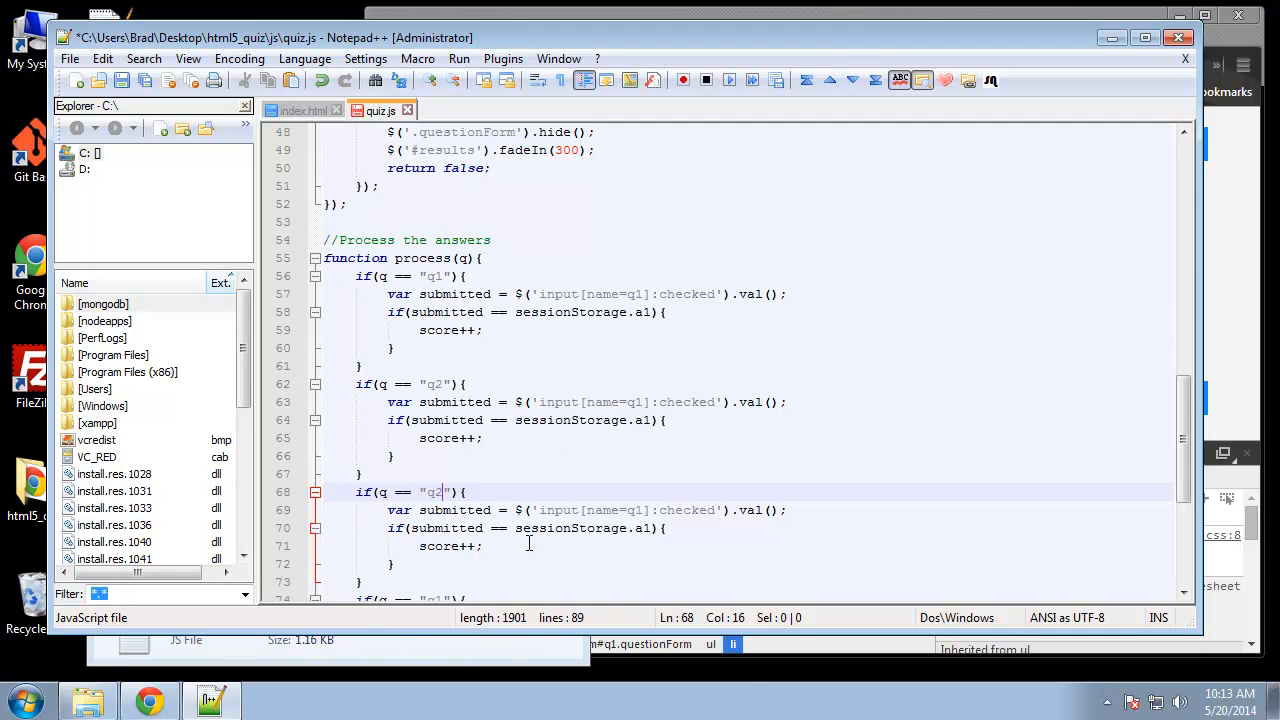
pyautogui.scroll(-3)
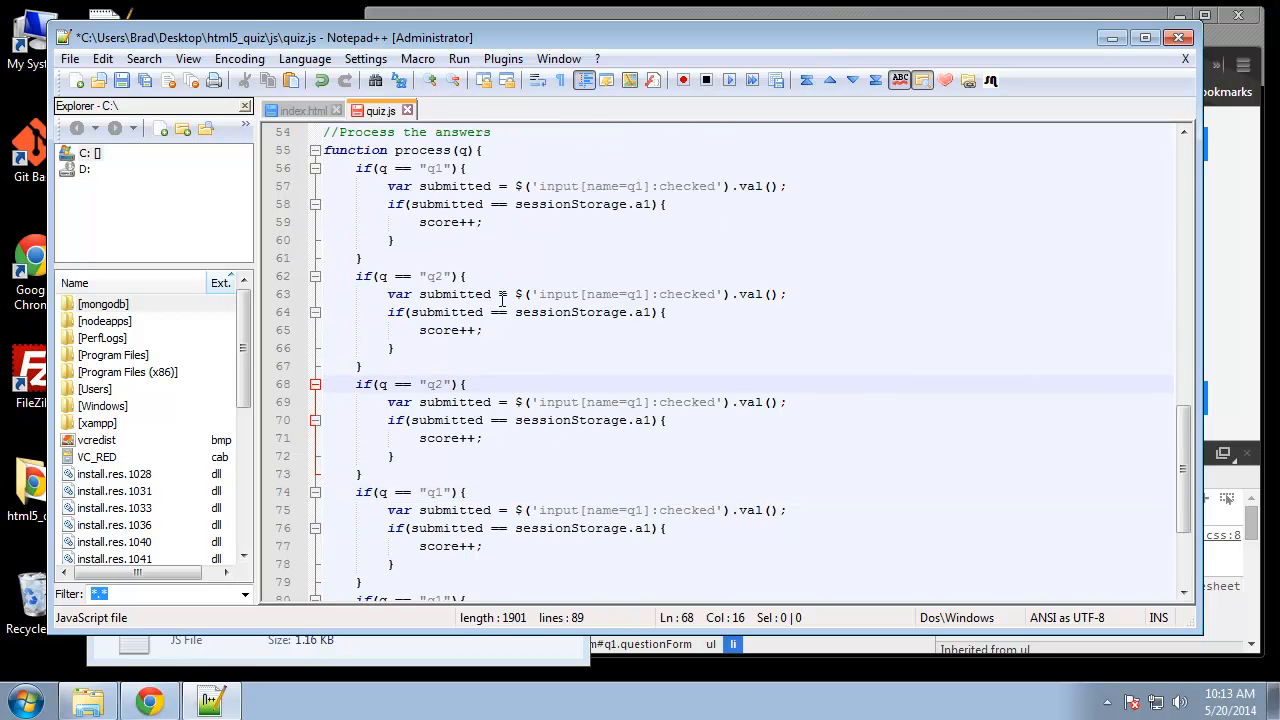
pyautogui.scroll(-3)
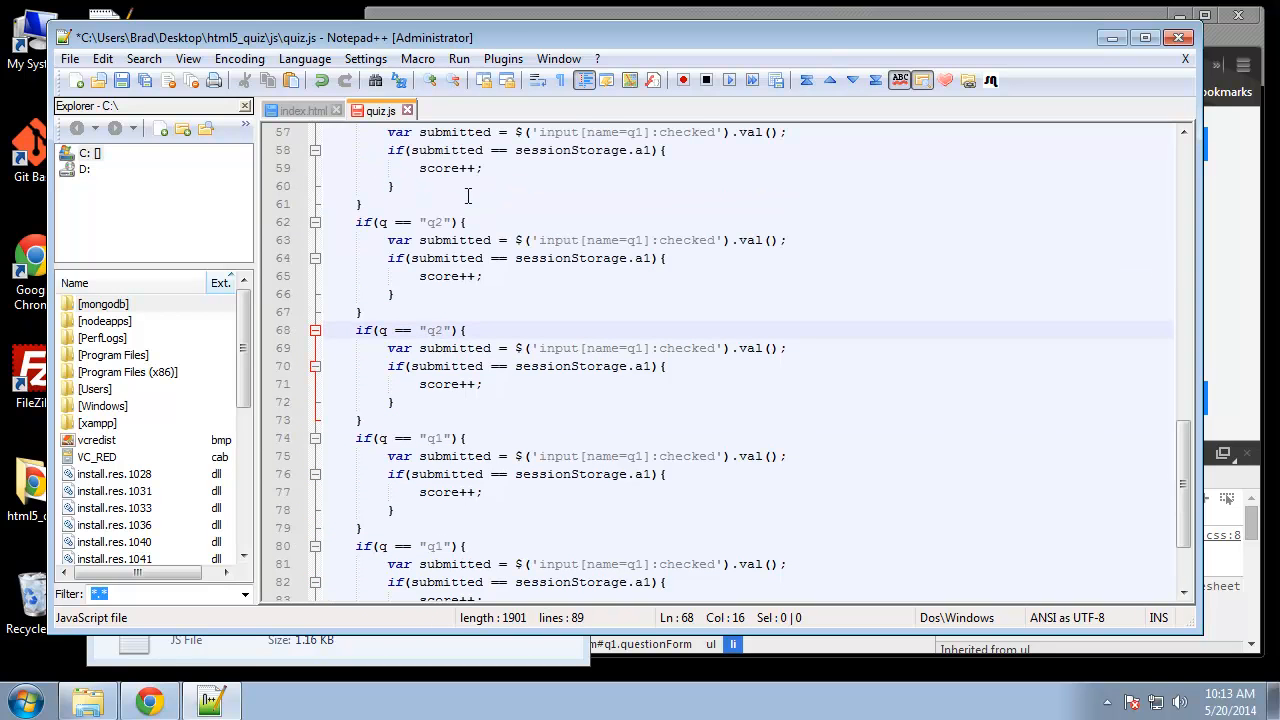
pyautogui.moveTo(755, 248)
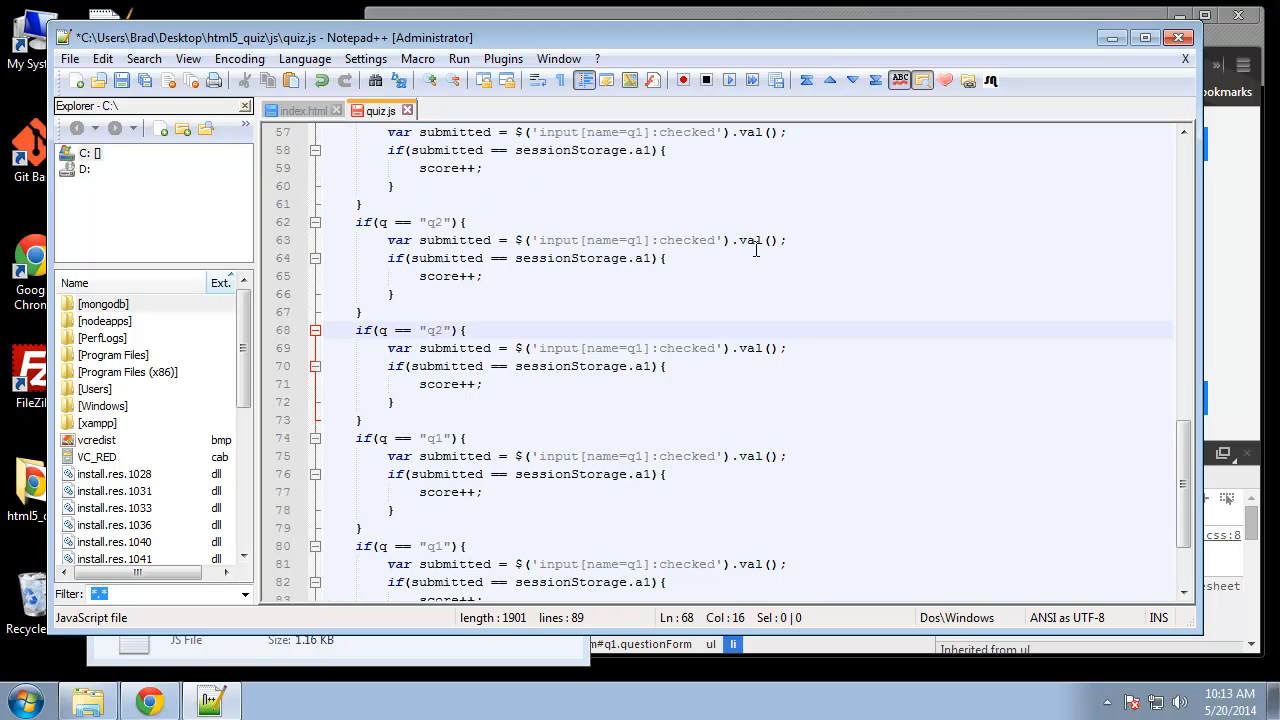
pyautogui.click(645, 258)
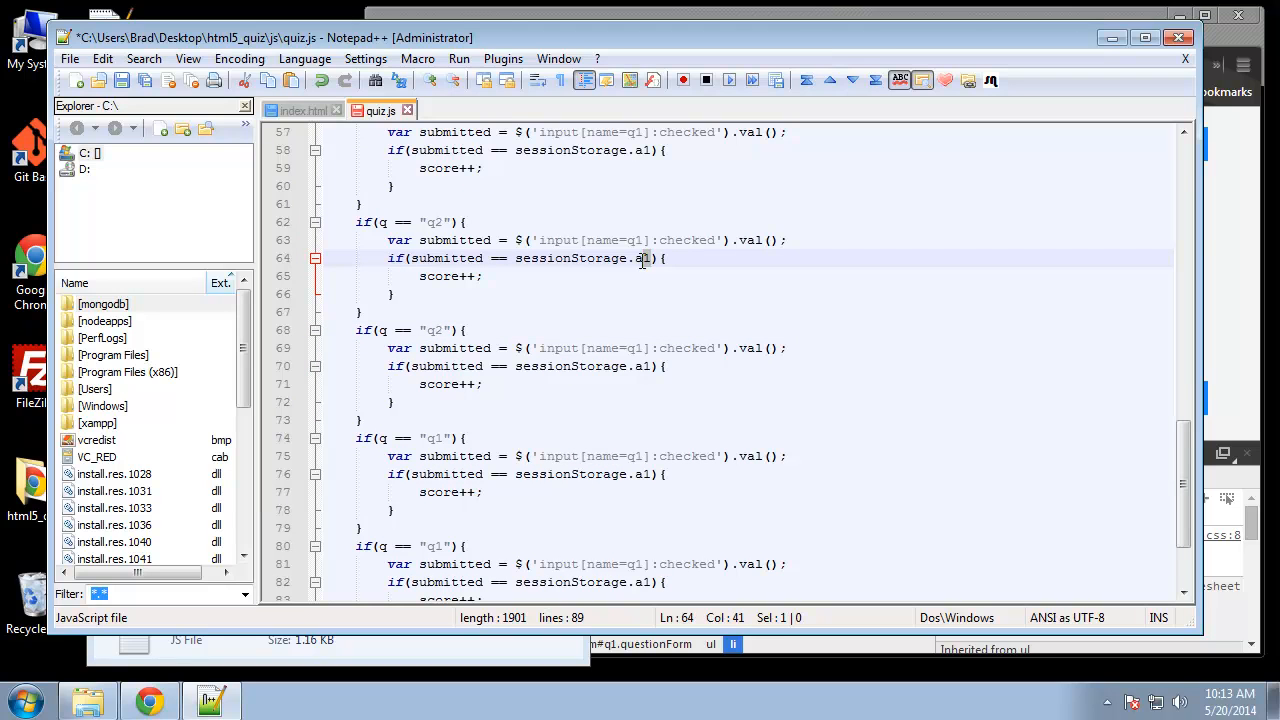
pyautogui.write('2')
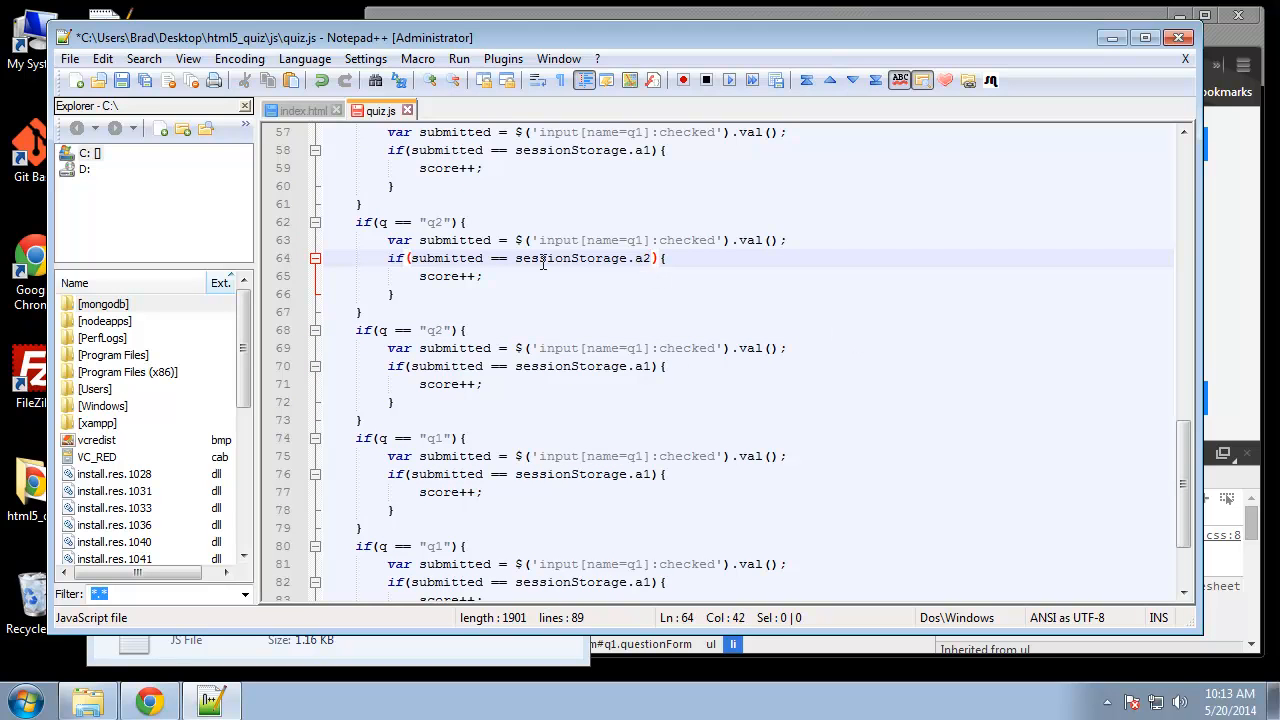
pyautogui.scroll(-3)
pyautogui.write('5')
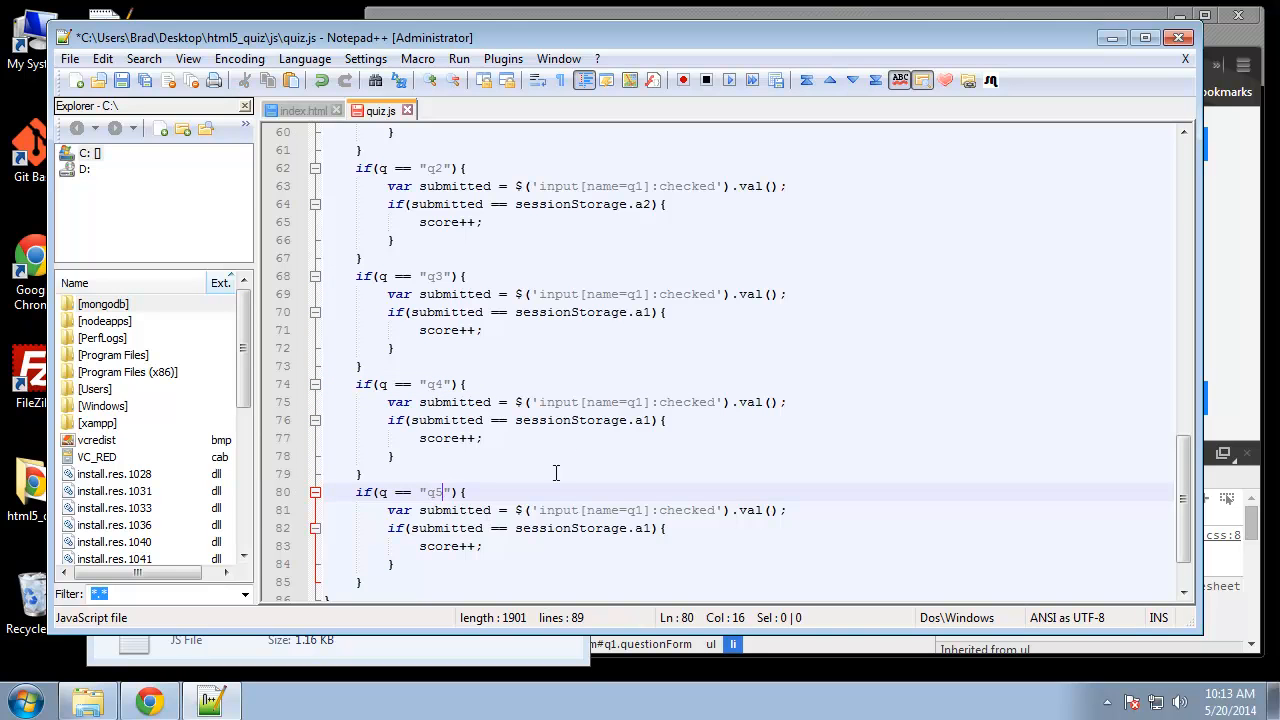
pyautogui.scroll(3)
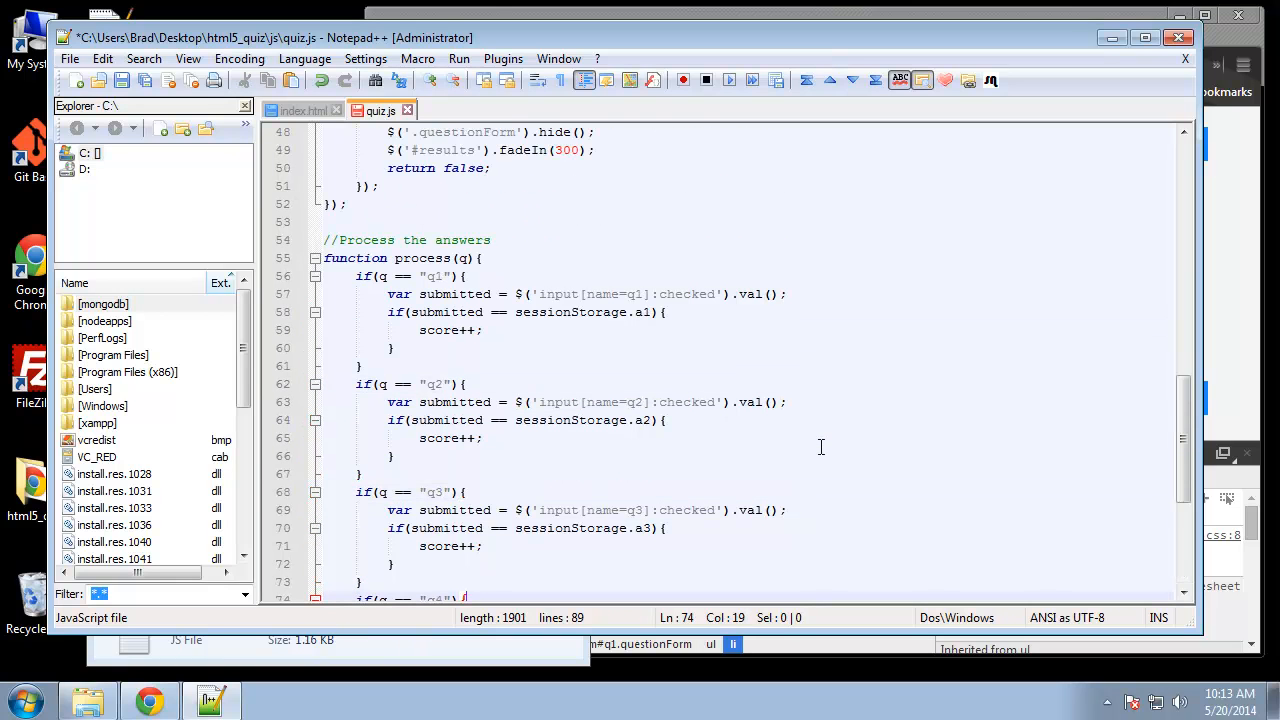
# Step: Add process('q1'); after $('.questionForm').hide(); in the #q1 submit handler
pyautogui.scroll(-3)
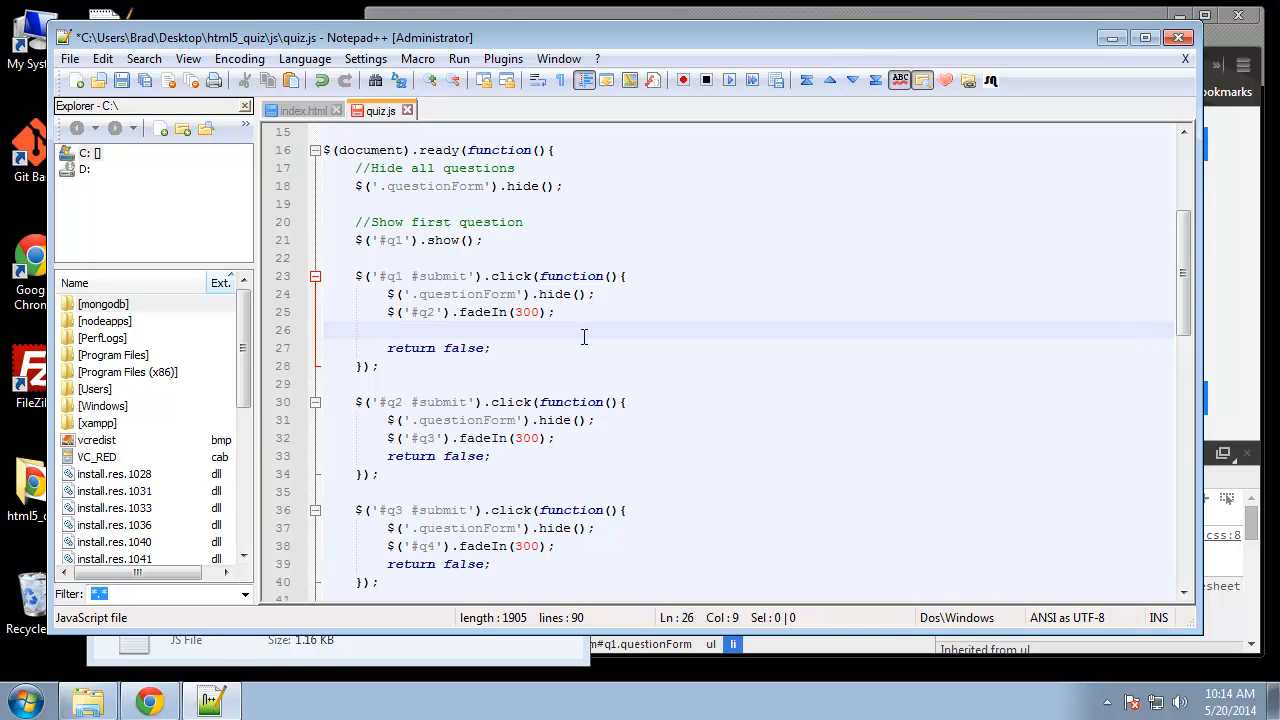
pyautogui.write('process(')
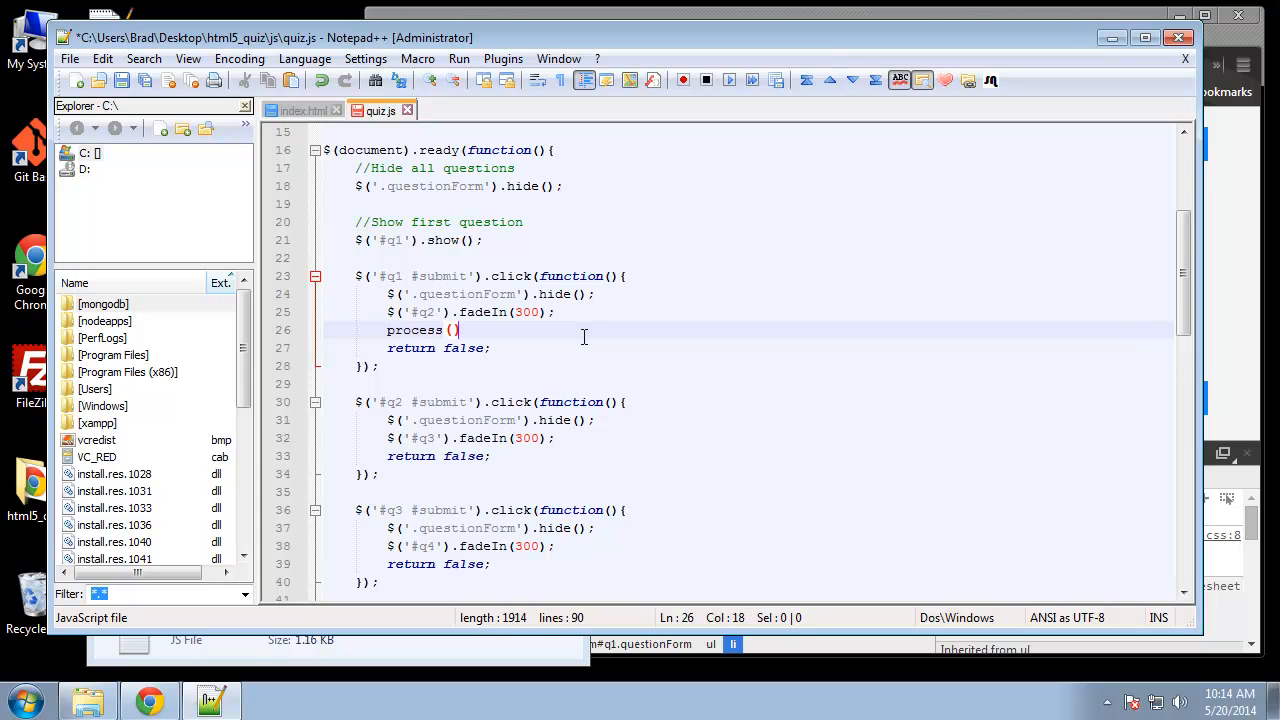
pyautogui.write('""')
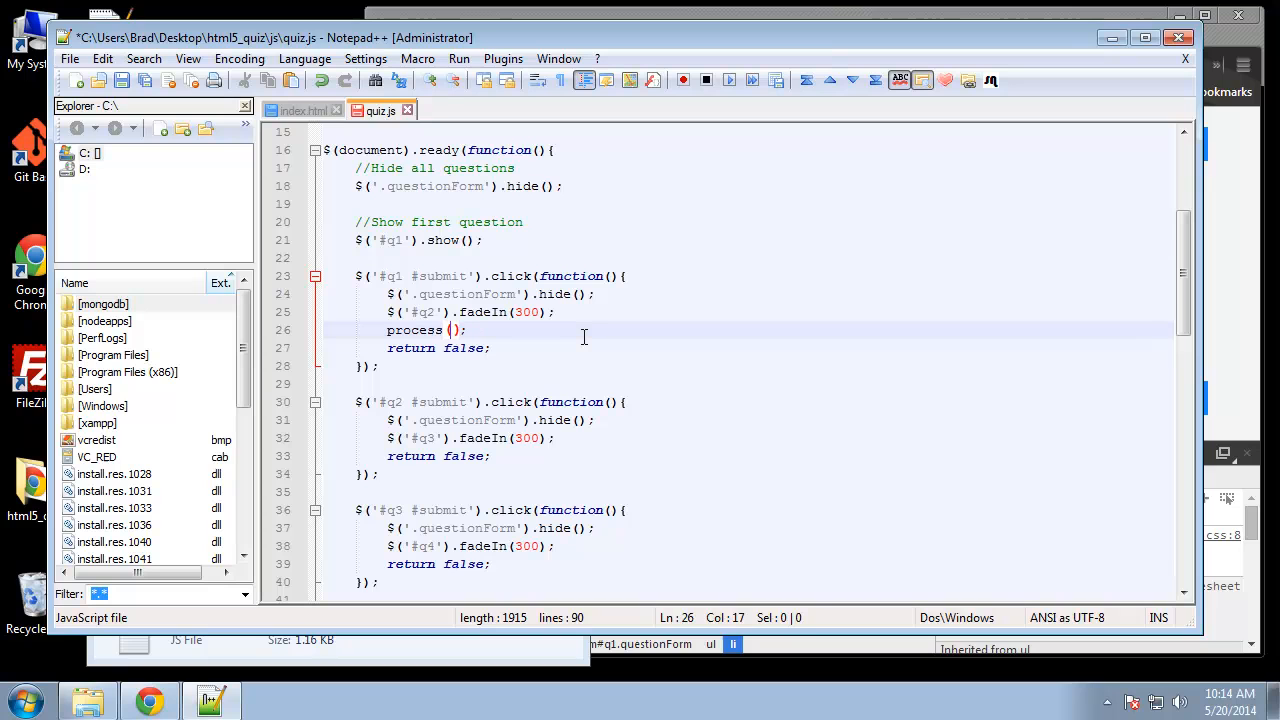
pyautogui.write("'")
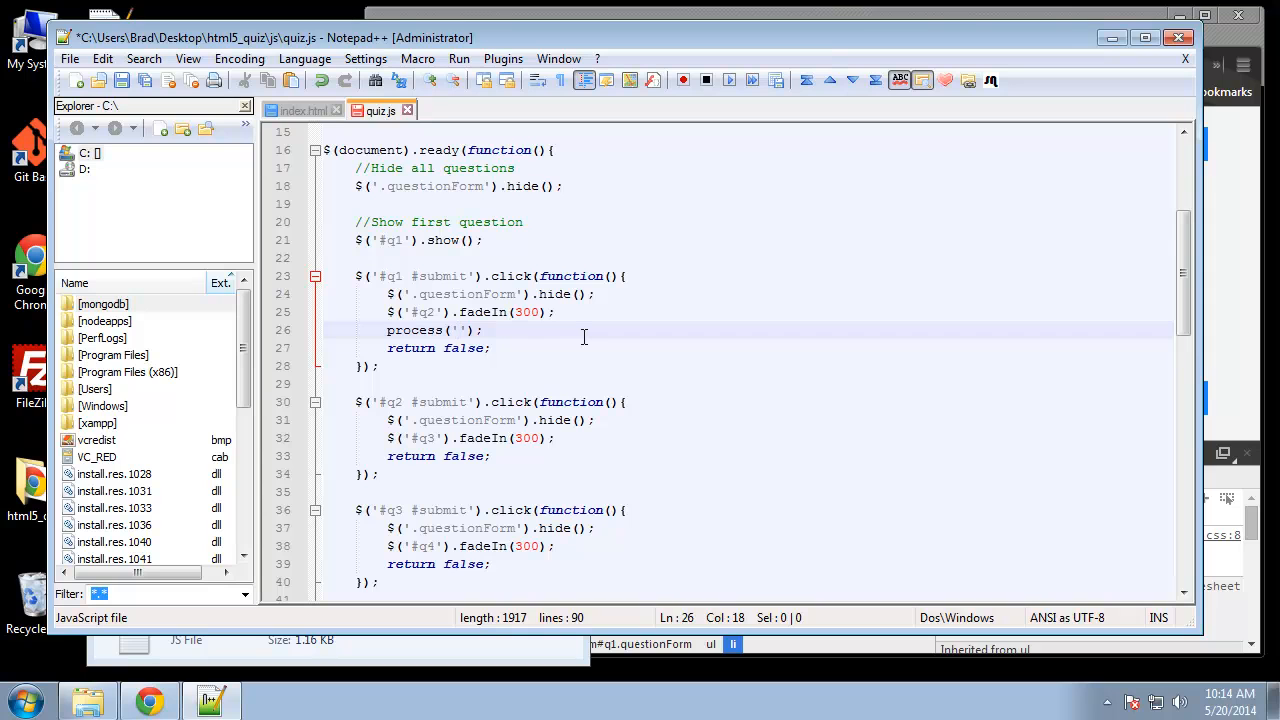
pyautogui.write('q1')
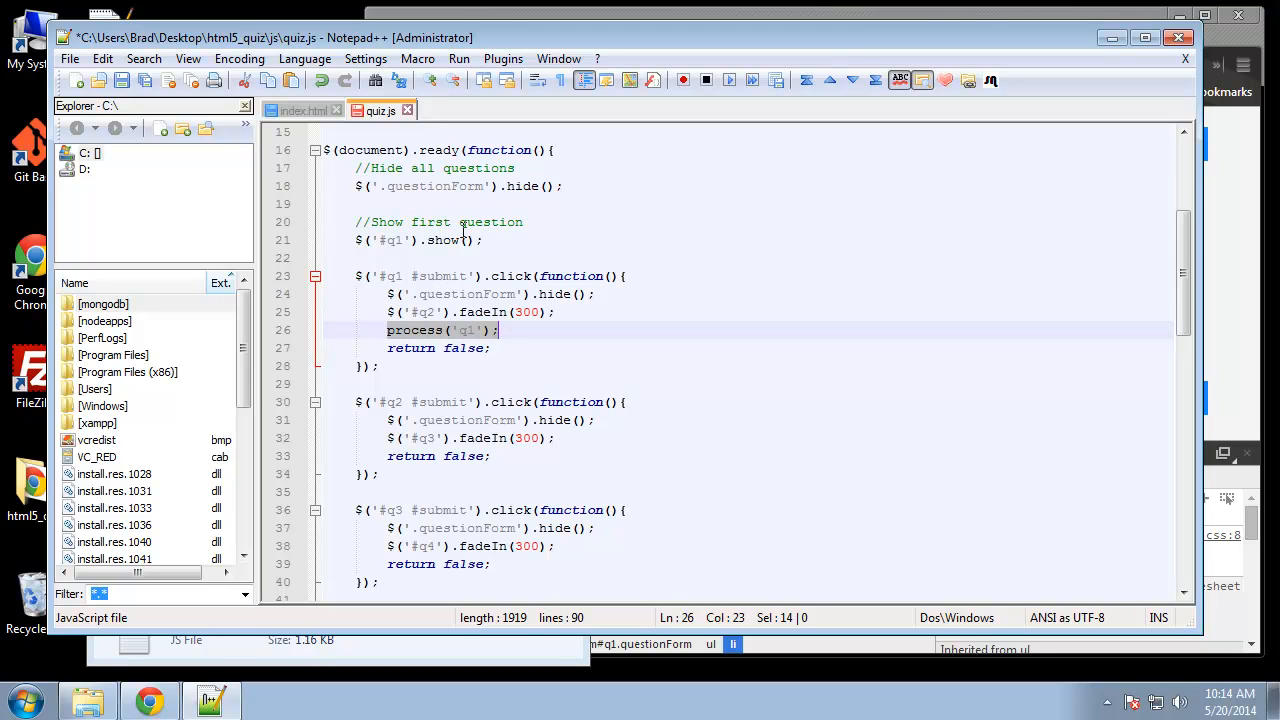
pyautogui.click(390, 330)
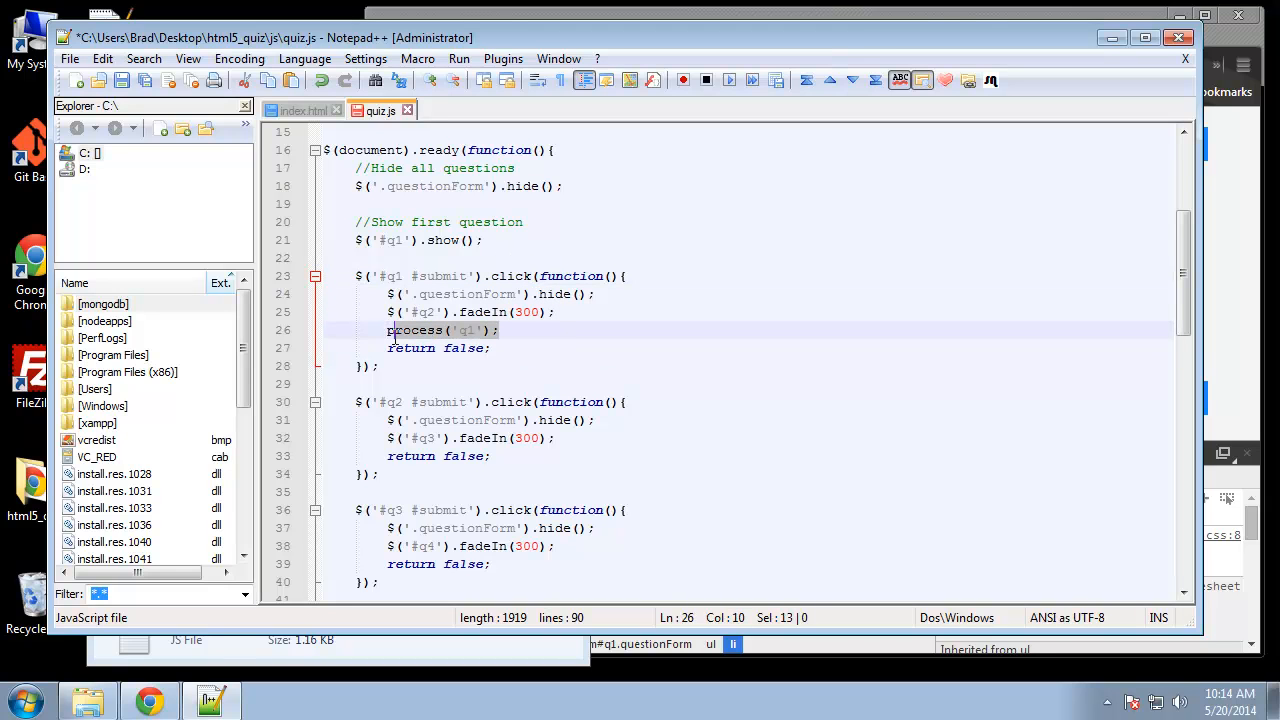
pyautogui.press('Delete')
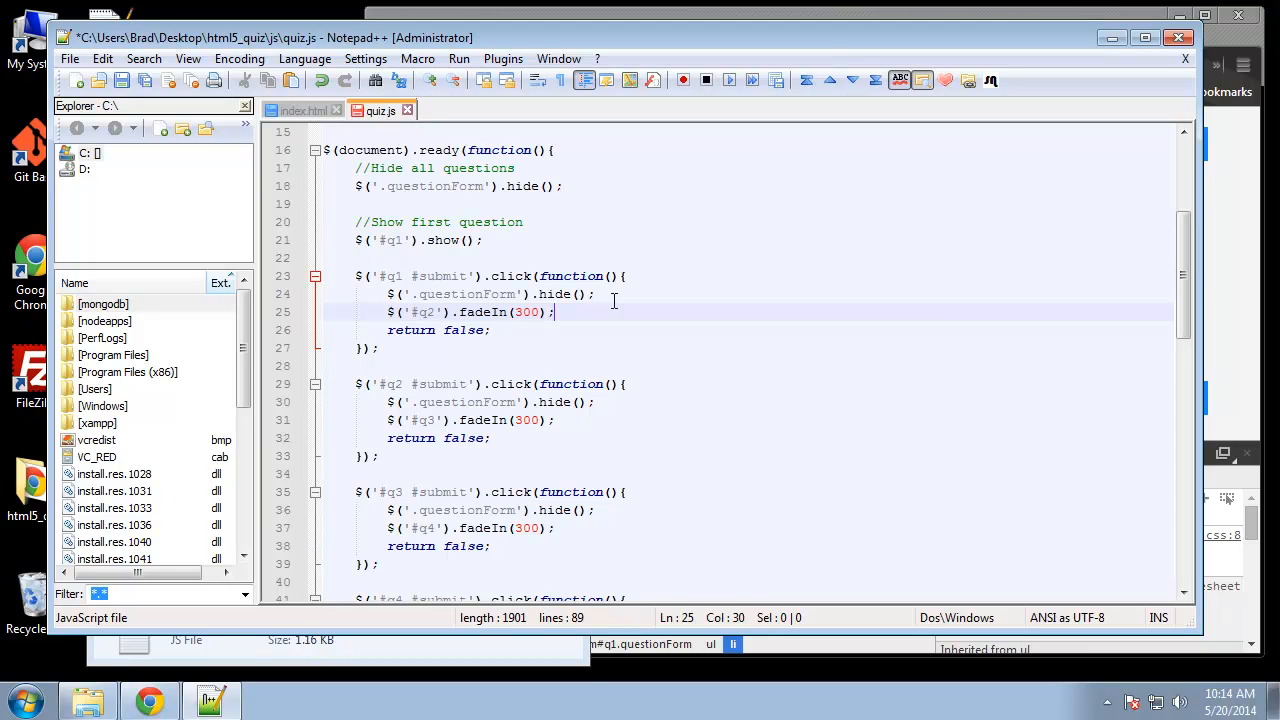
pyautogui.write("process('q1');")
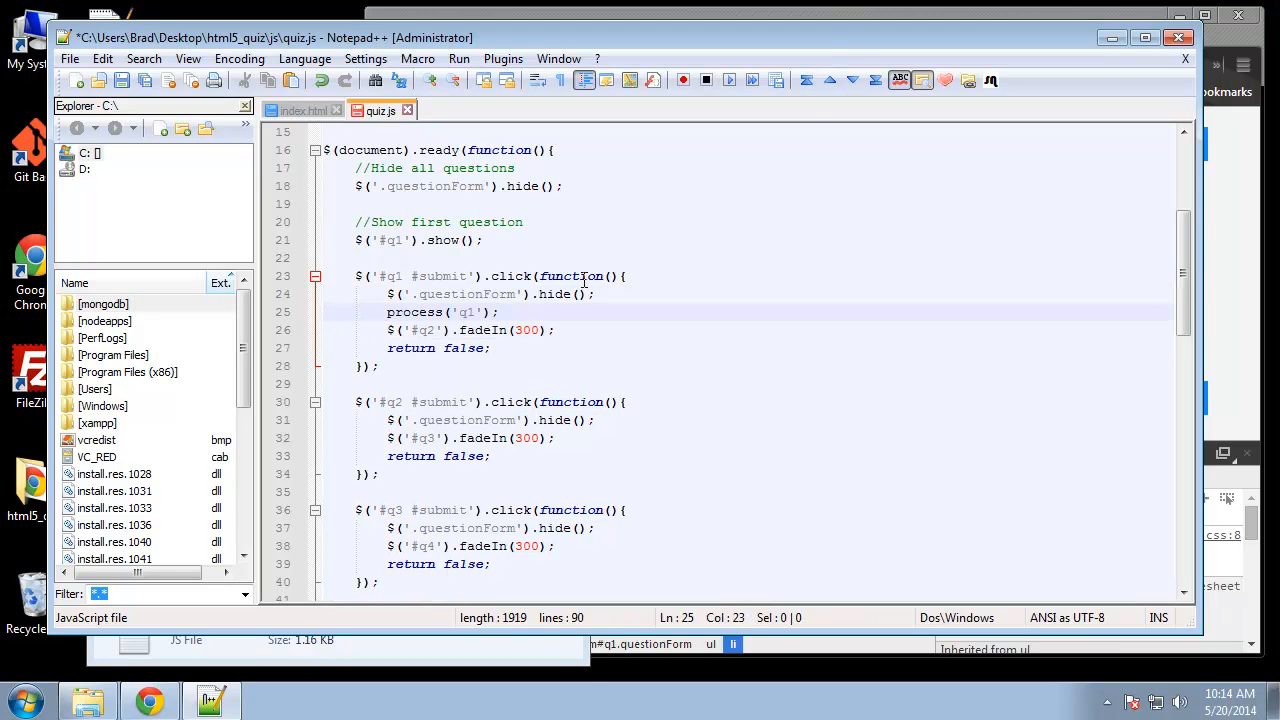
# Step: Add the matching process() calls to the q2 and q3 submit handlers
pyautogui.click(450, 330)
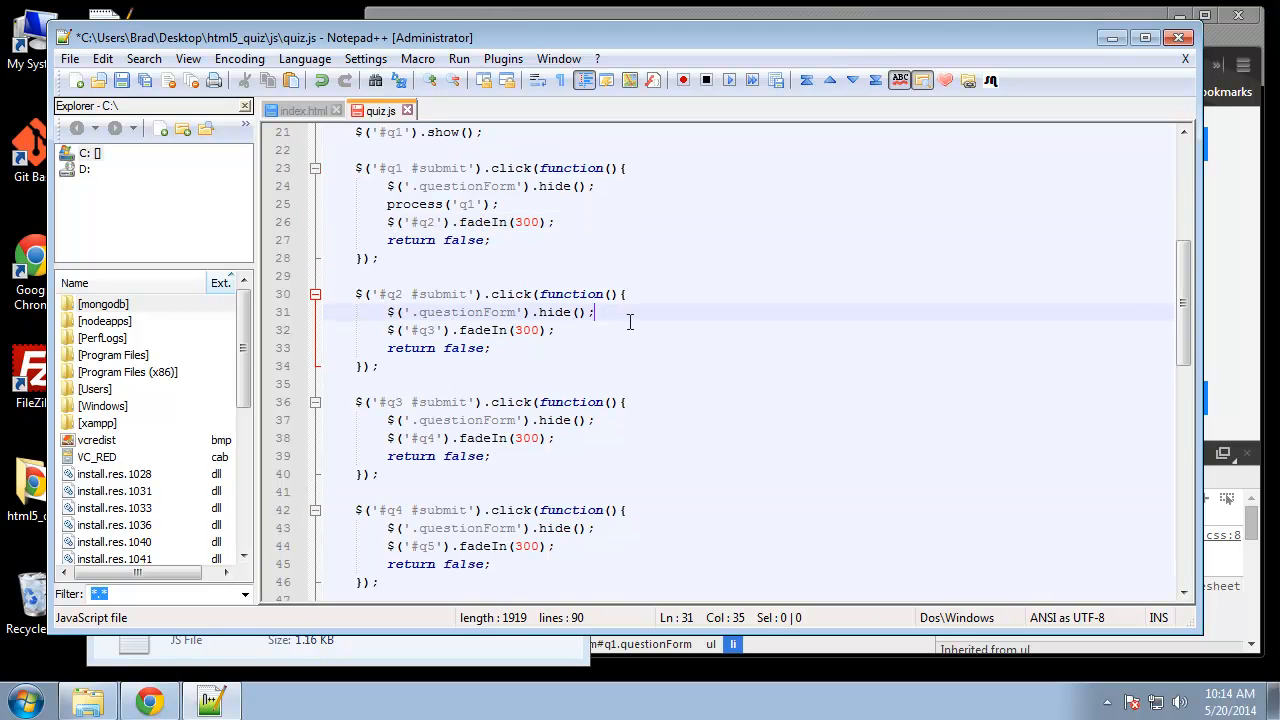
pyautogui.write("process('q1');")
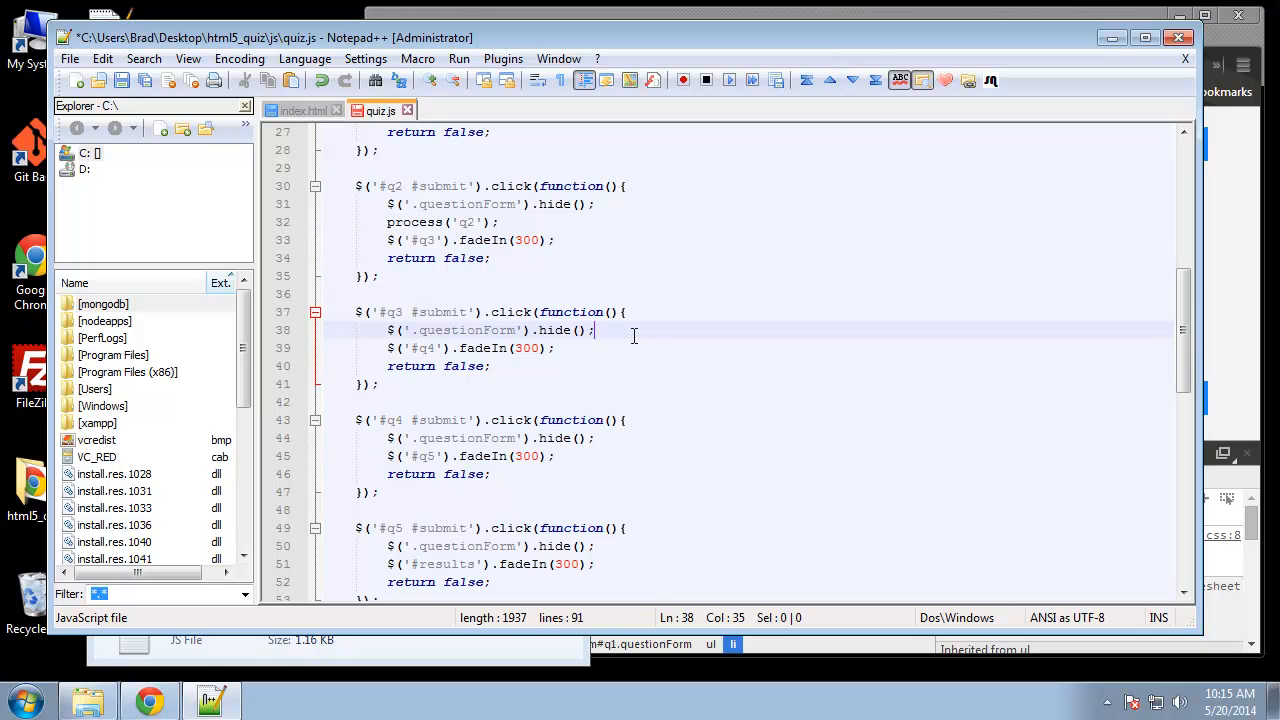
pyautogui.write("process('q3');")
pyautogui.write("process('q5');")
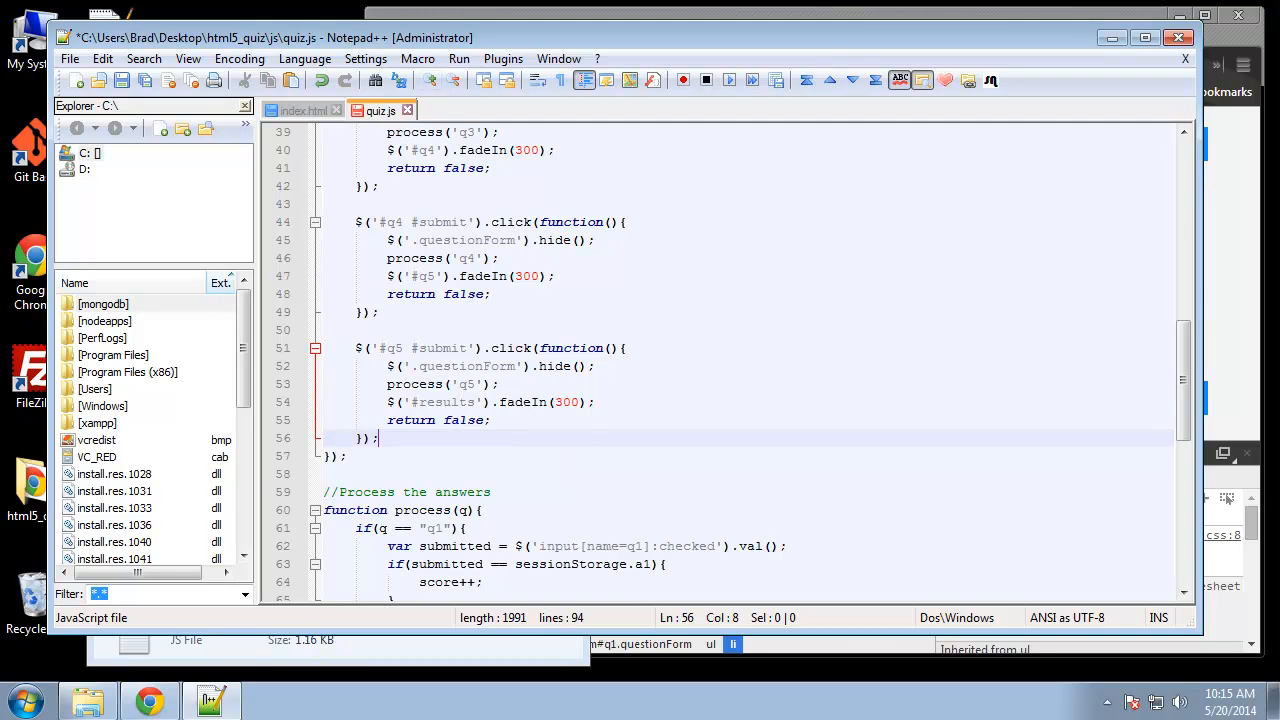
pyautogui.scroll(-3)
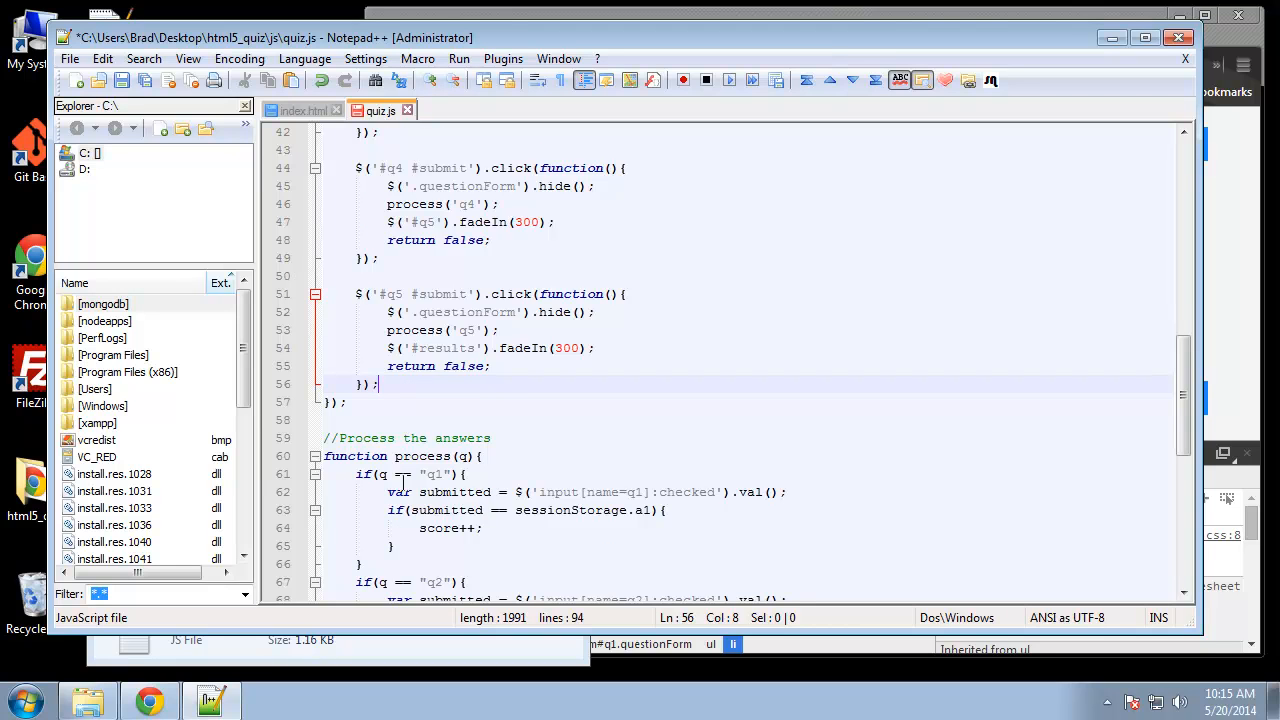
pyautogui.moveTo(403, 187)
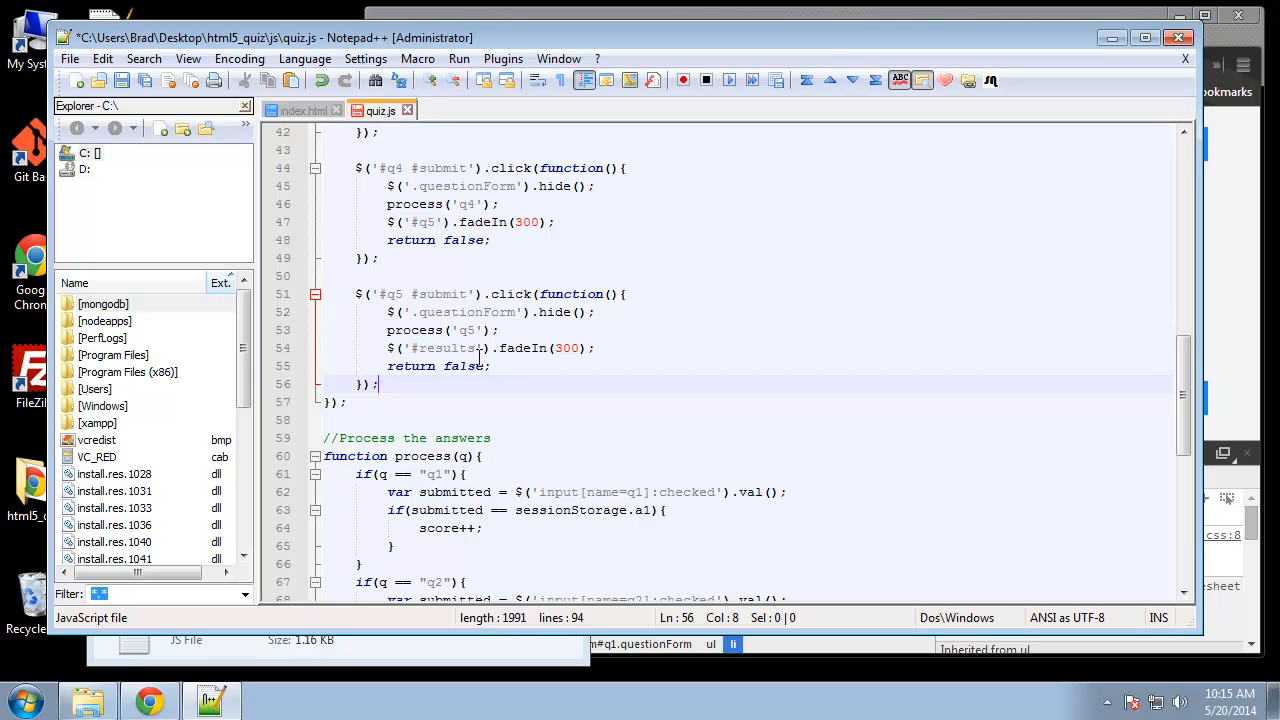
# Step: Inside the q5 branch, add a new $('#results').html(); statement
pyautogui.click(360, 402)
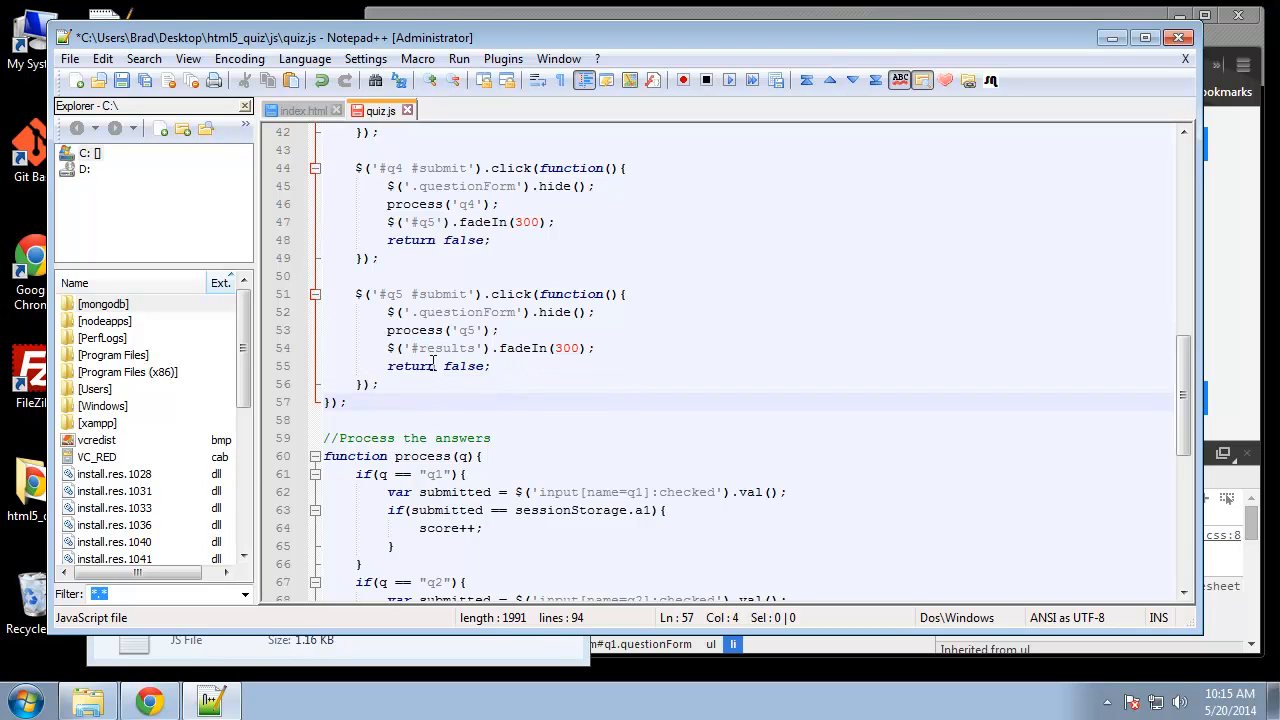
pyautogui.moveTo(428, 330)
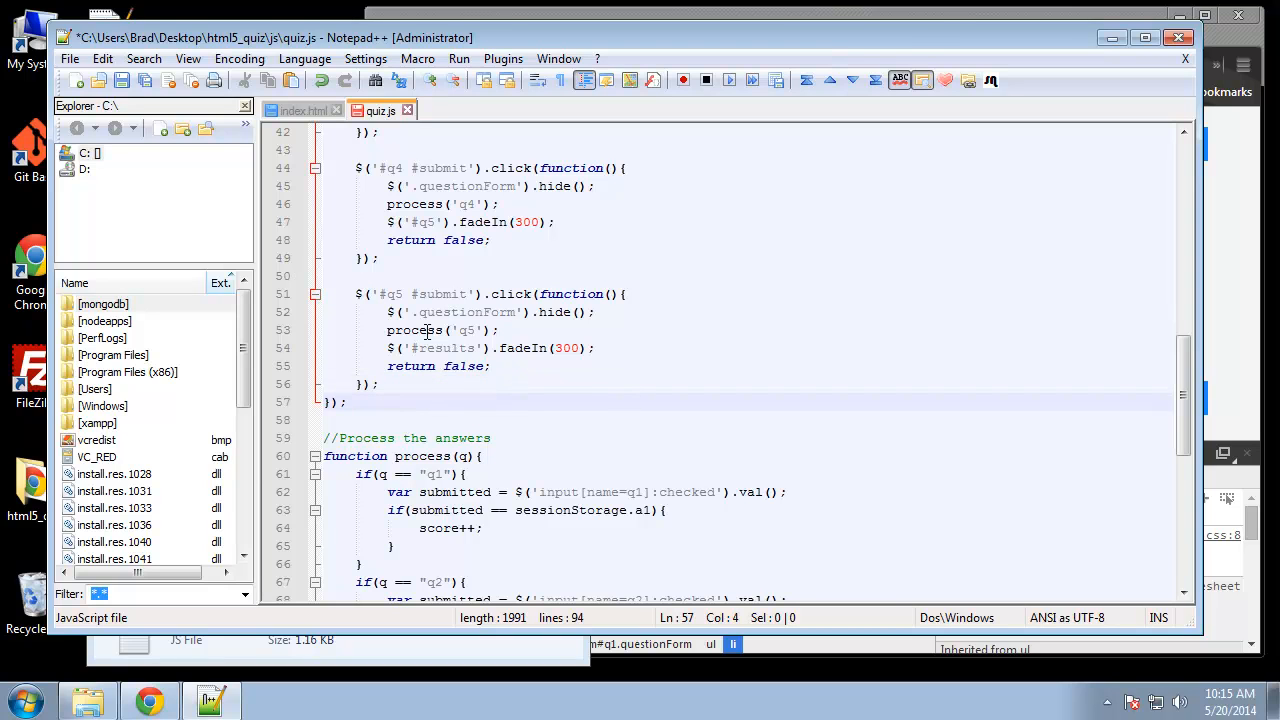
pyautogui.scroll(-3)
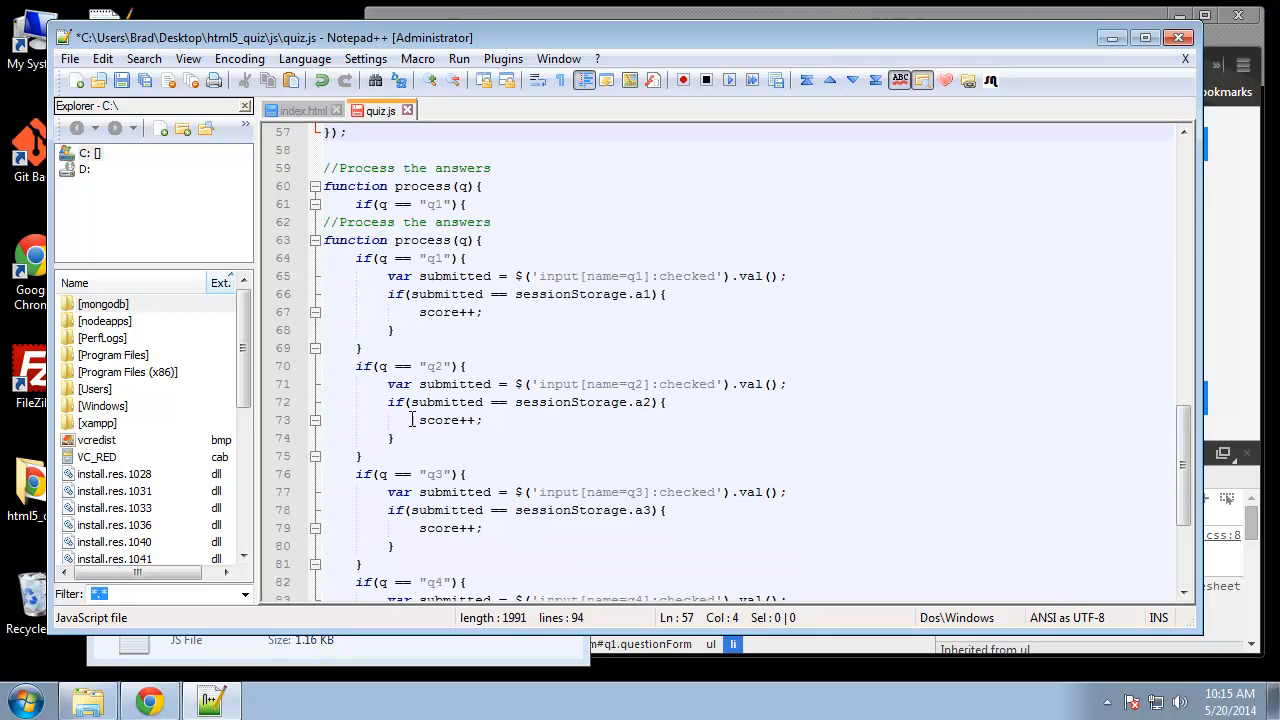
pyautogui.scroll(-3)
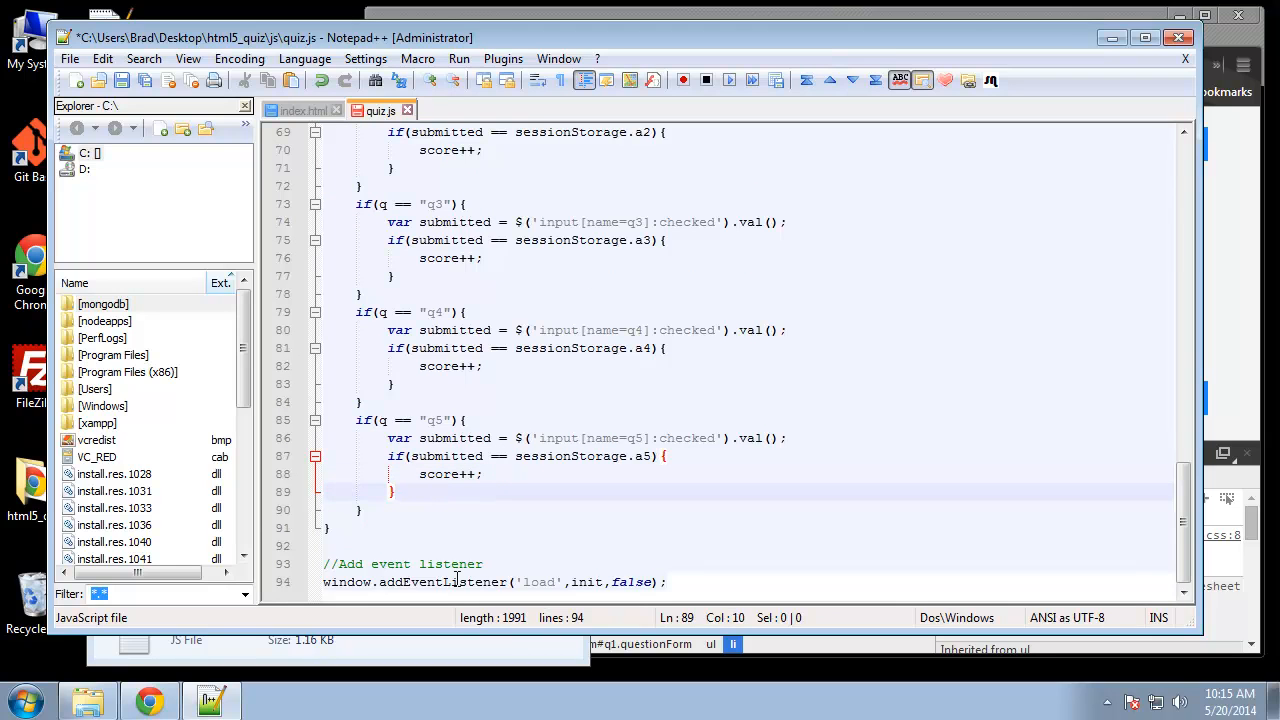
pyautogui.moveTo(602, 504)
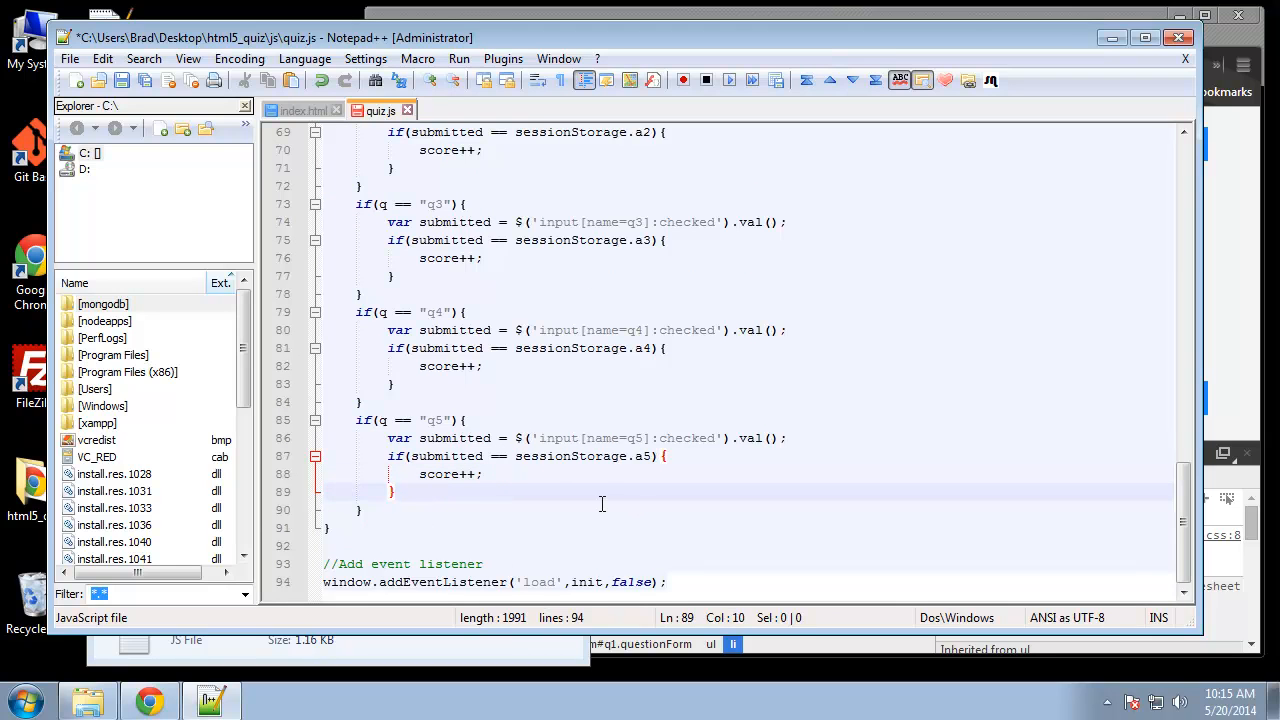
pyautogui.press('enter')
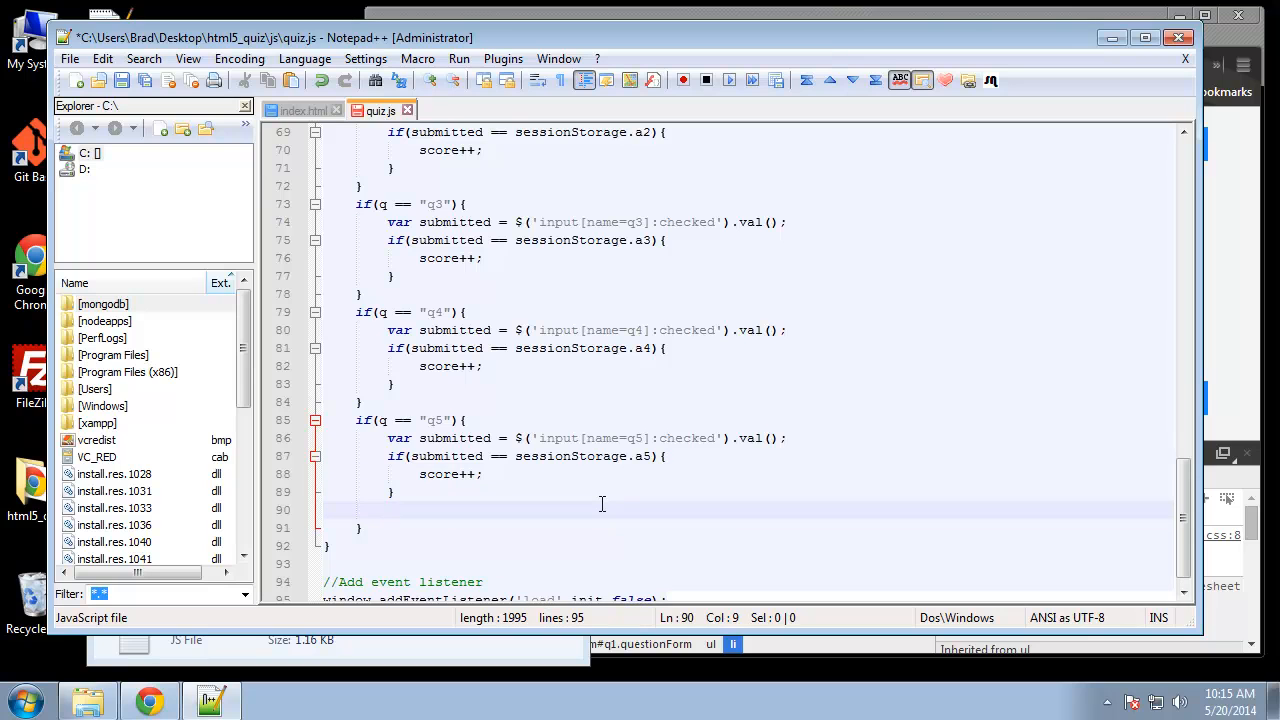
pyautogui.write('$ ()')
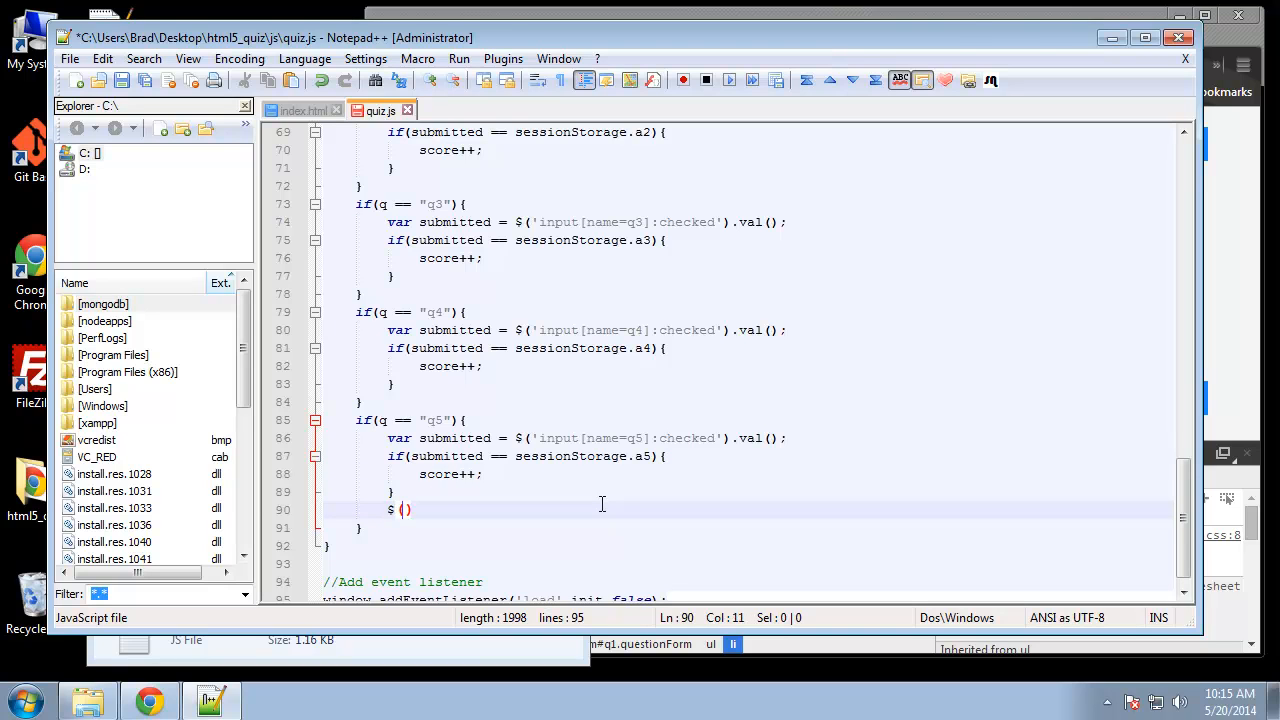
pyautogui.write("''")
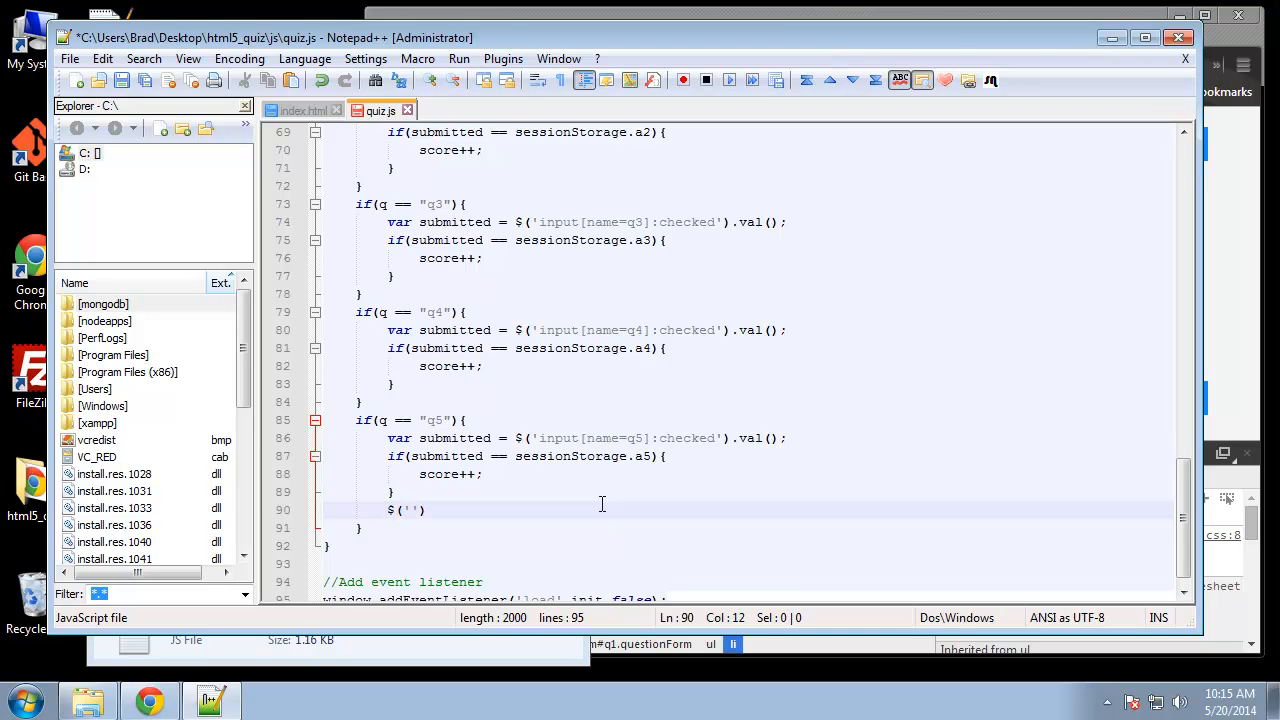
pyautogui.write('#result')
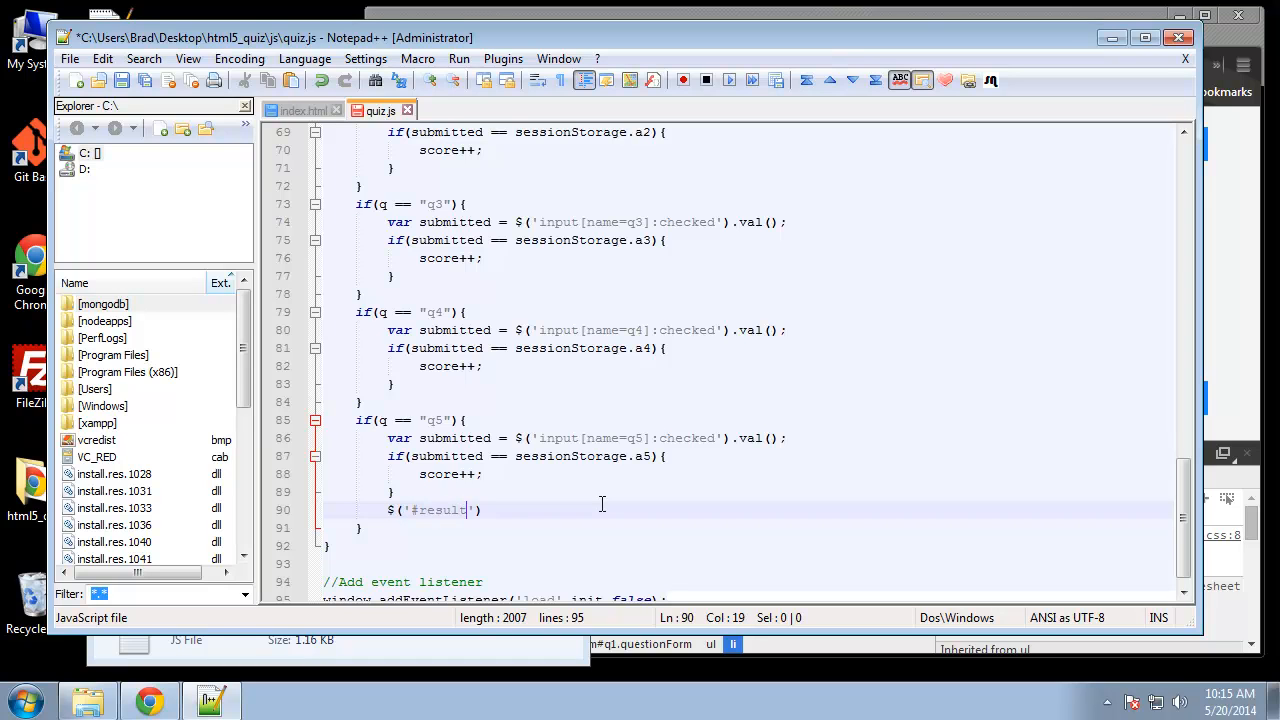
pyautogui.write('s')
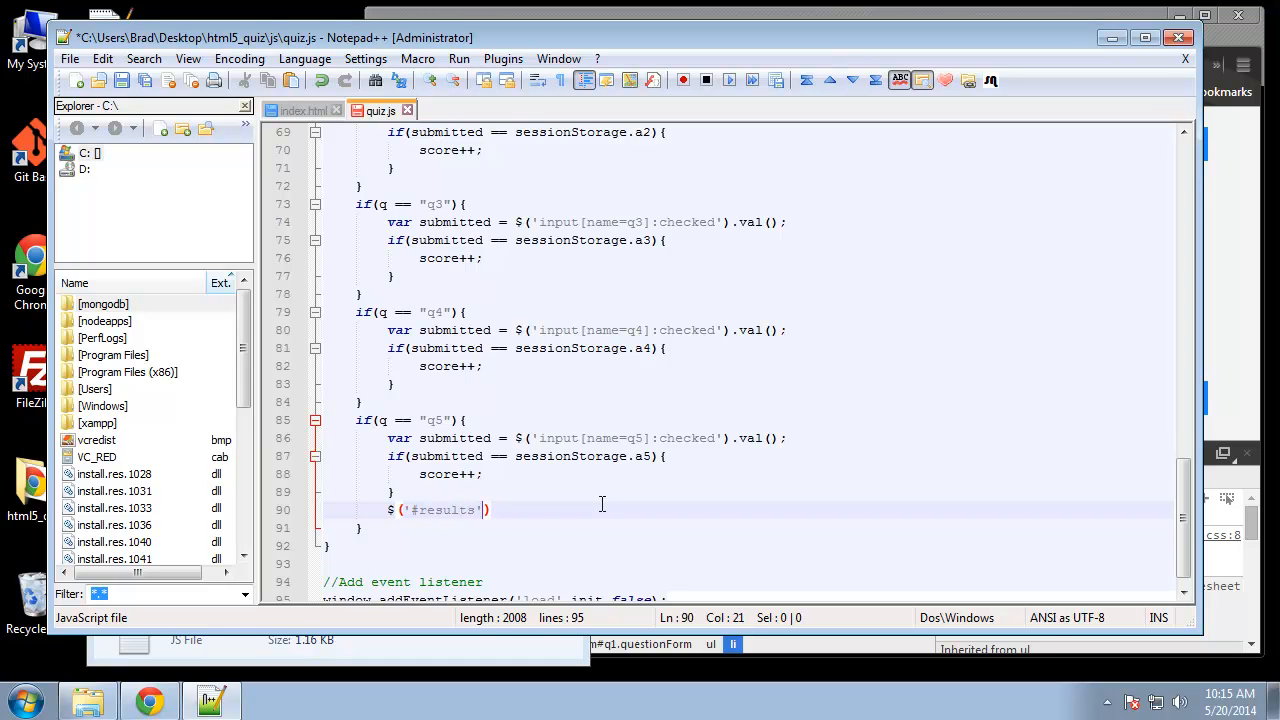
pyautogui.write('.')
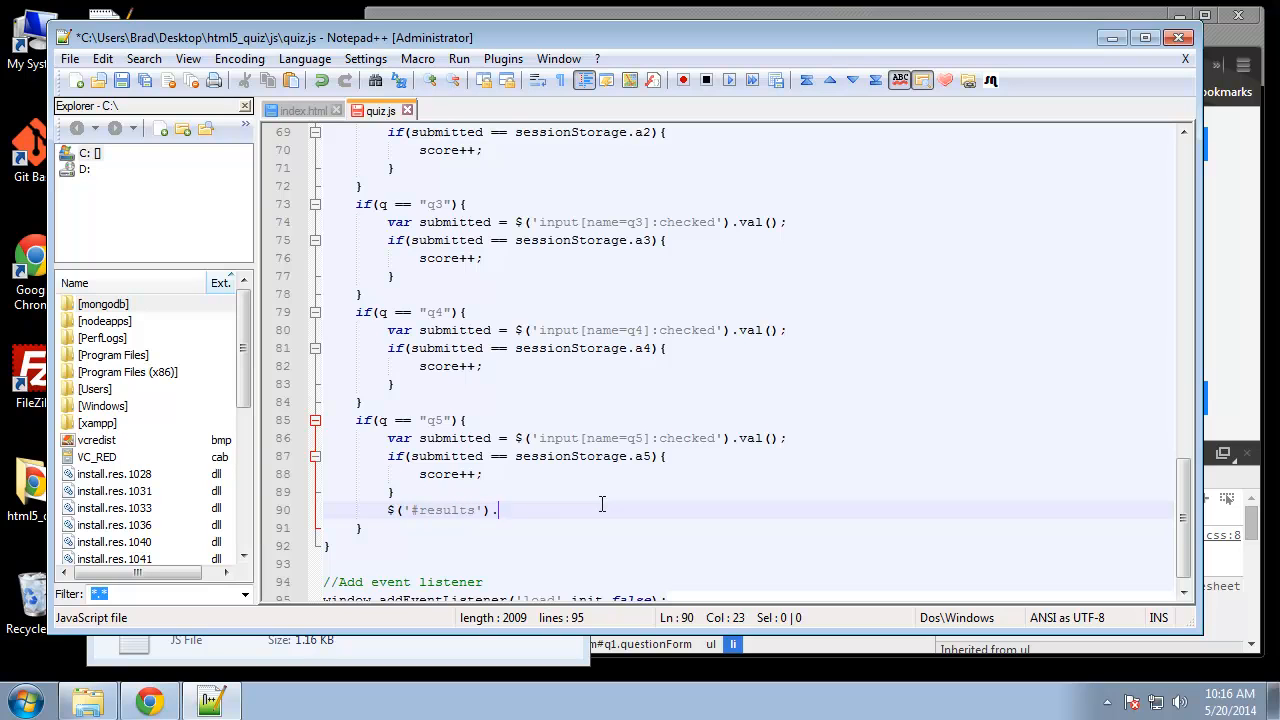
pyautogui.write('html()')
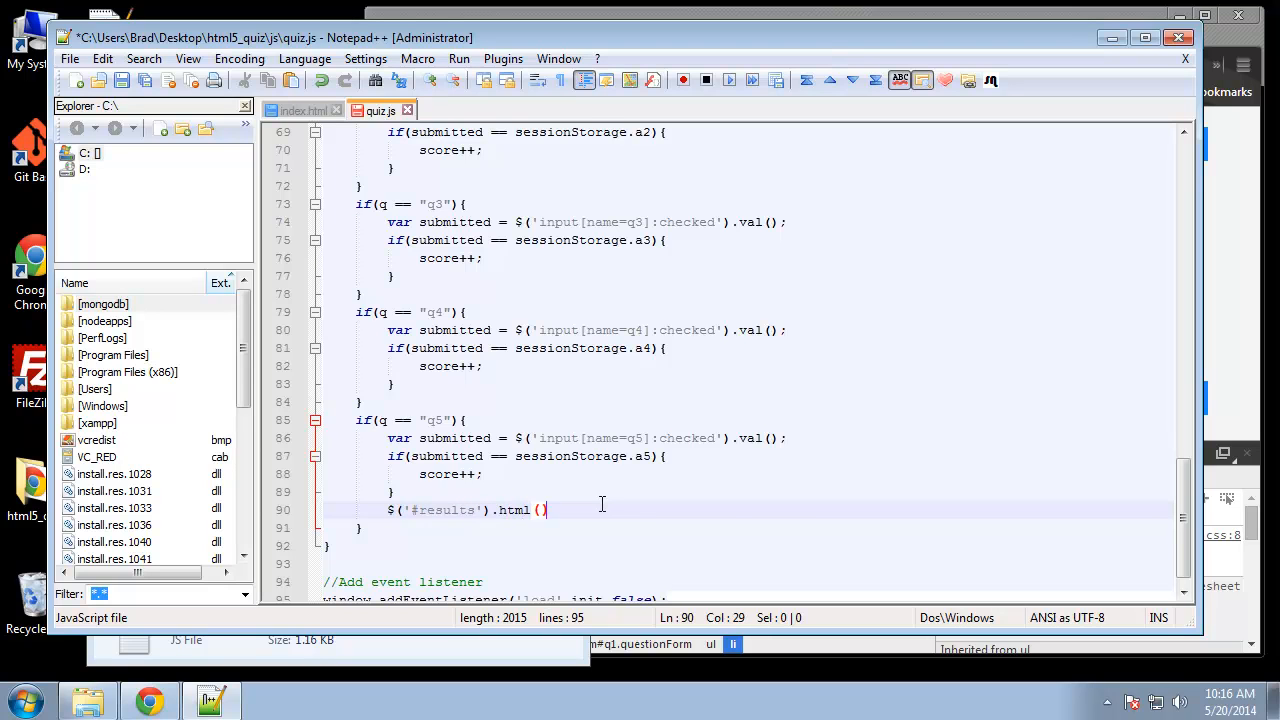
pyautogui.write(';')
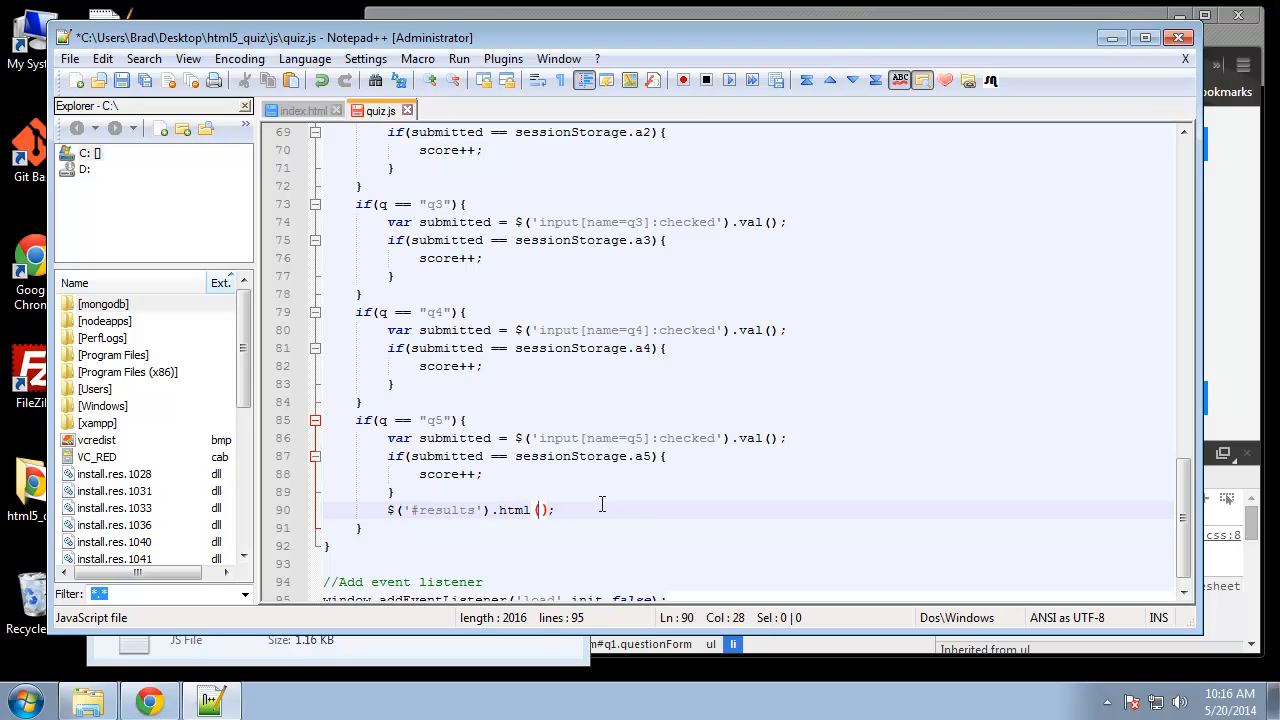
# Step: Fill the html string with an h3 reading 'Your score is: ' + score + ' out of 5'
pyautogui.write("'<")
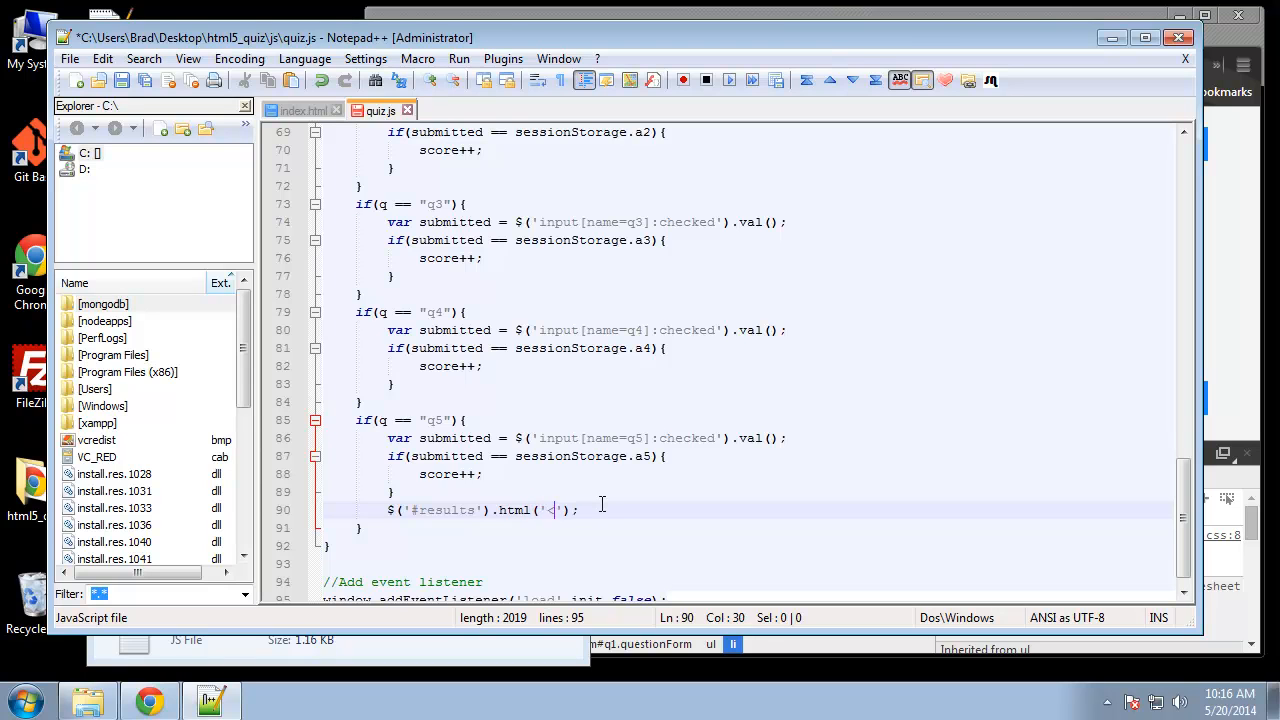
pyautogui.write('h3>')
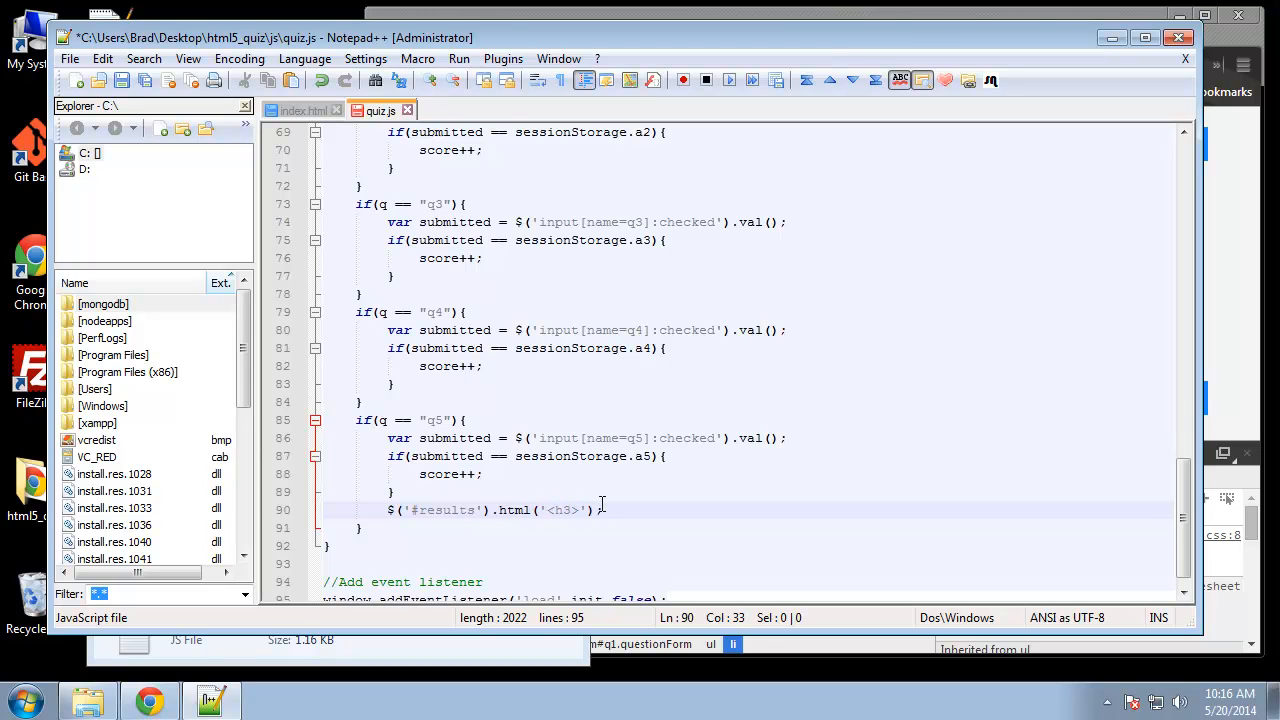
pyautogui.write('Your final score')
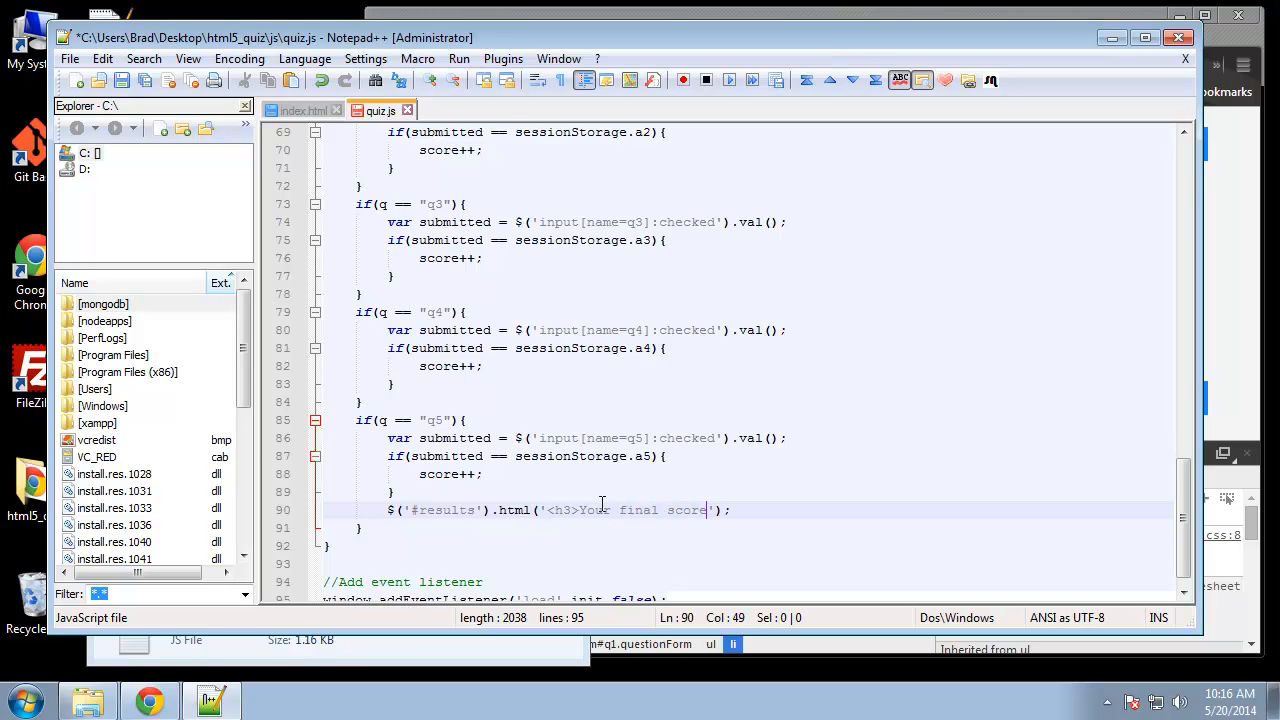
pyautogui.write('is')
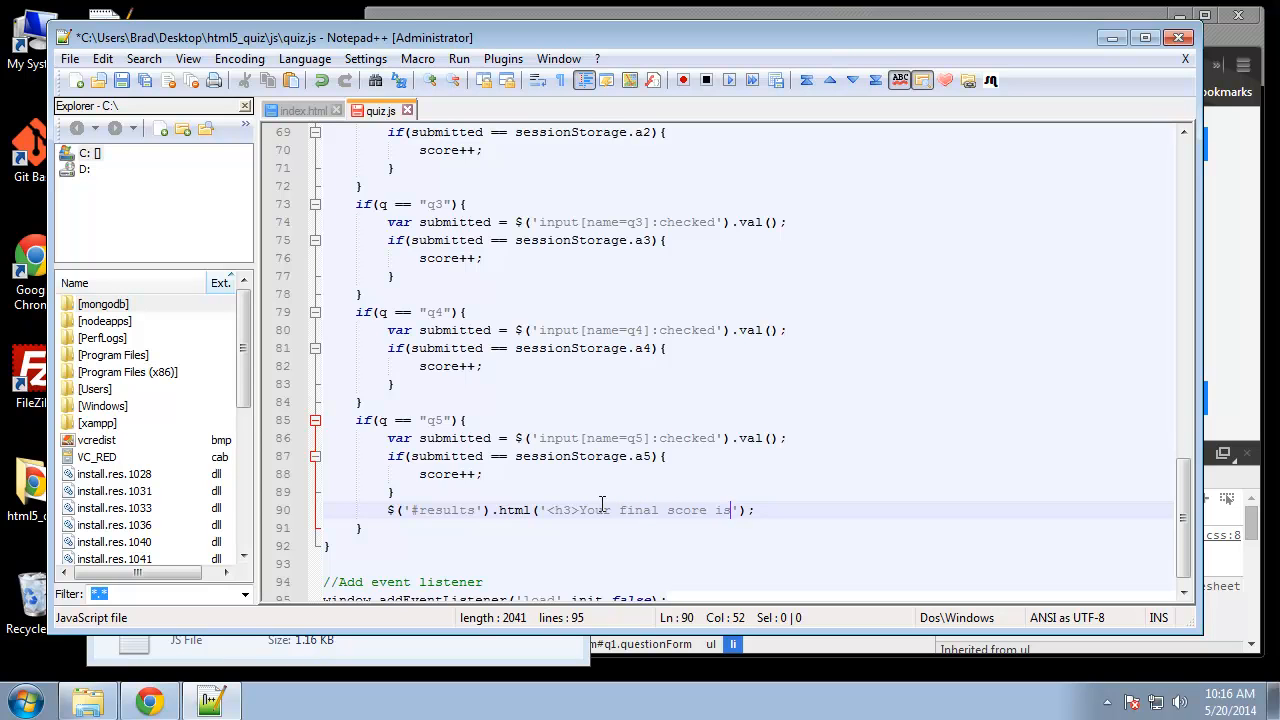
pyautogui.write(':')
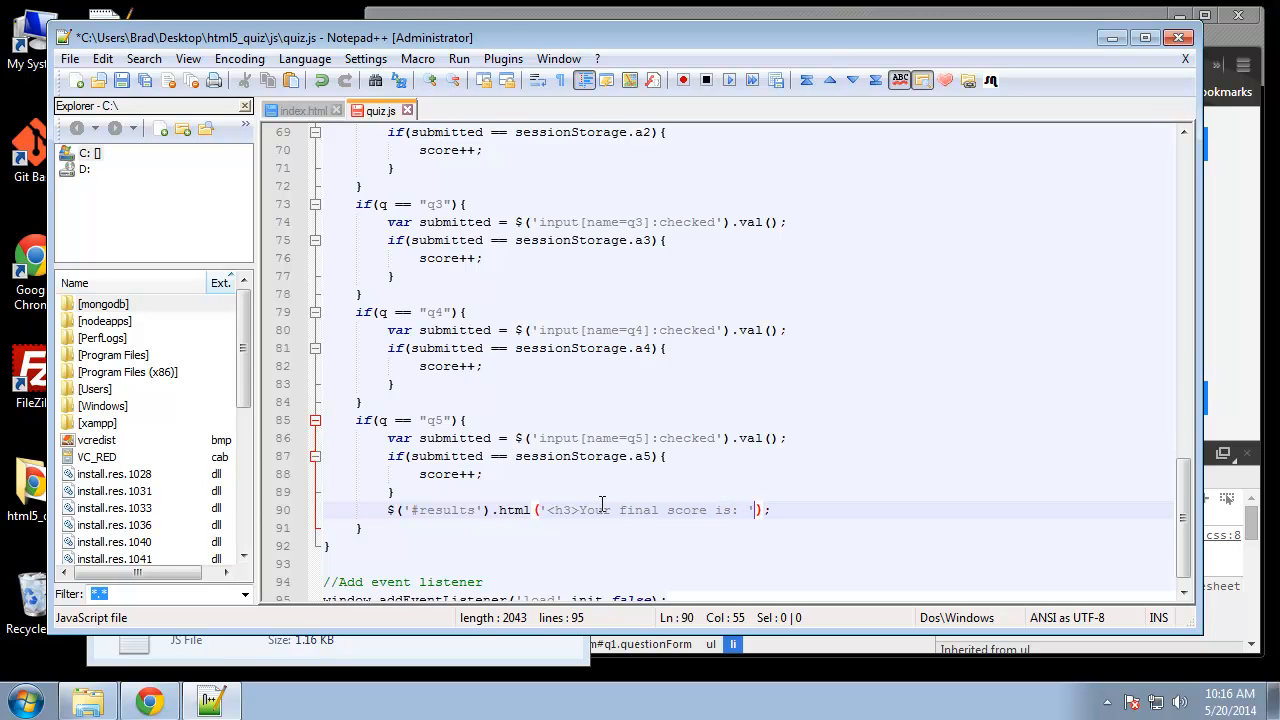
pyautogui.write('+s')
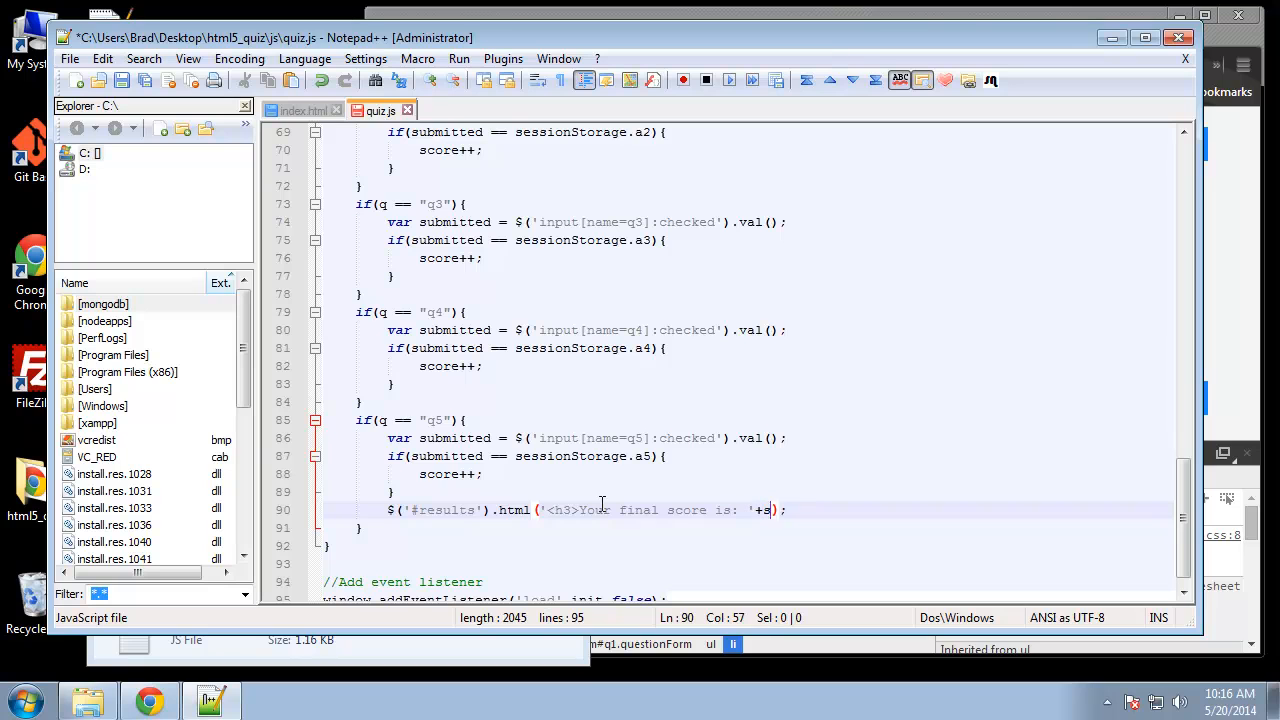
pyautogui.write('core+')
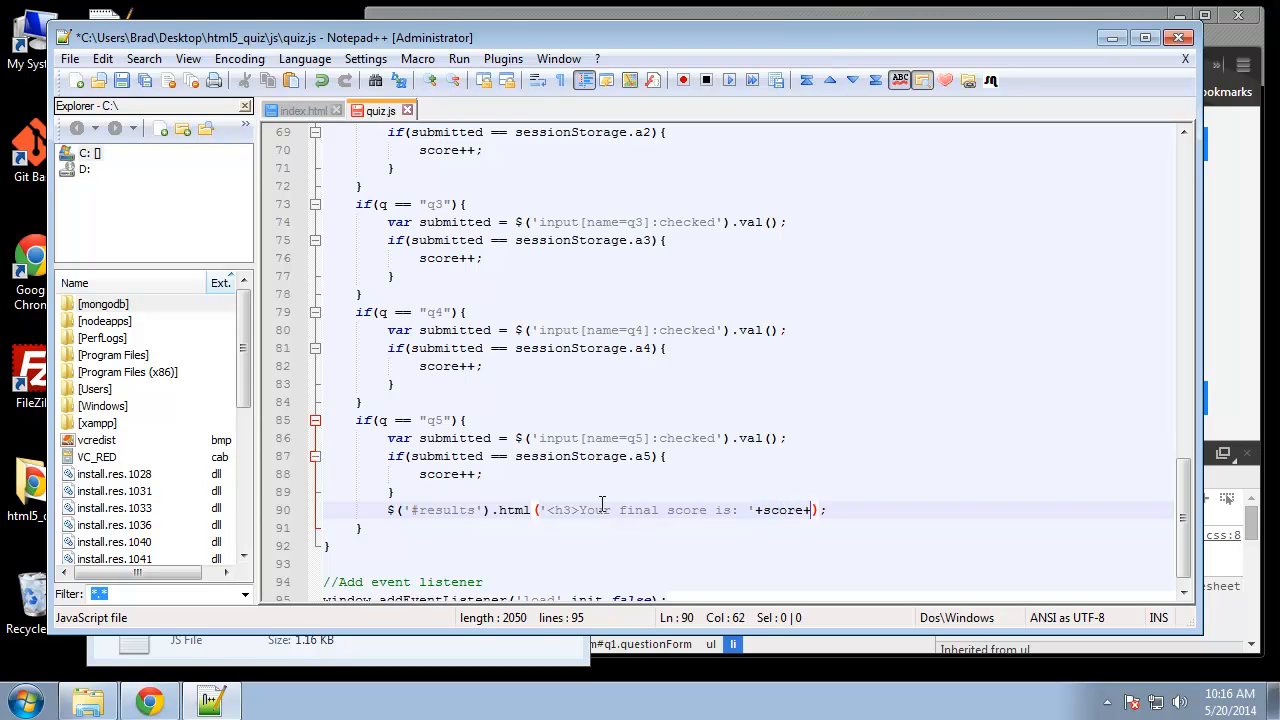
pyautogui.write("'")
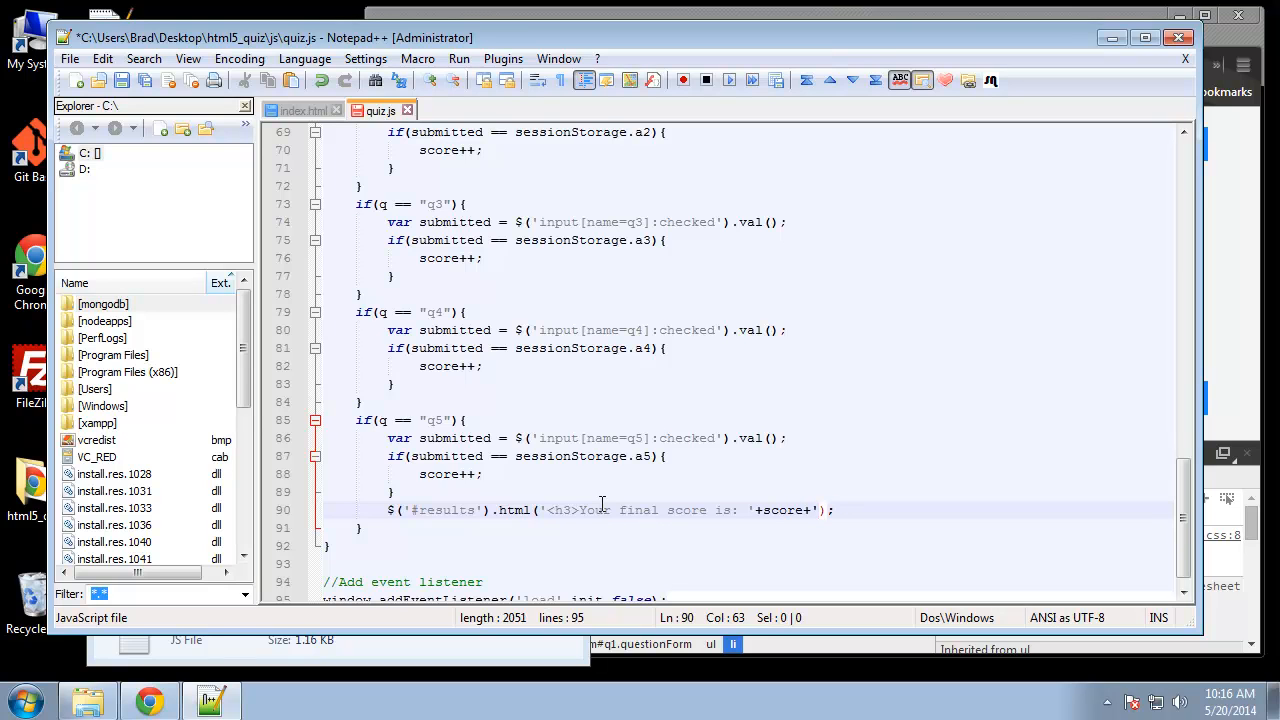
pyautogui.write('out of')
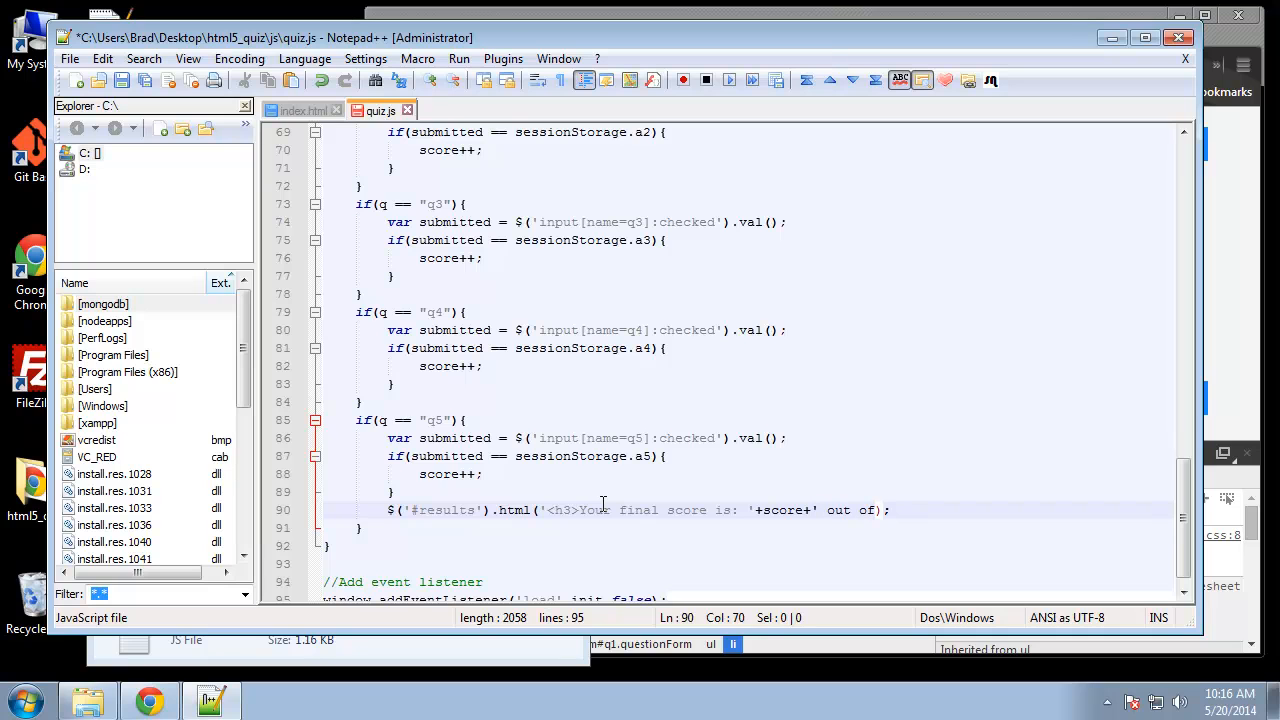
pyautogui.write('5')
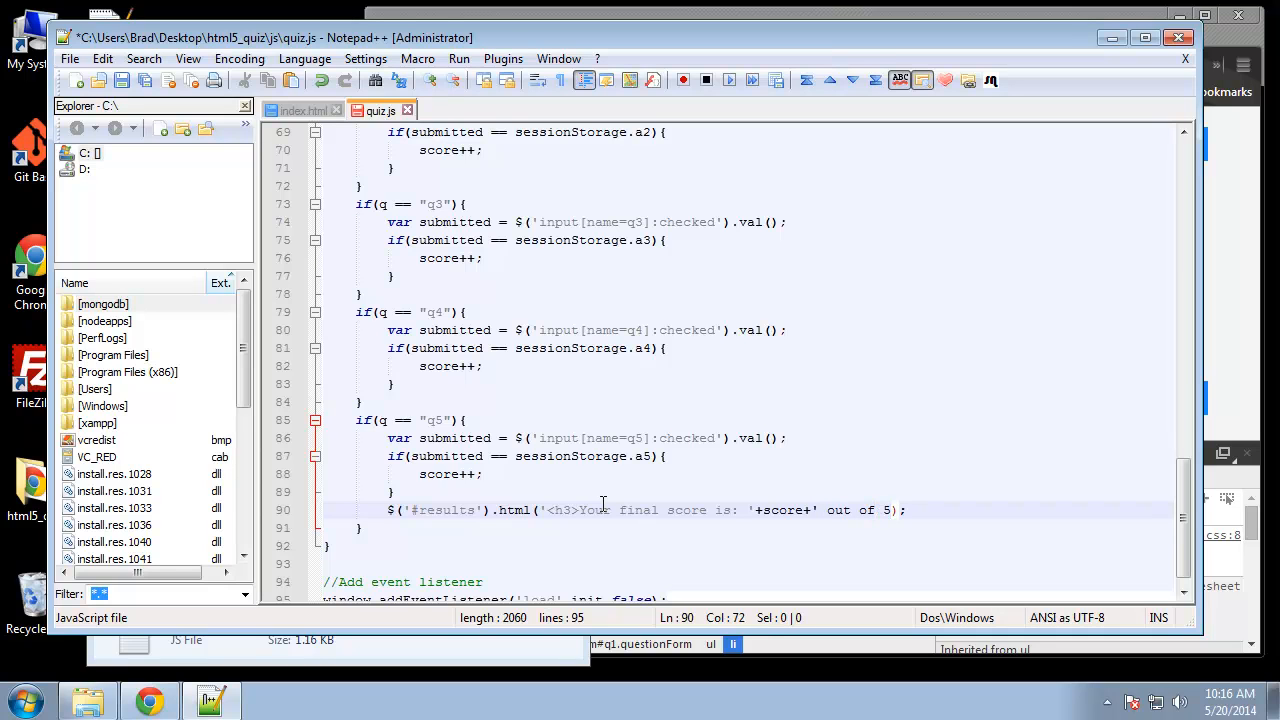
pyautogui.write("</'")
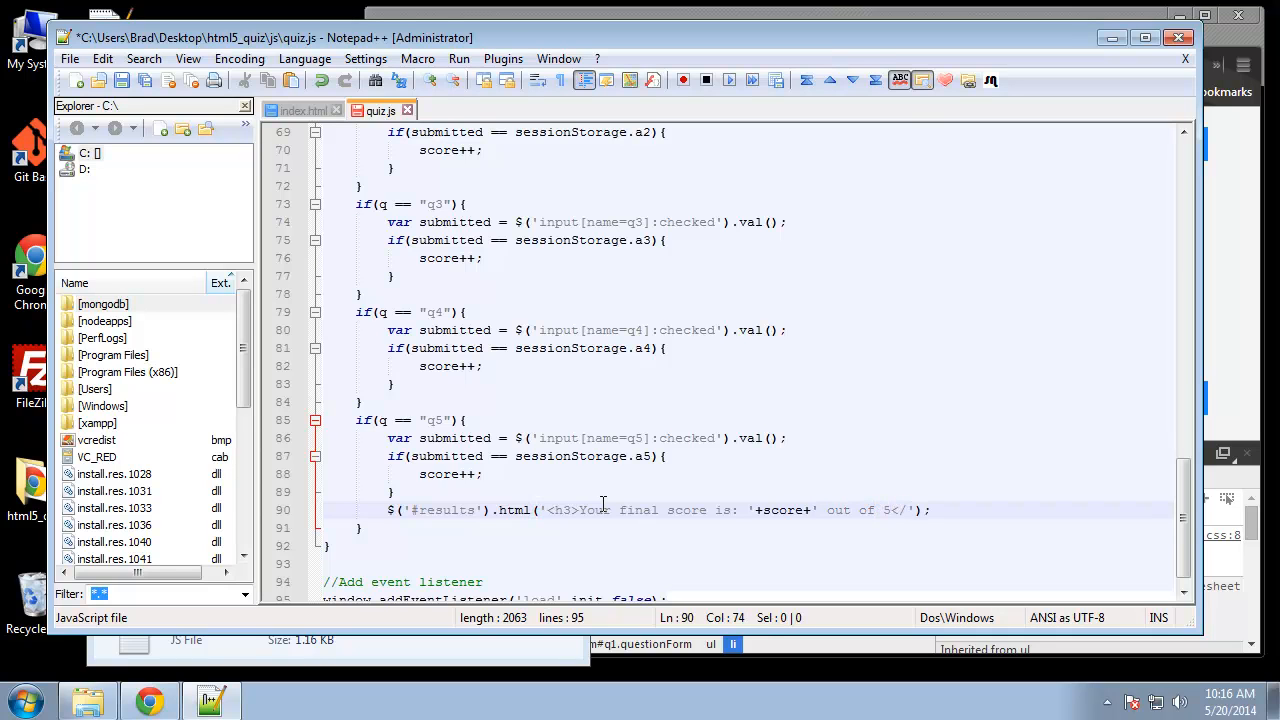
pyautogui.write('</h3><')
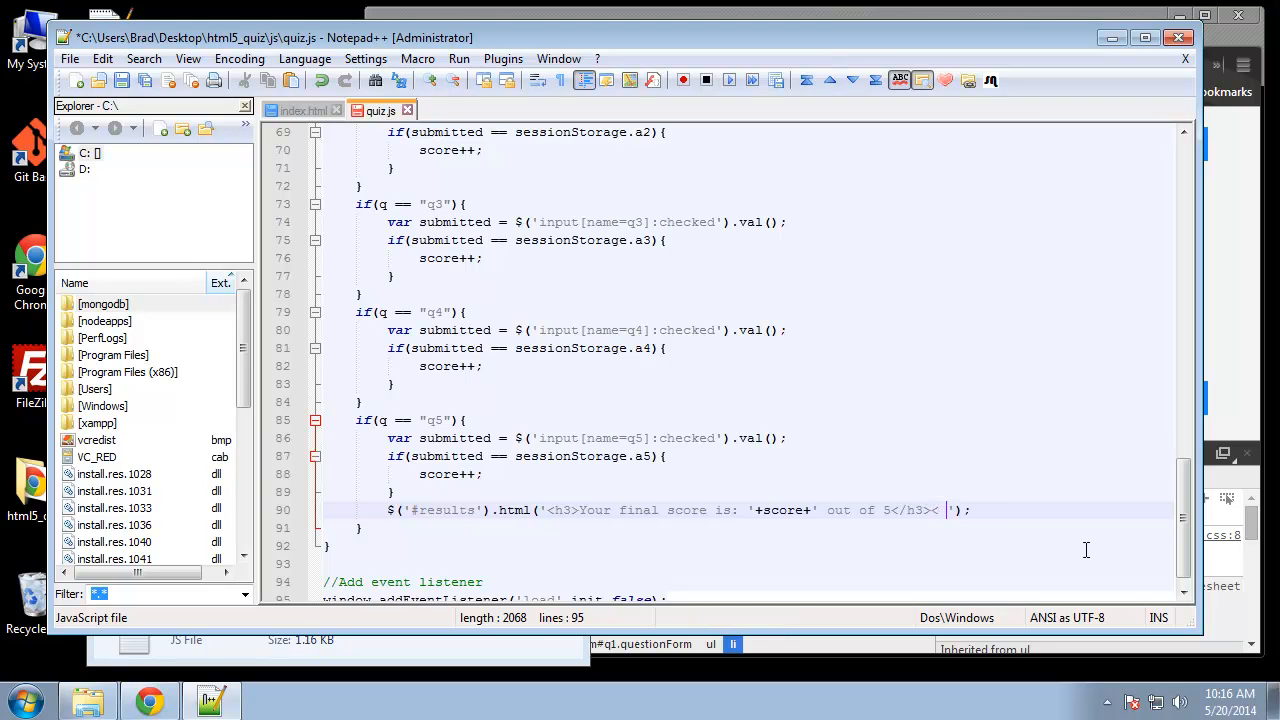
# Step: Append an anchor to index.html reading Take Quiz Again after the h3
pyautogui.write('ahr')
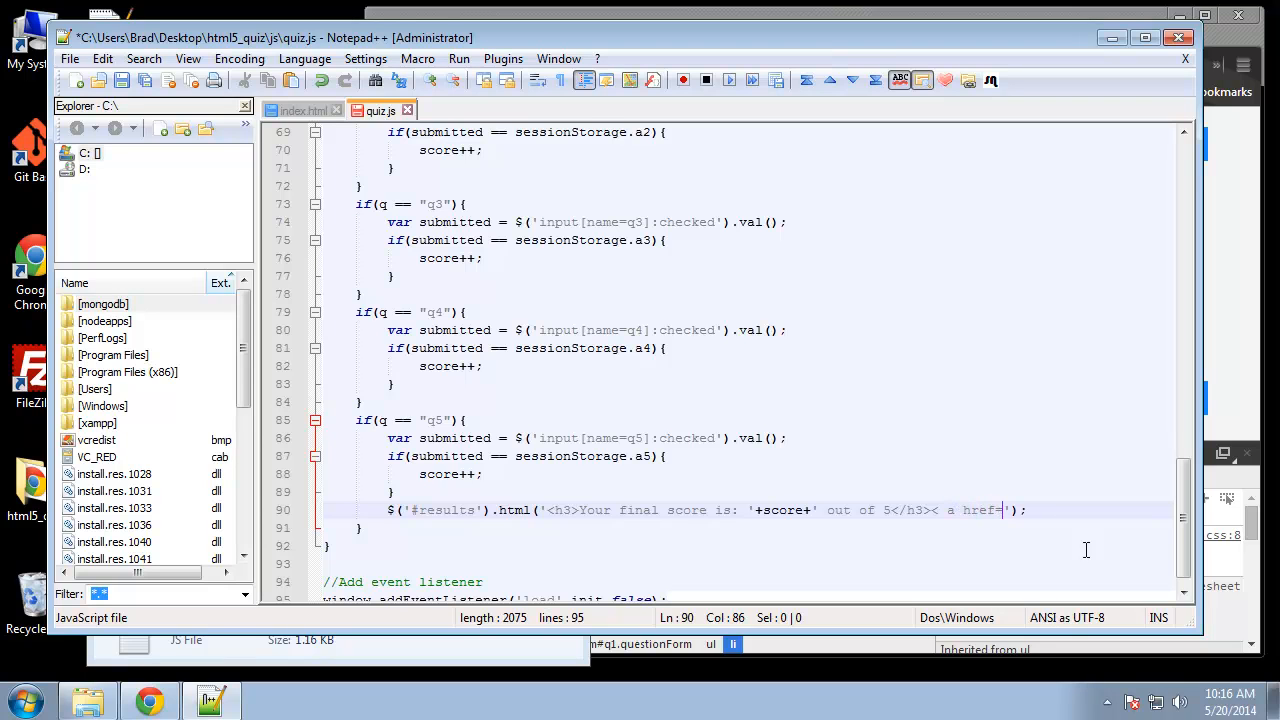
pyautogui.write('"')
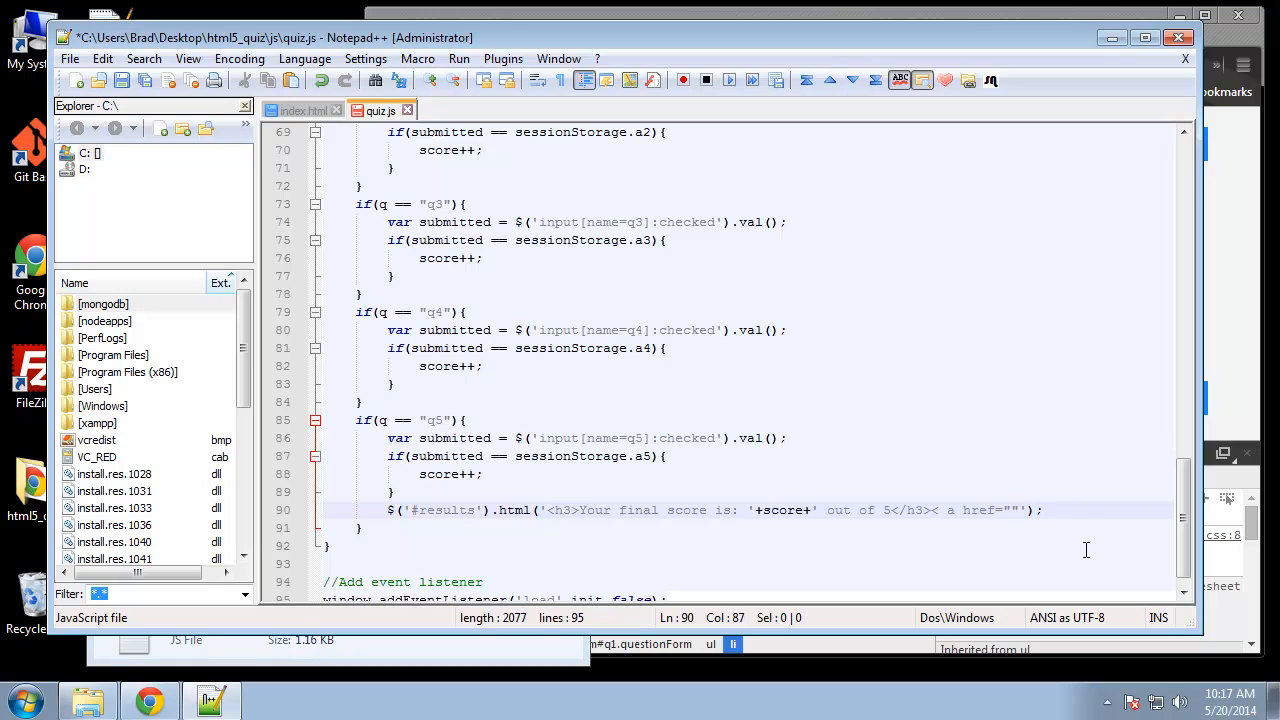
pyautogui.write('index.html')
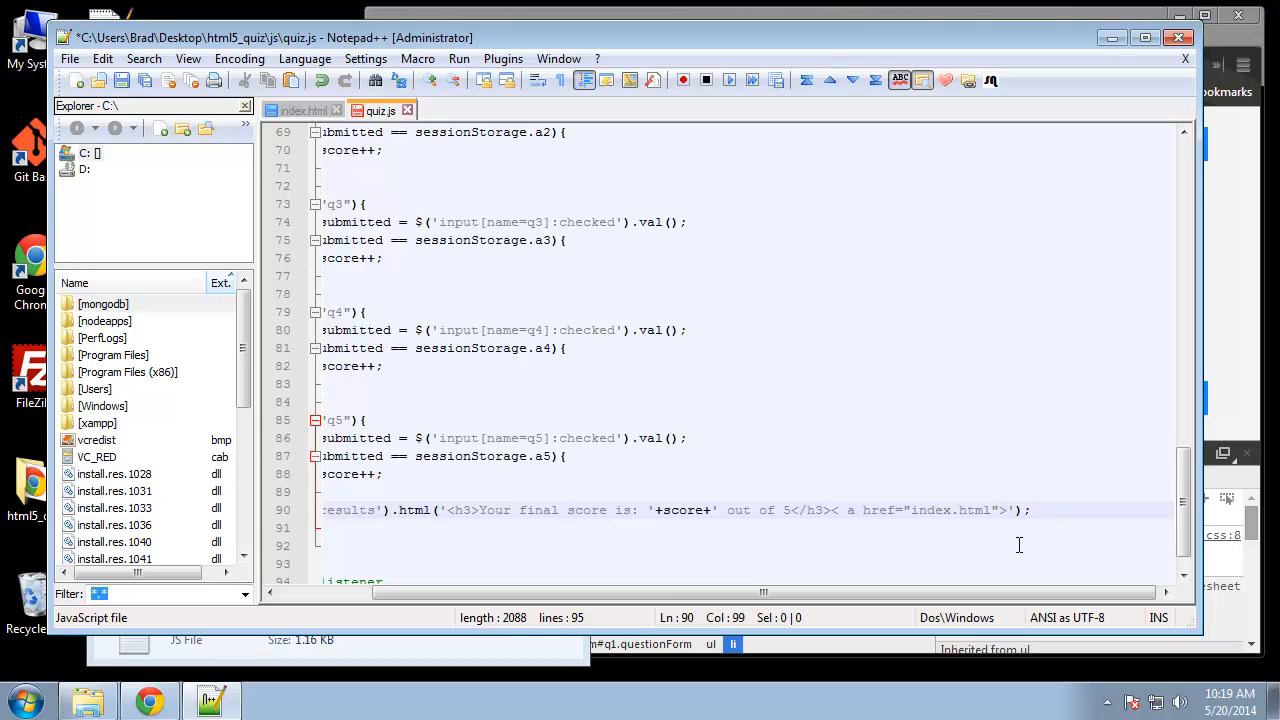
pyautogui.write('T')
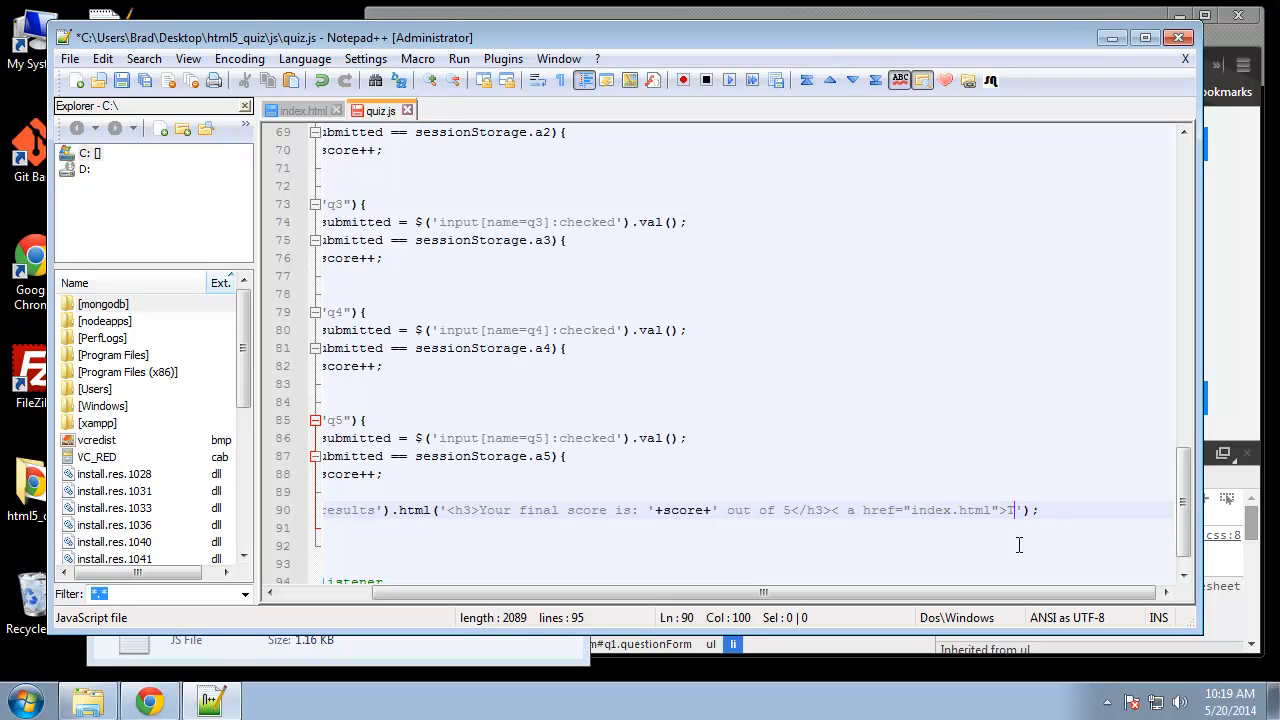
pyautogui.write('ake Qui')
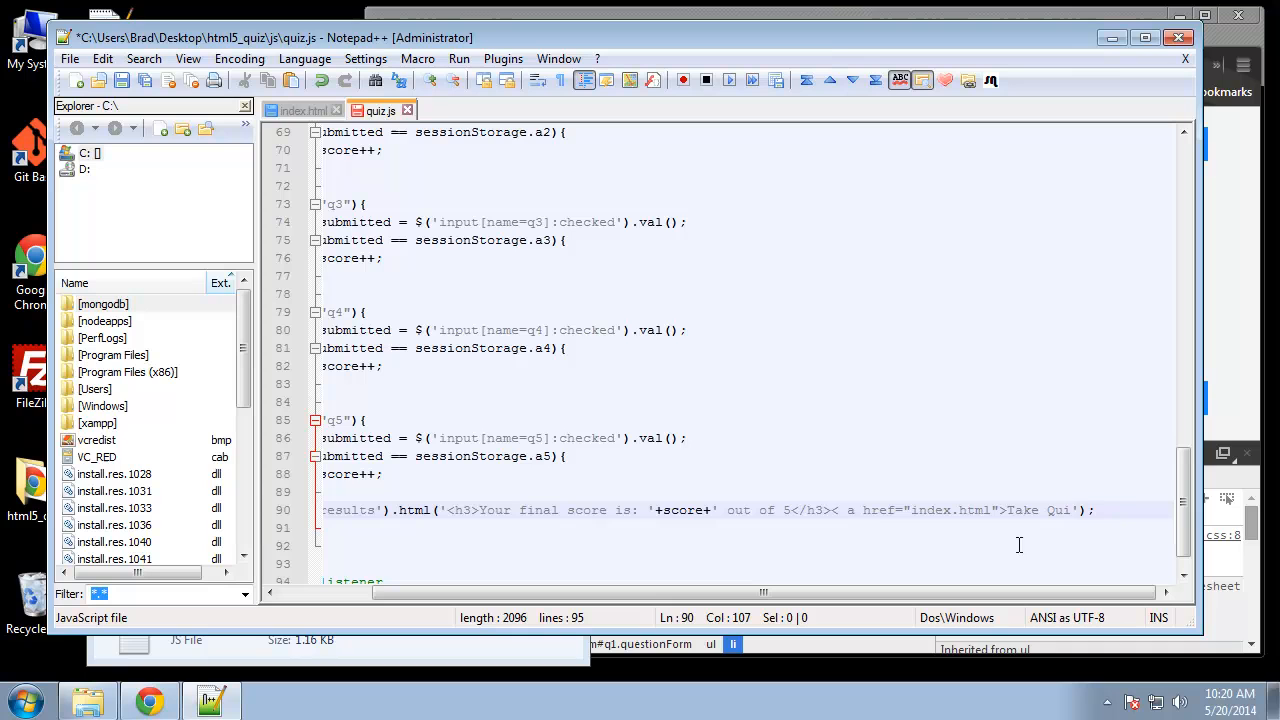
pyautogui.write('Again')
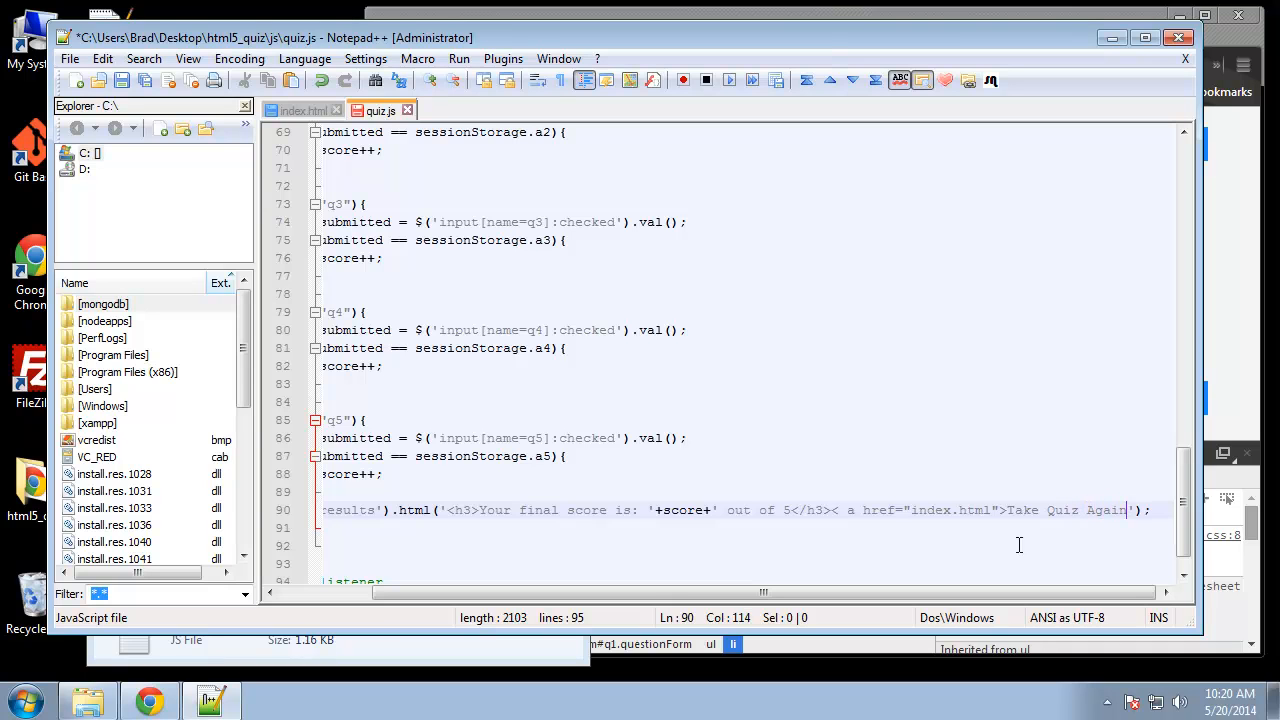
pyautogui.write('</a>')
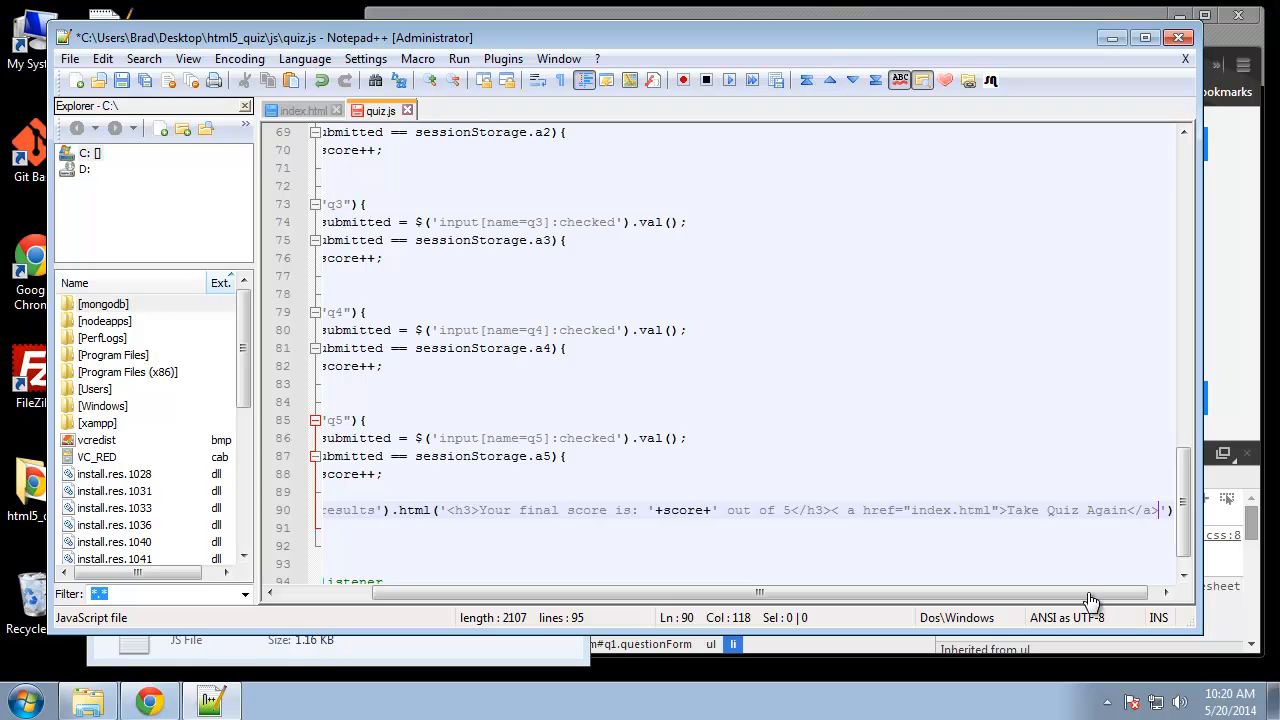
pyautogui.hscroll(-3)
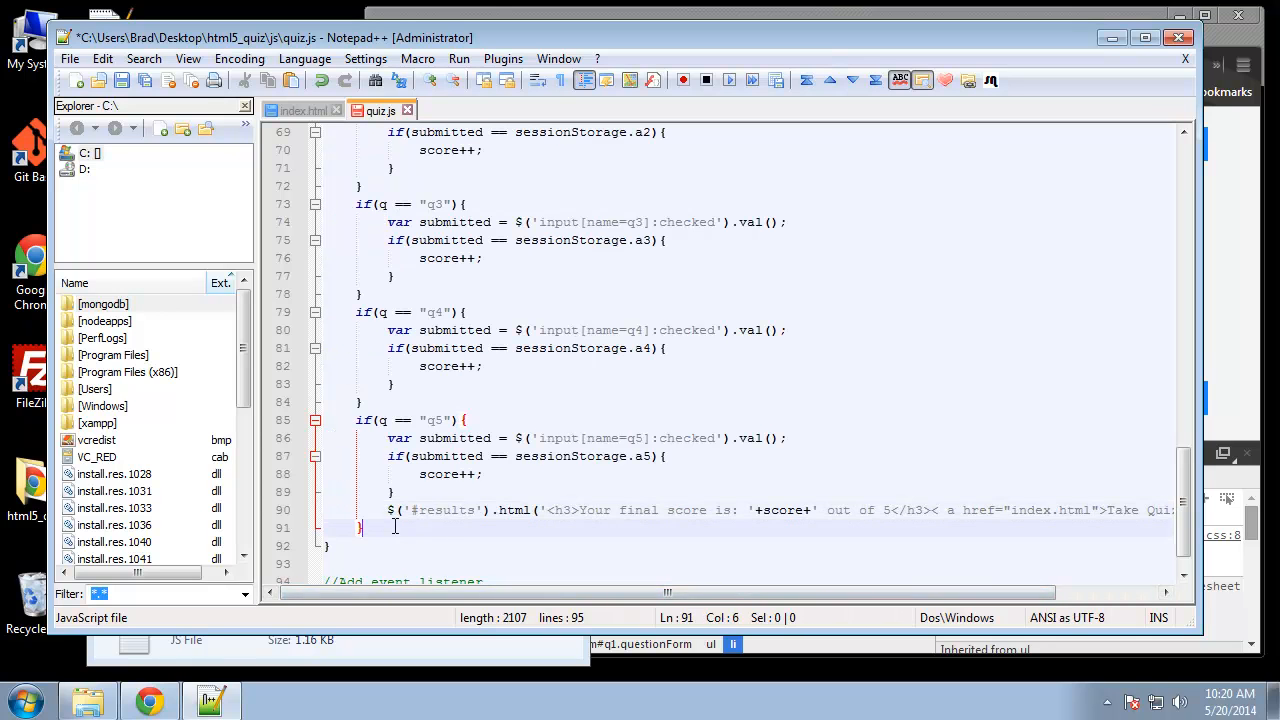
# Step: End process() with return false; and switch to the quiz page in Chrome to test
pyautogui.write('retur')
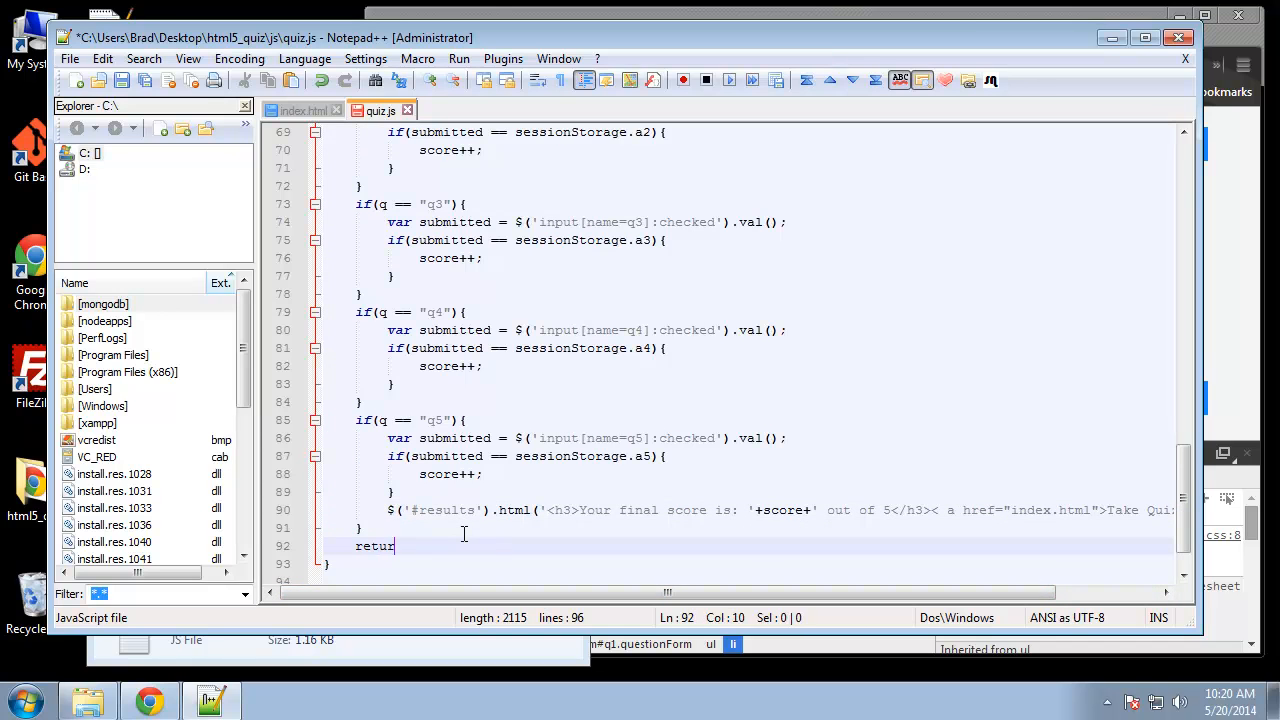
pyautogui.write('false')
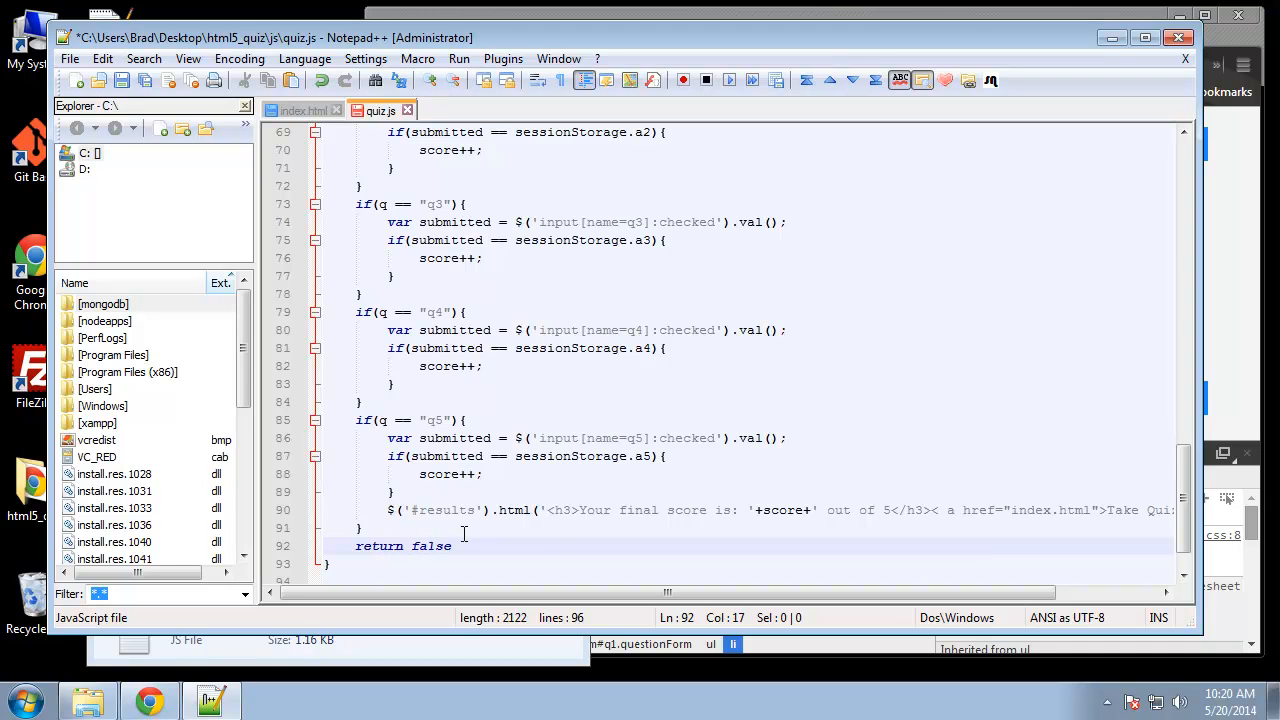
pyautogui.write(';')
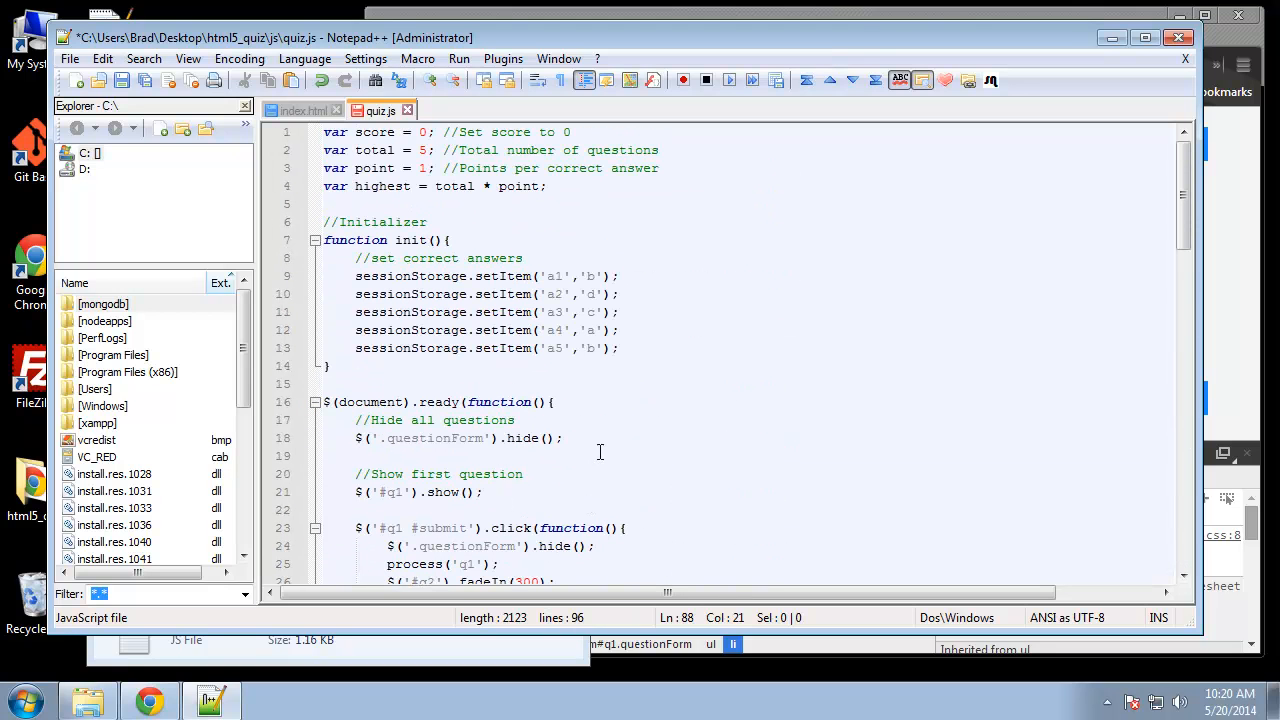
pyautogui.scroll(-3)
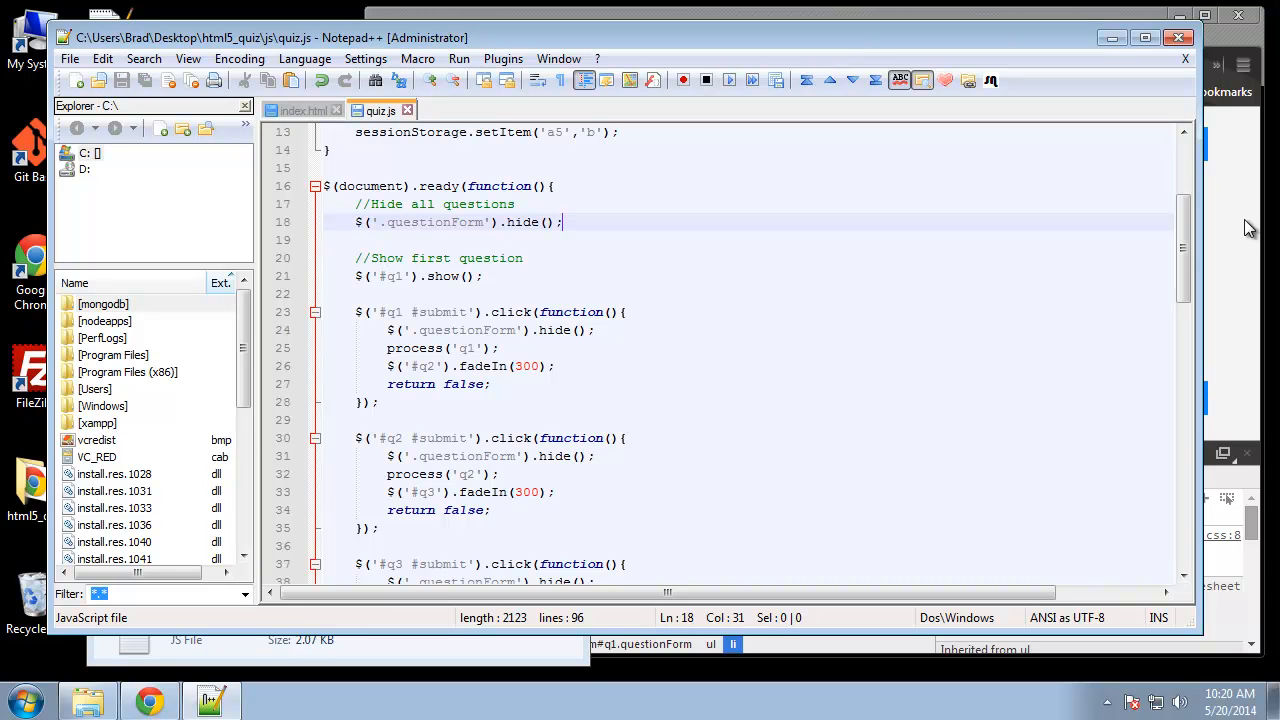
pyautogui.click(148, 700)
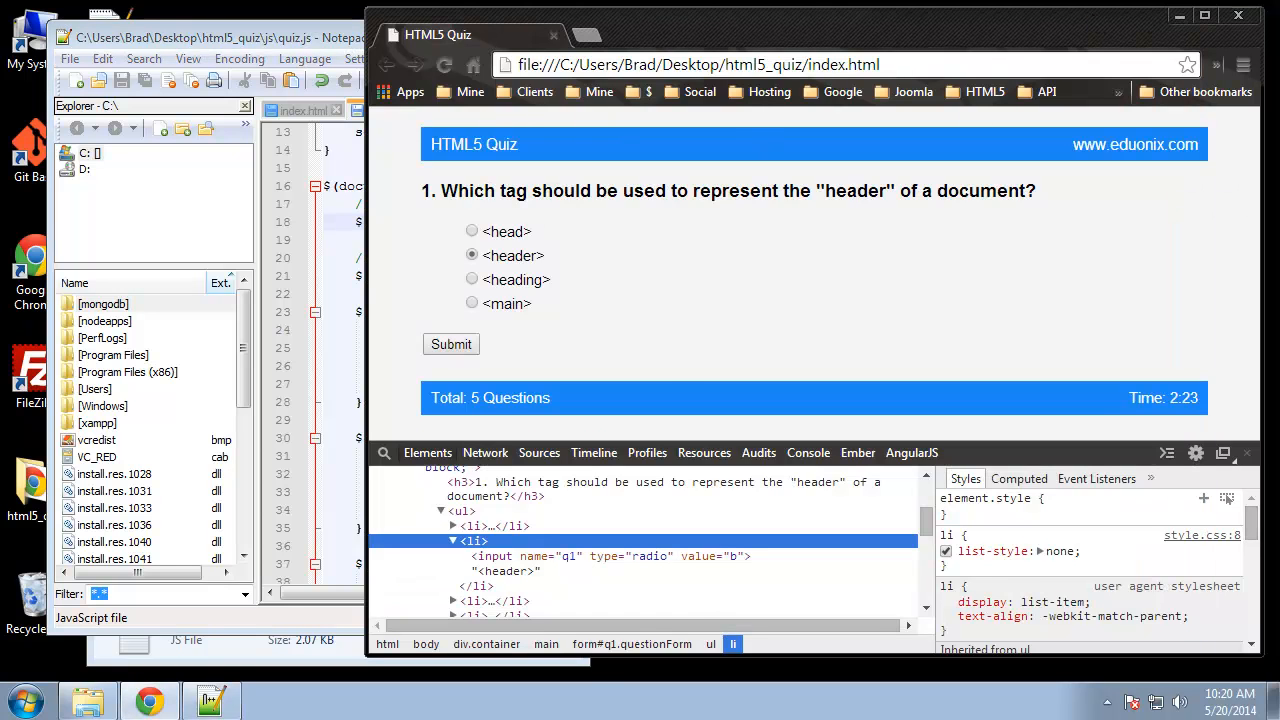
# Step: Hide DevTools and submit answers to all five questions, reaching the 4 out of 5 score page
pyautogui.click(808, 453)
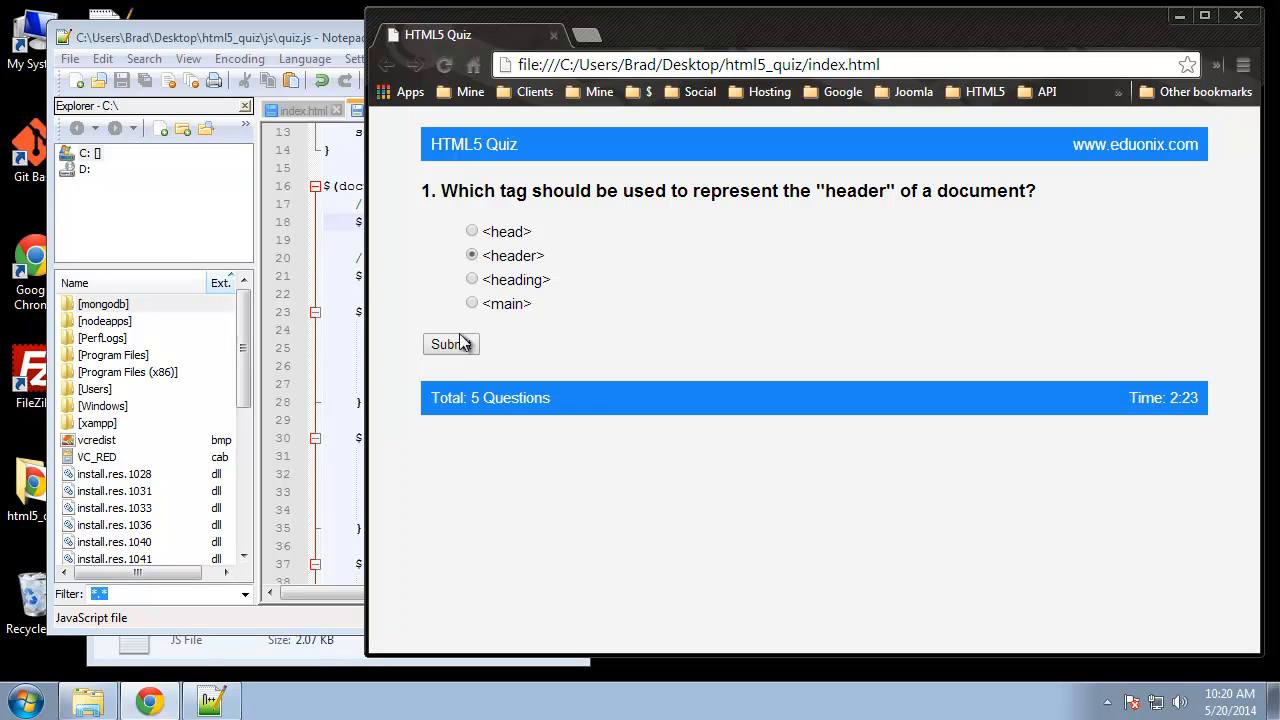
pyautogui.click(451, 344)
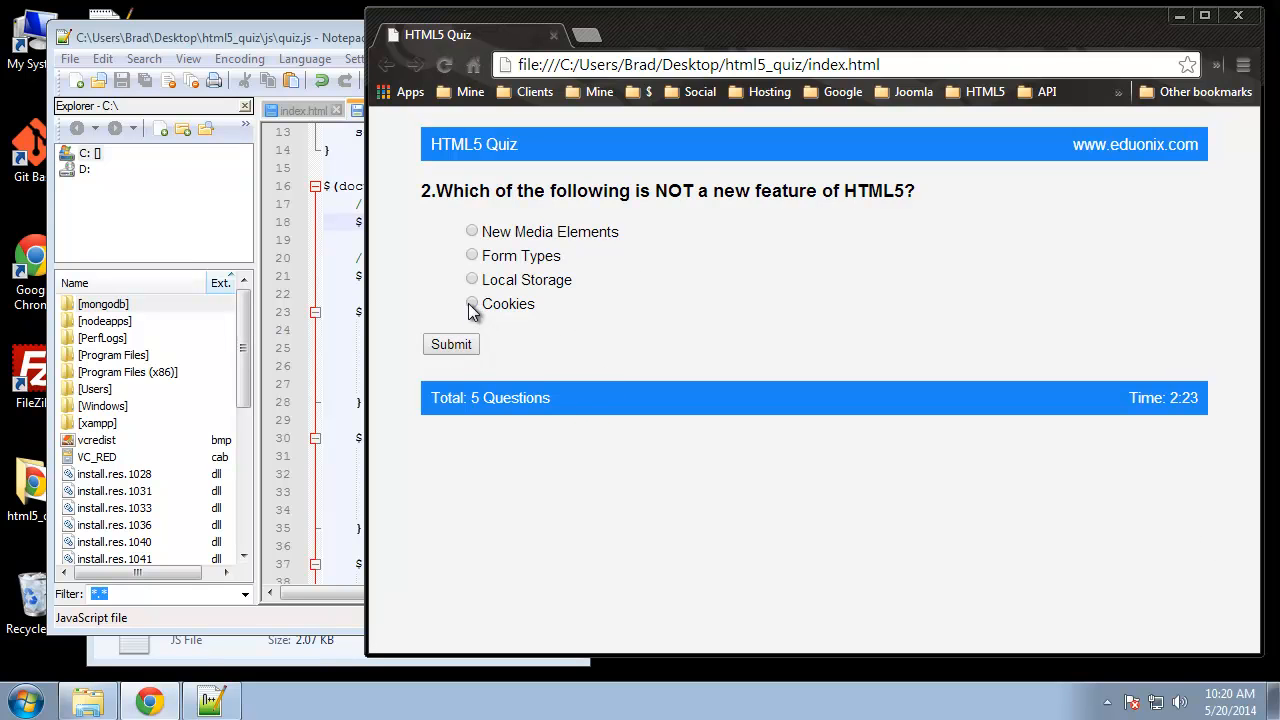
pyautogui.click(451, 344)
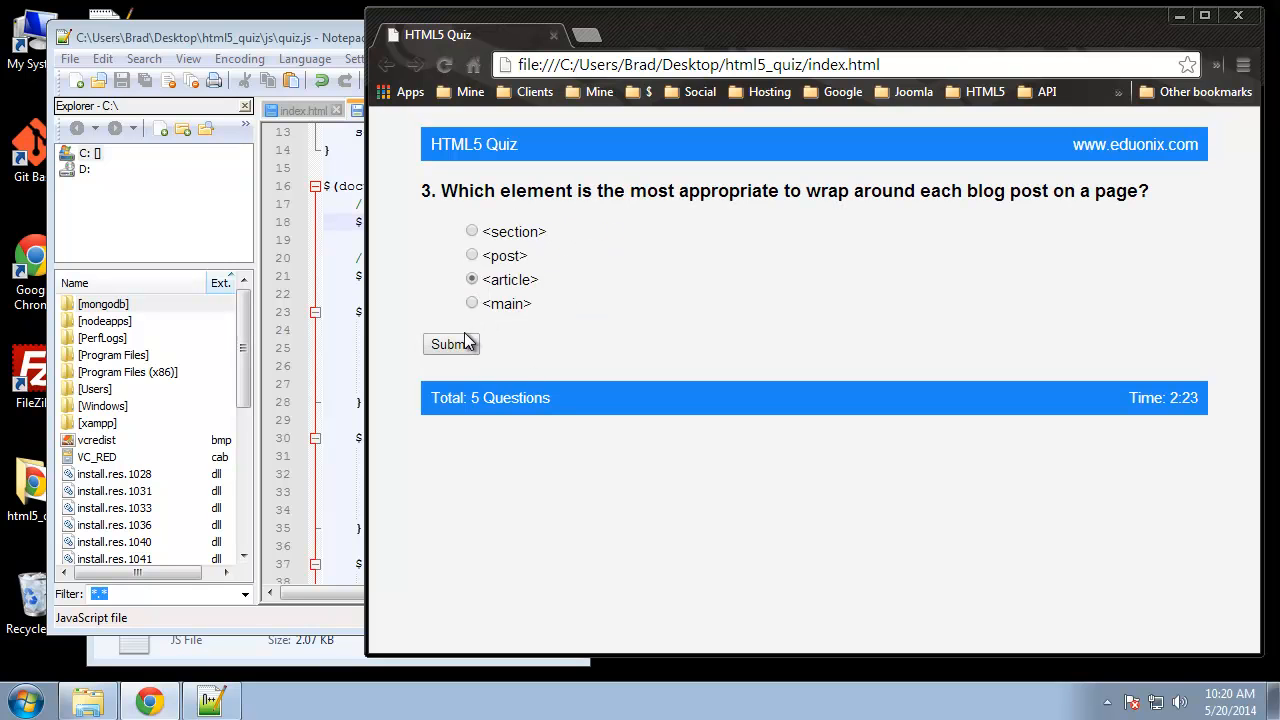
pyautogui.click(451, 344)
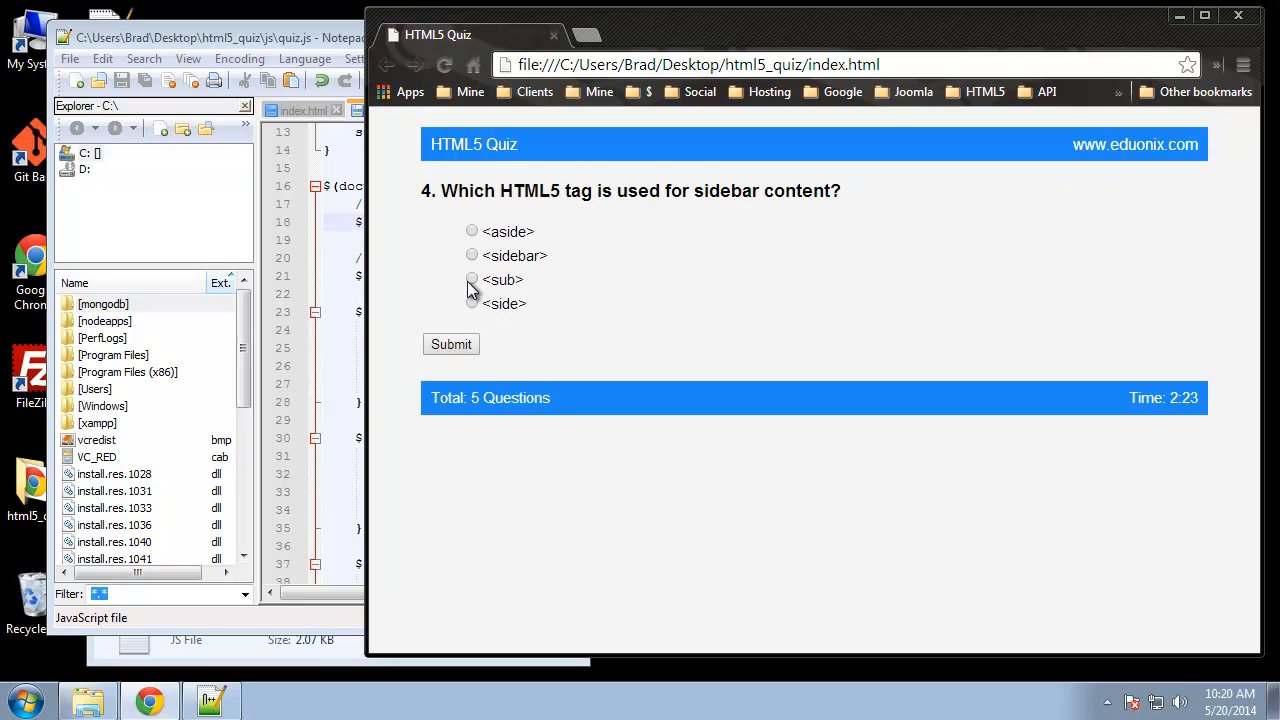
pyautogui.click(451, 344)
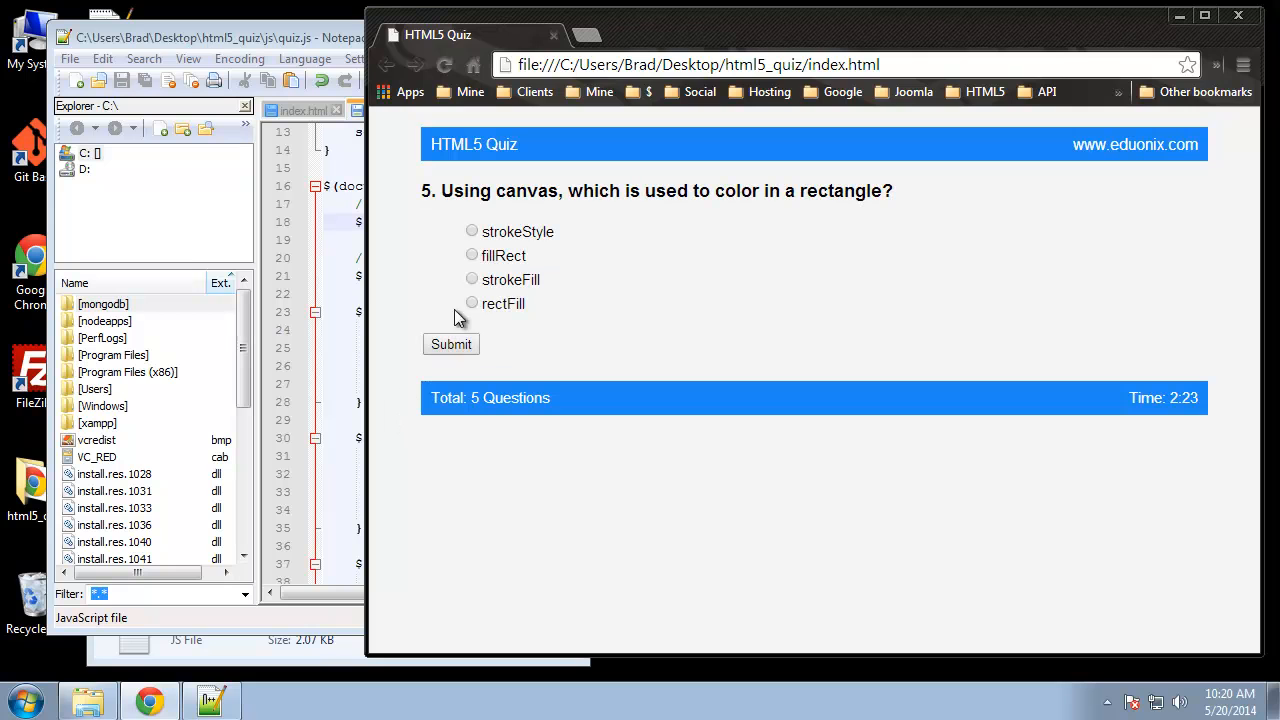
pyautogui.click(451, 344)
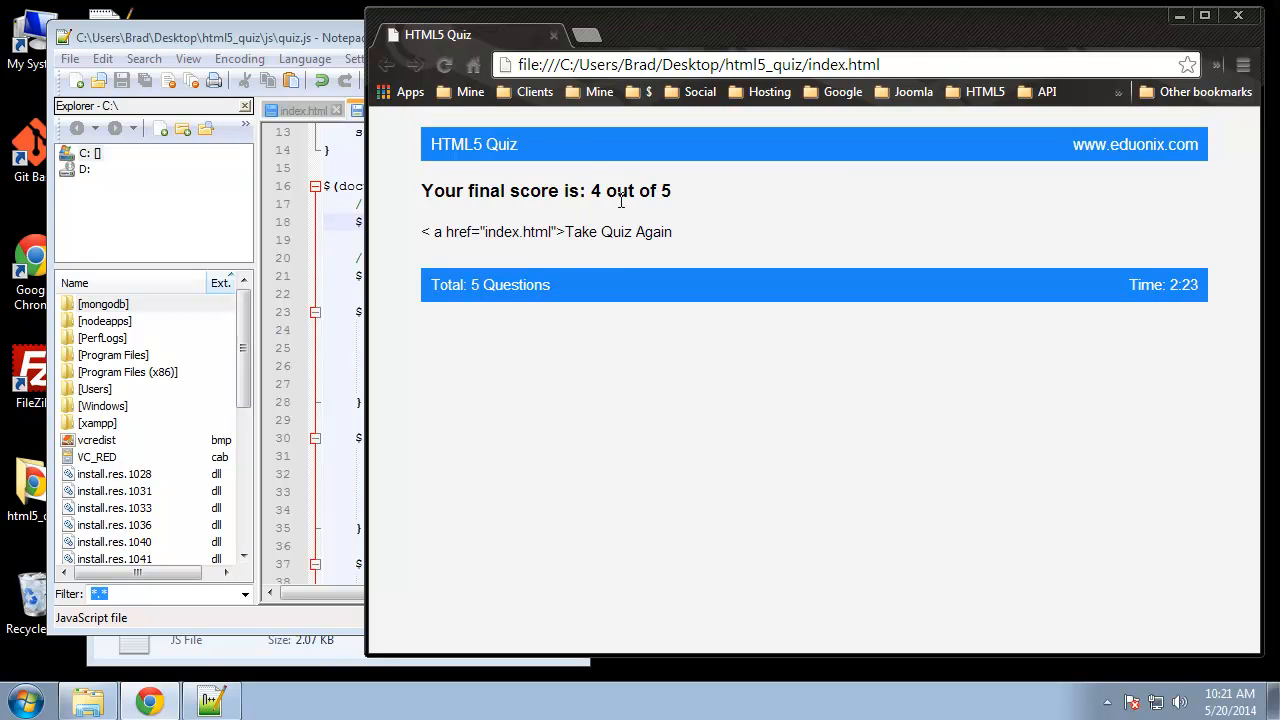
pyautogui.moveTo(490, 257)
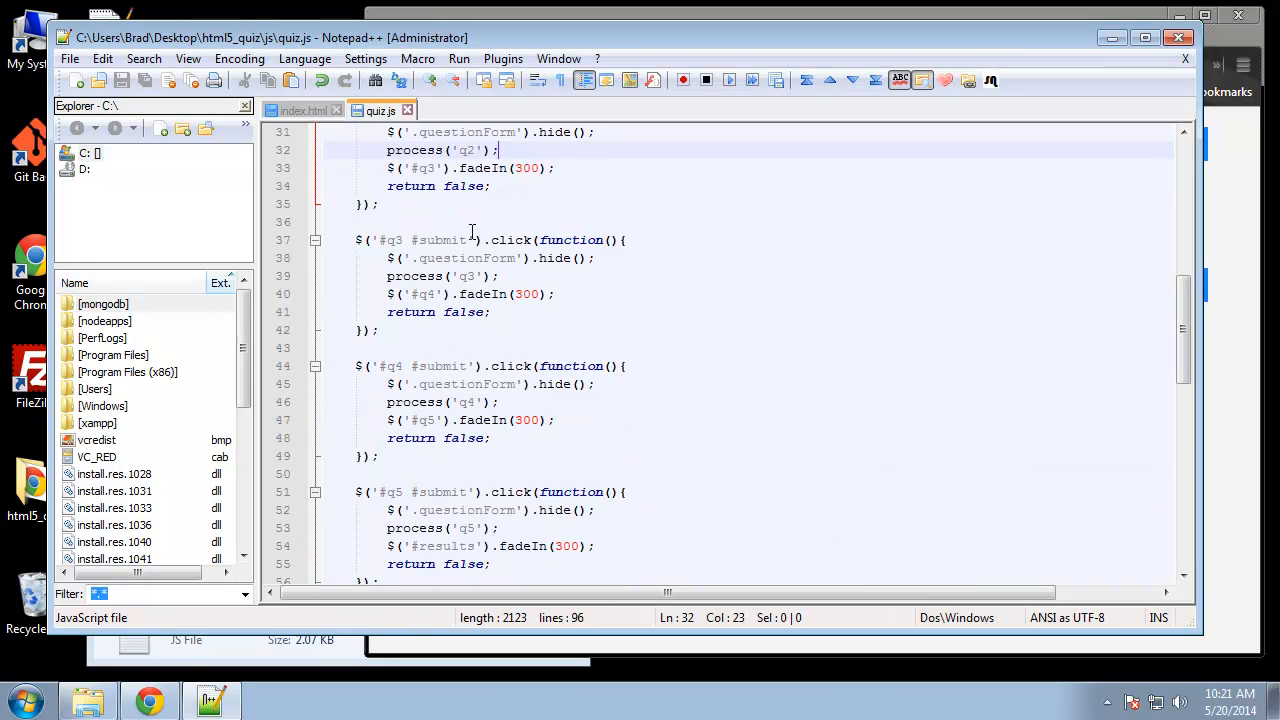
# Step: Scroll through quiz.js to the results line containing the anchor tag
pyautogui.scroll(-3)
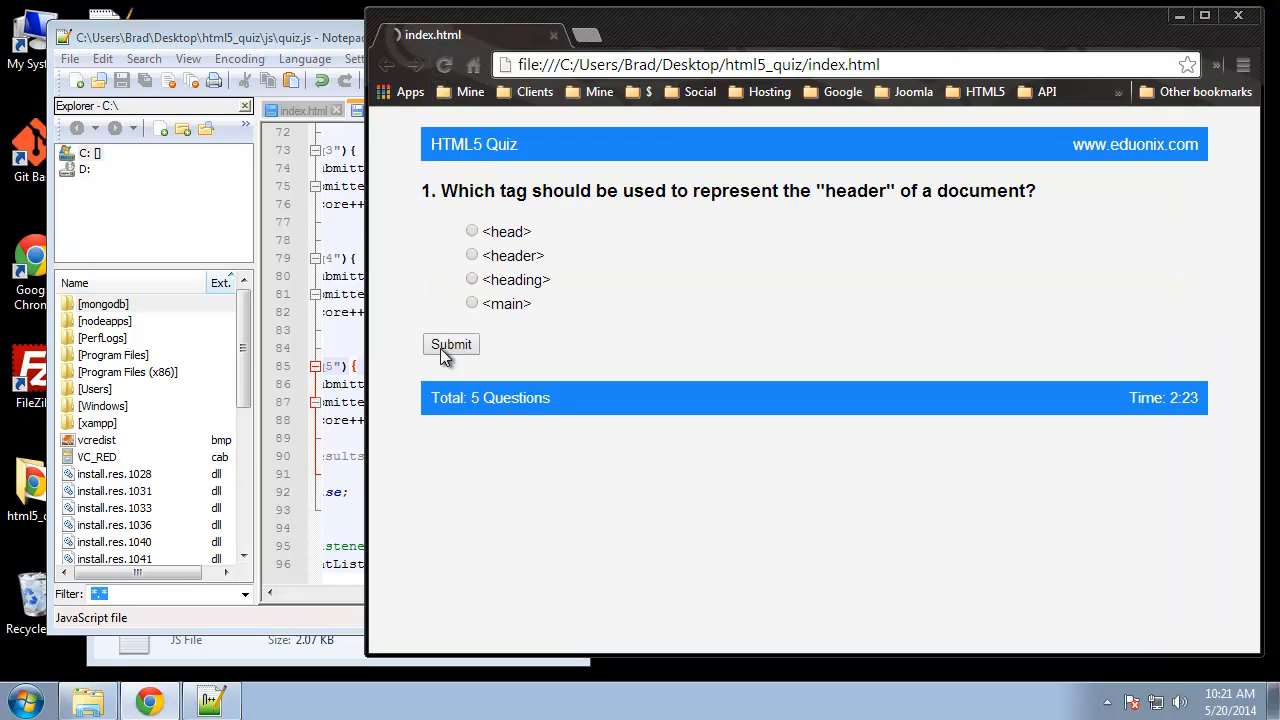
# Step: Submit the quiz for 0 out of 5, then follow the Take Quiz Again link back to question 1
pyautogui.click(451, 344)
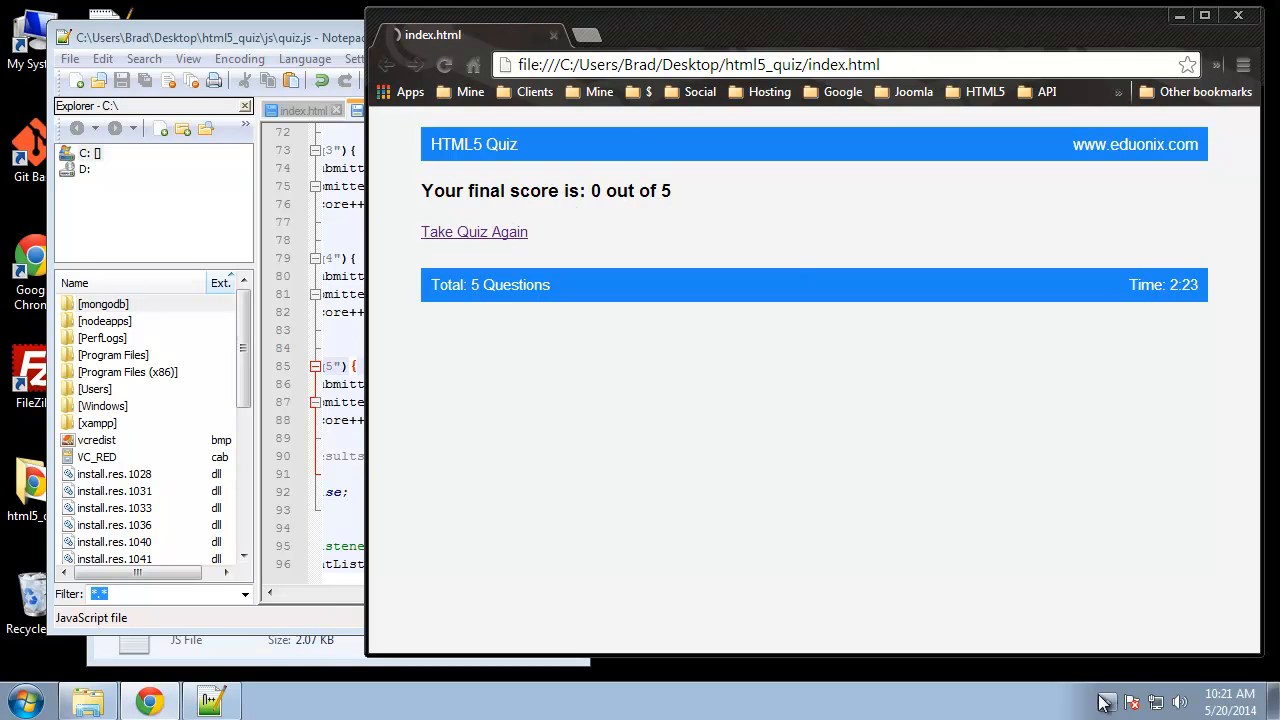
pyautogui.click(474, 231)
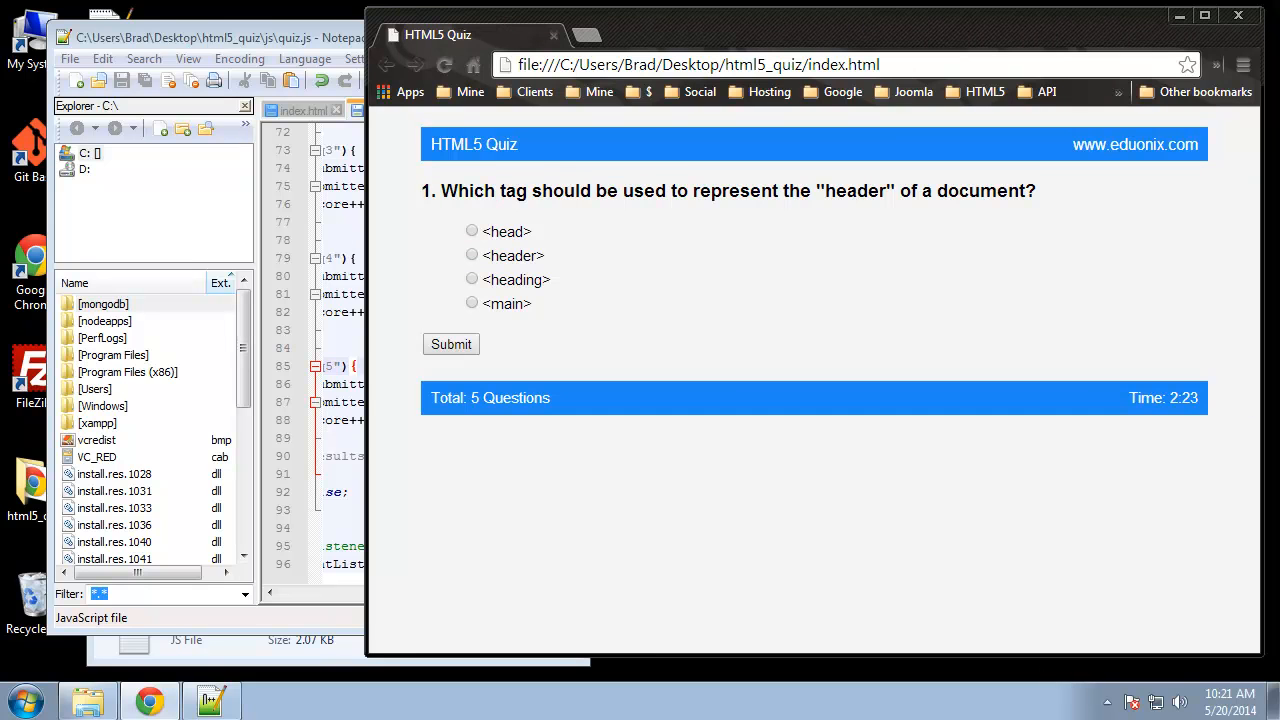
pyautogui.moveTo(769, 334)
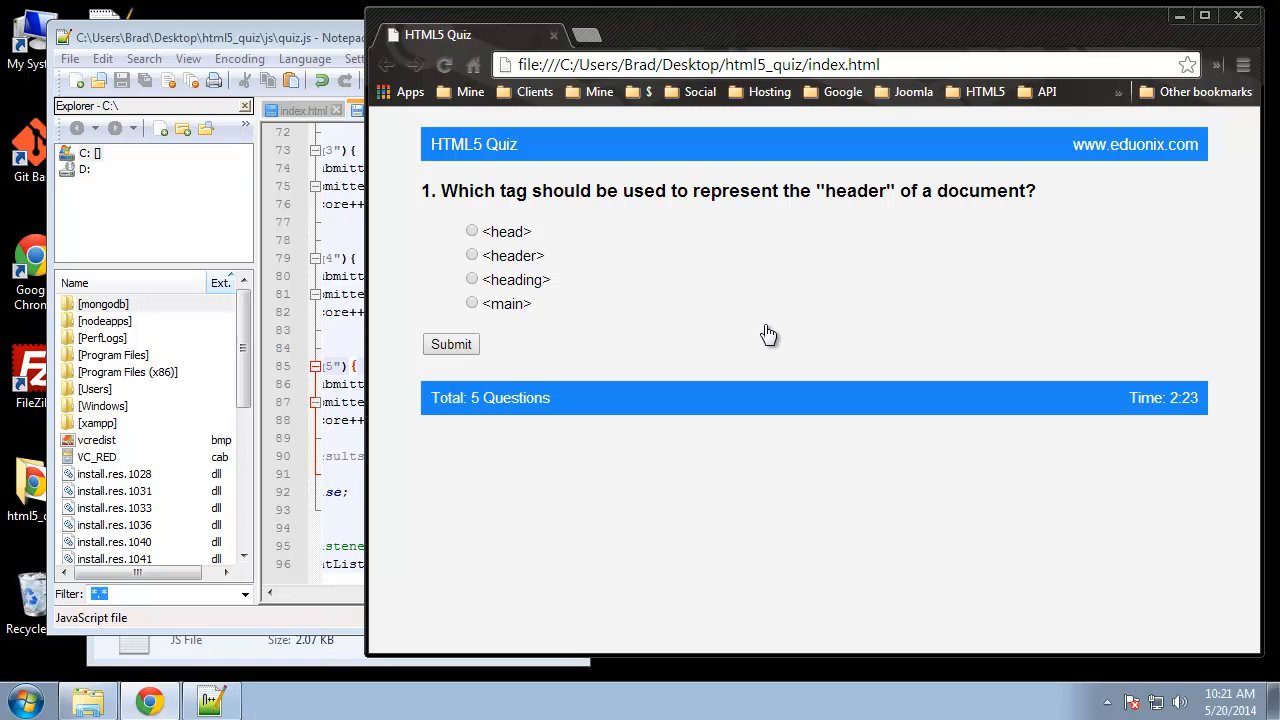
pyautogui.moveTo(778, 328)
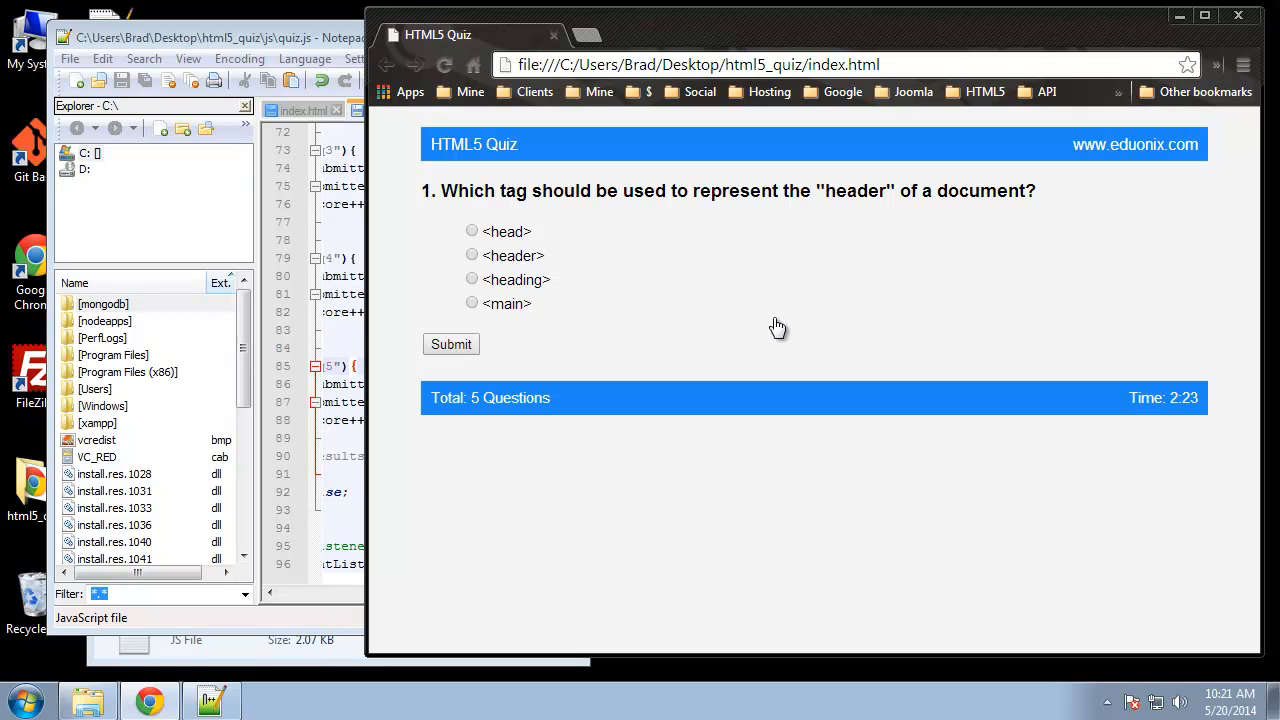
pyautogui.moveTo(768, 330)
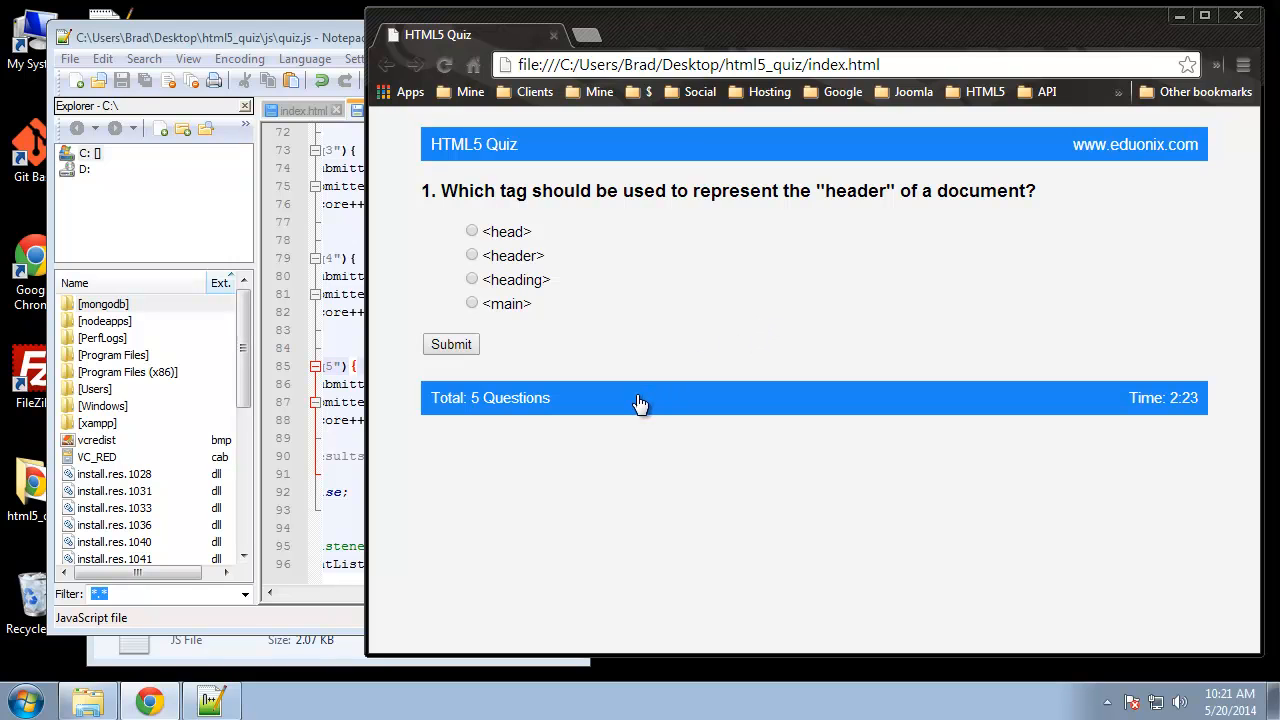
pyautogui.moveTo(472, 453)
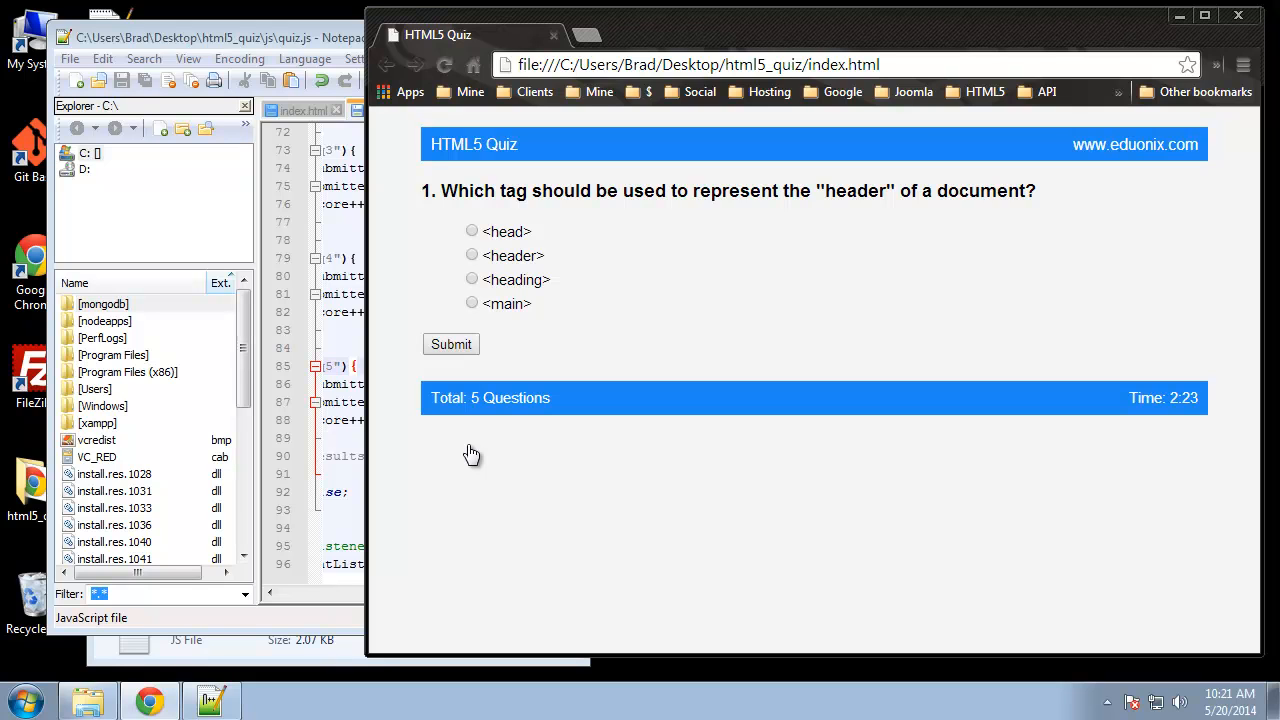
pyautogui.moveTo(932, 268)
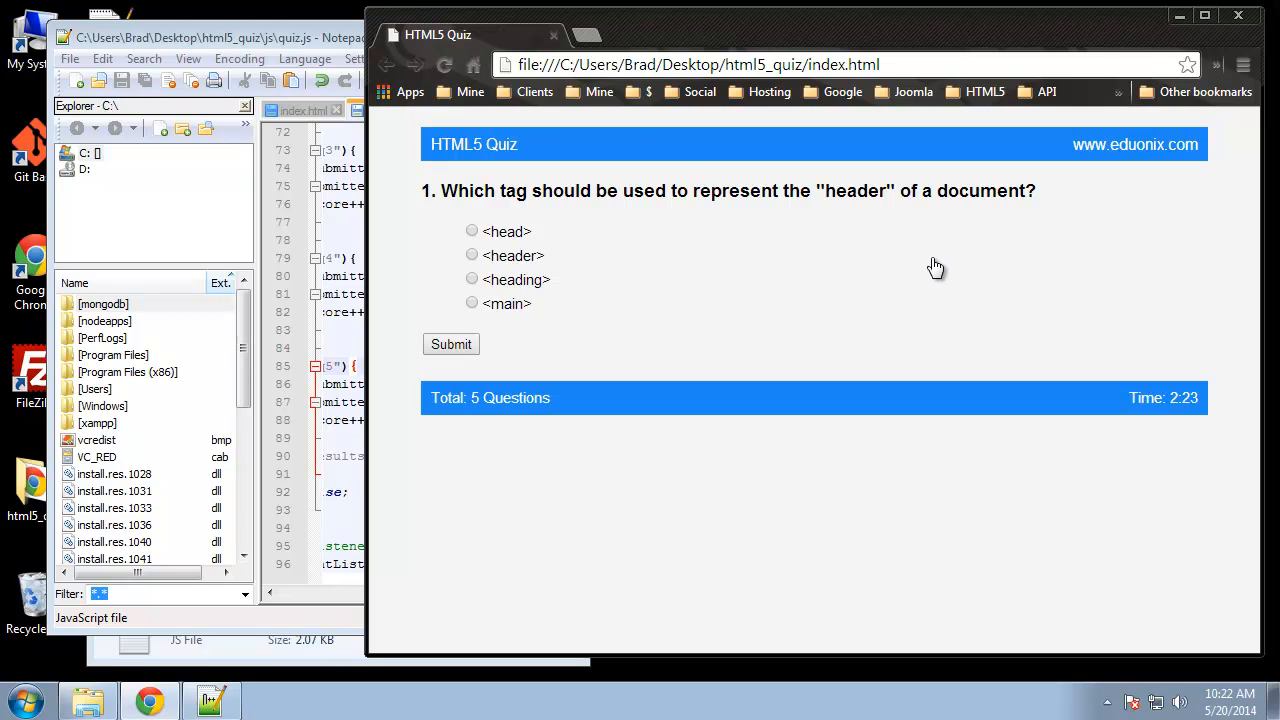
pyautogui.moveTo(924, 281)
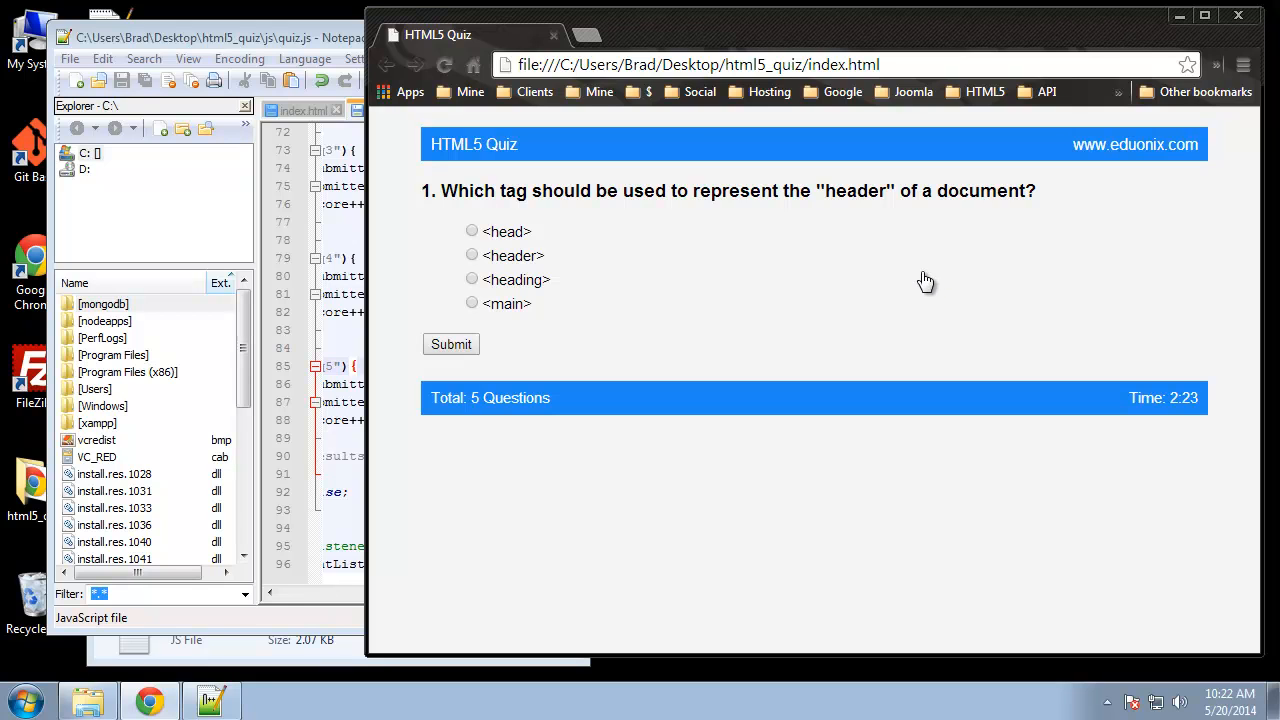
pyautogui.moveTo(931, 308)
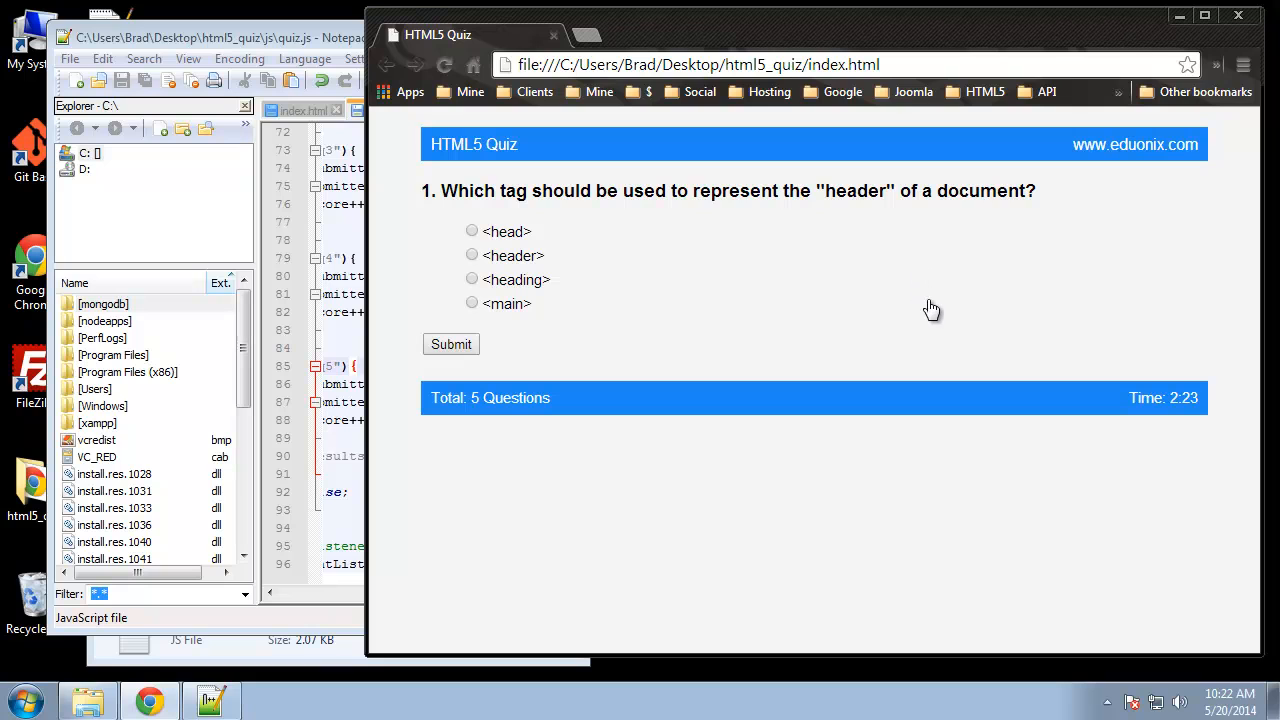
pyautogui.moveTo(932, 320)
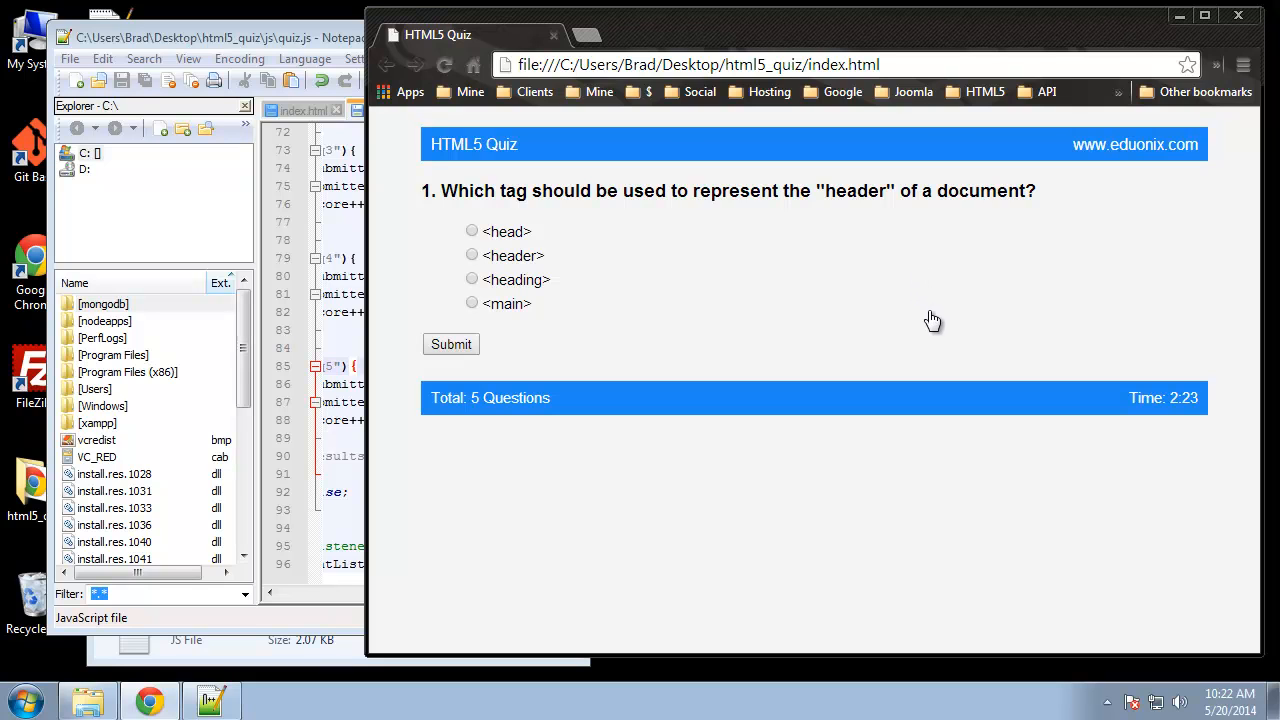
pyautogui.moveTo(909, 332)
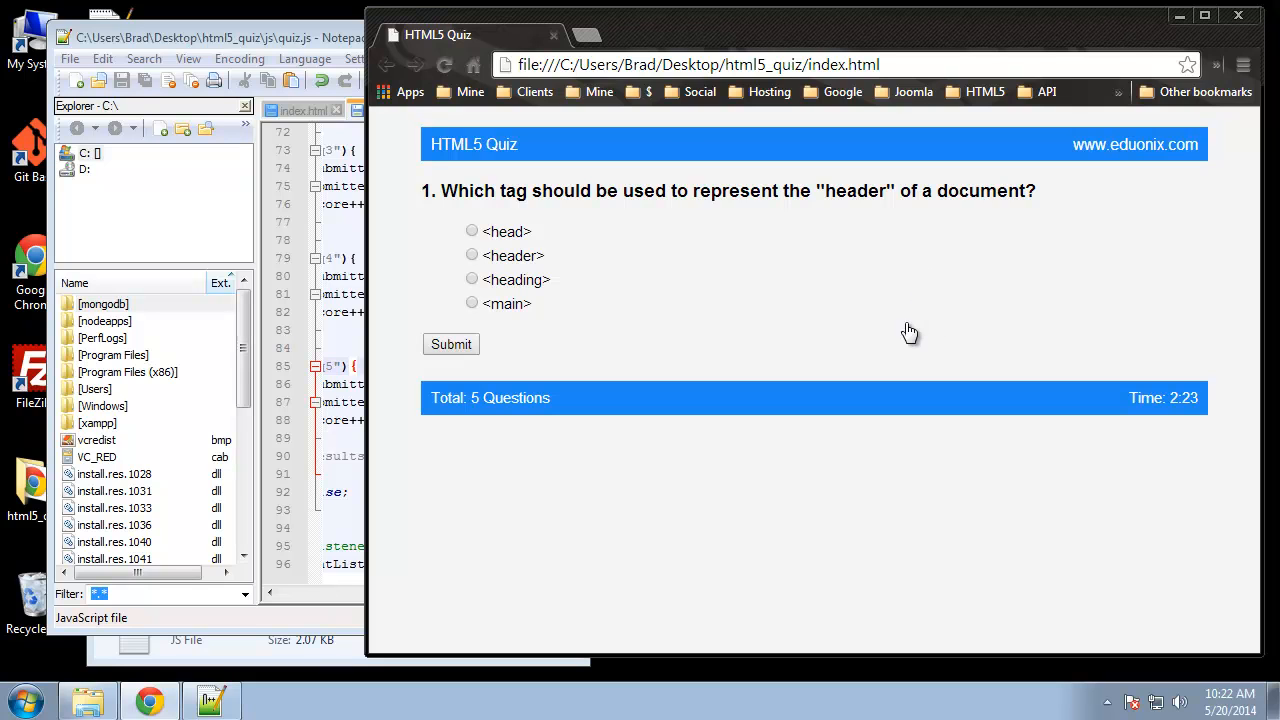